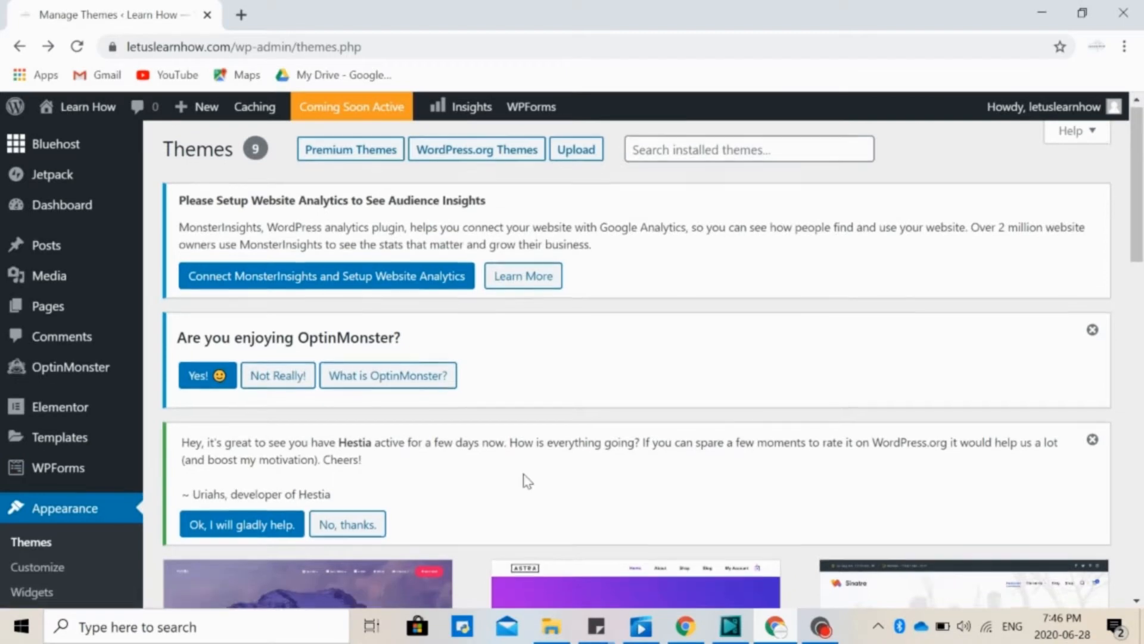
- Scroll the Vlogger Video Blog theme description, then open the live site in a new tab
scroll(down, 3)
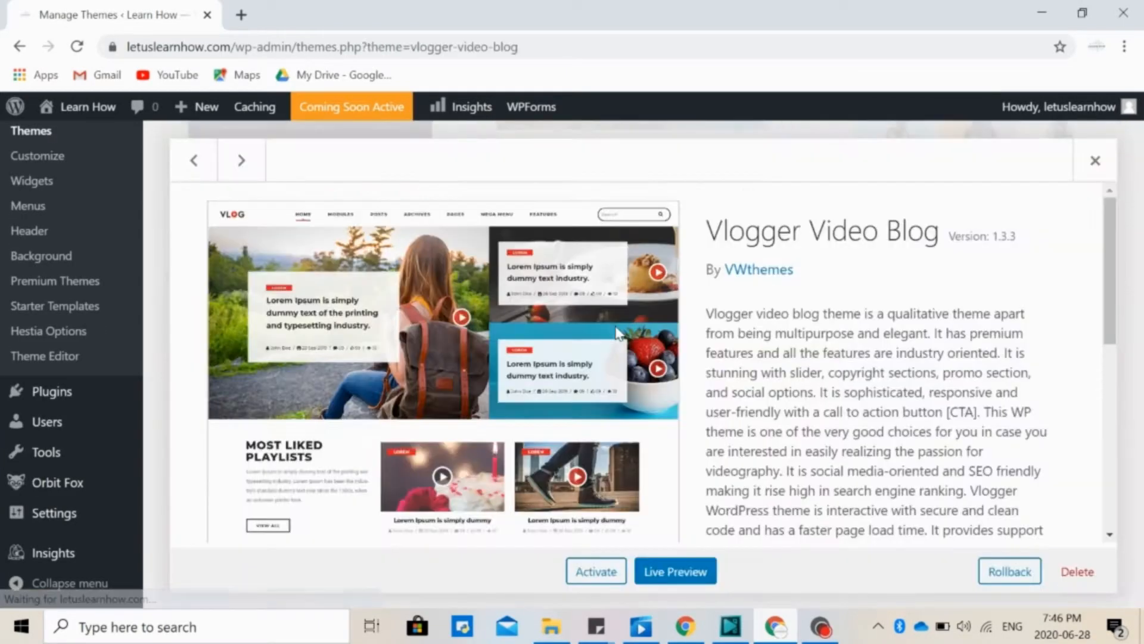
scroll(down, 3)
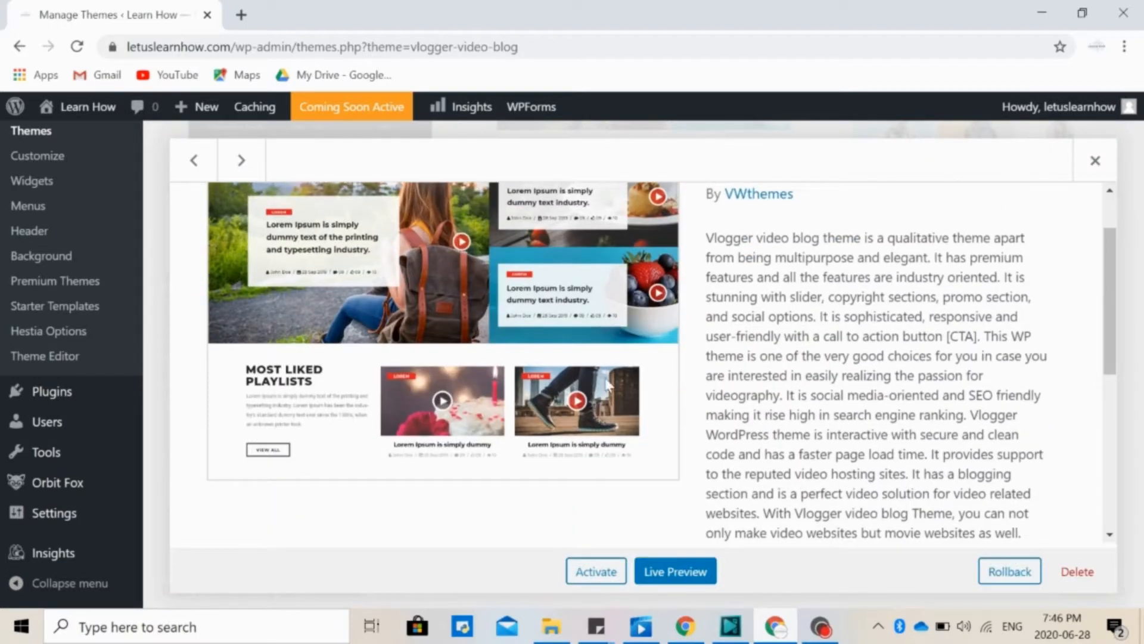
click(1094, 160)
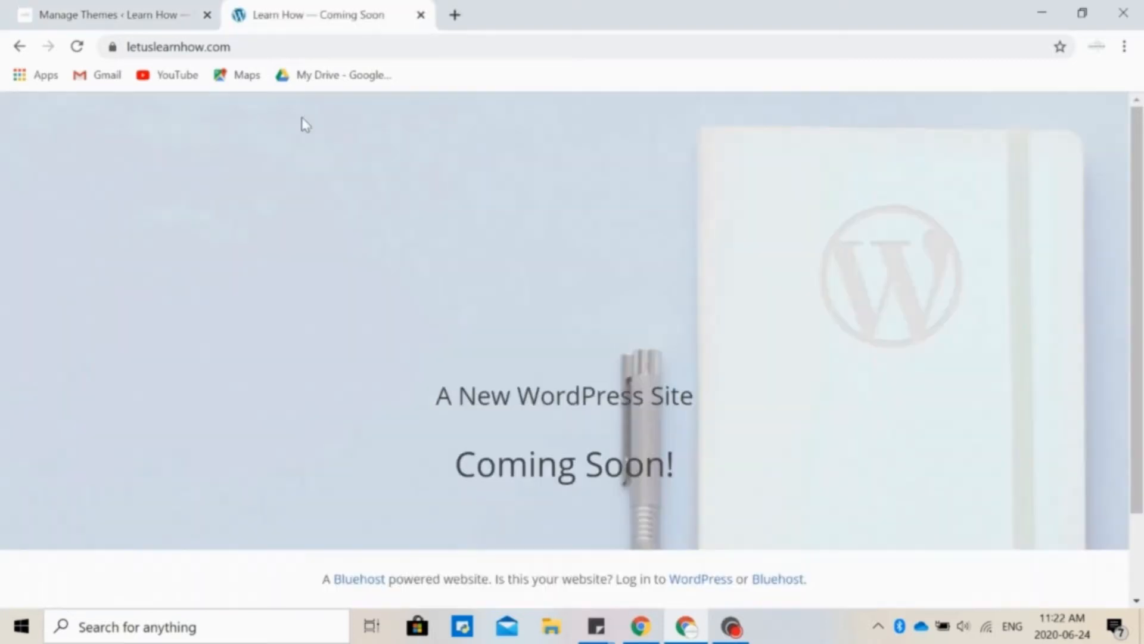
mouse_move(324, 228)
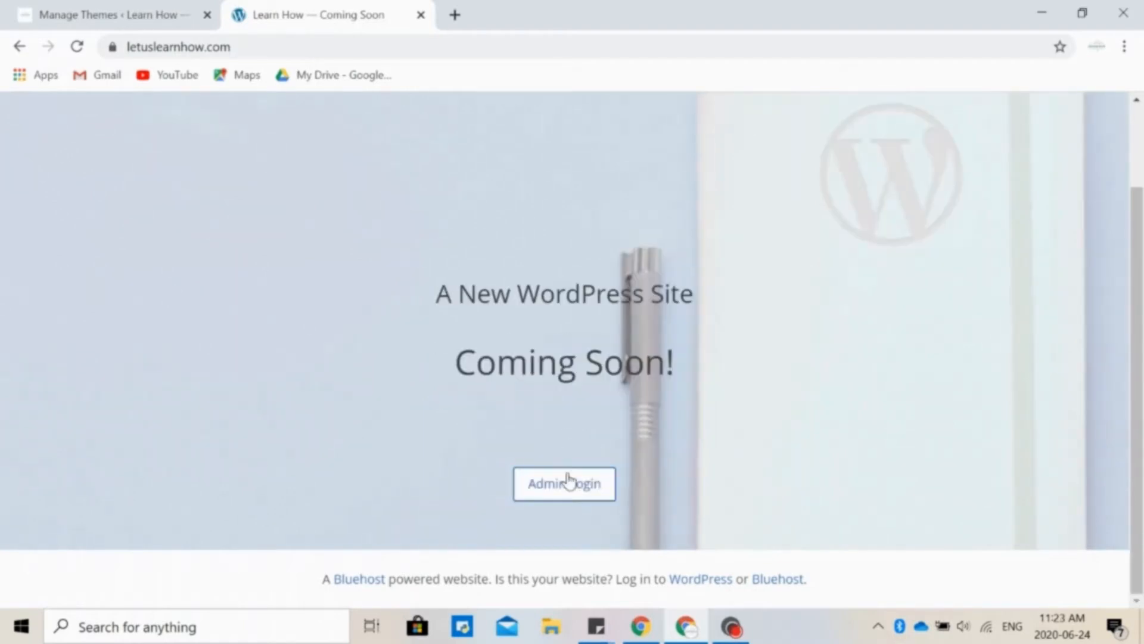
- Use Admin Login on the Coming Soon page to reach the admin dashboard
click(563, 483)
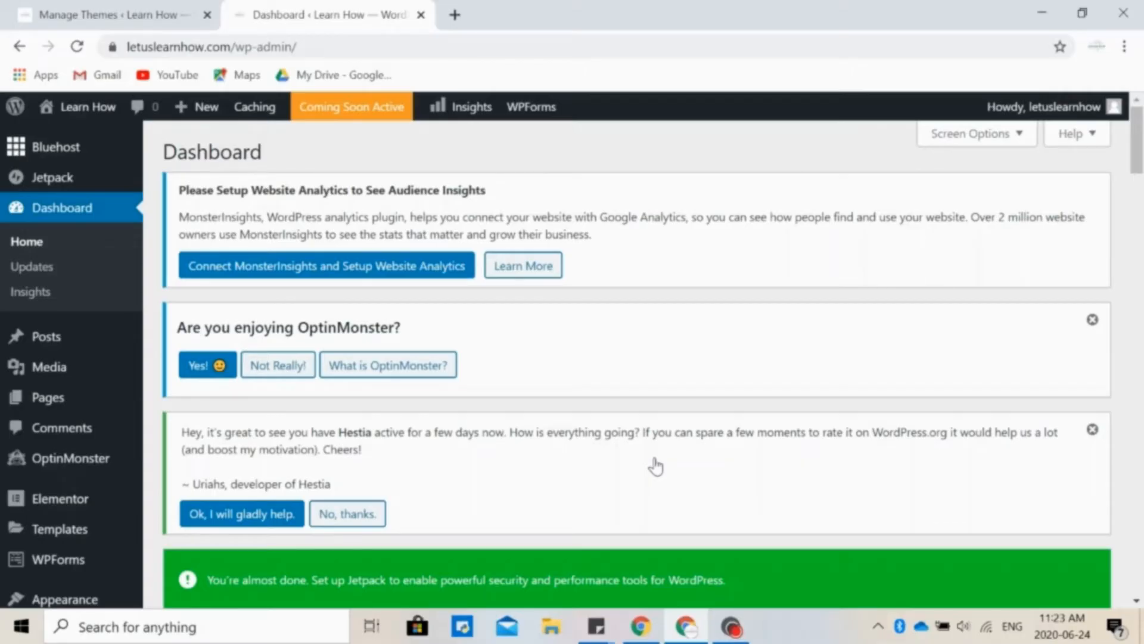
scroll(down, 3)
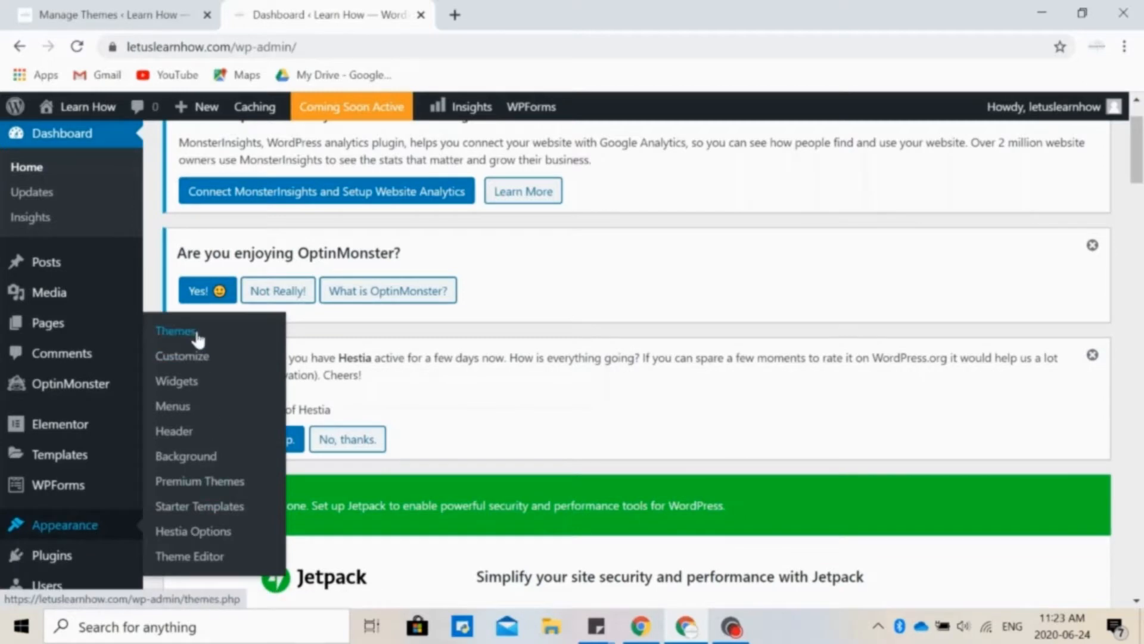
- Show the installed Themes page and scroll down through all theme cards
click(176, 331)
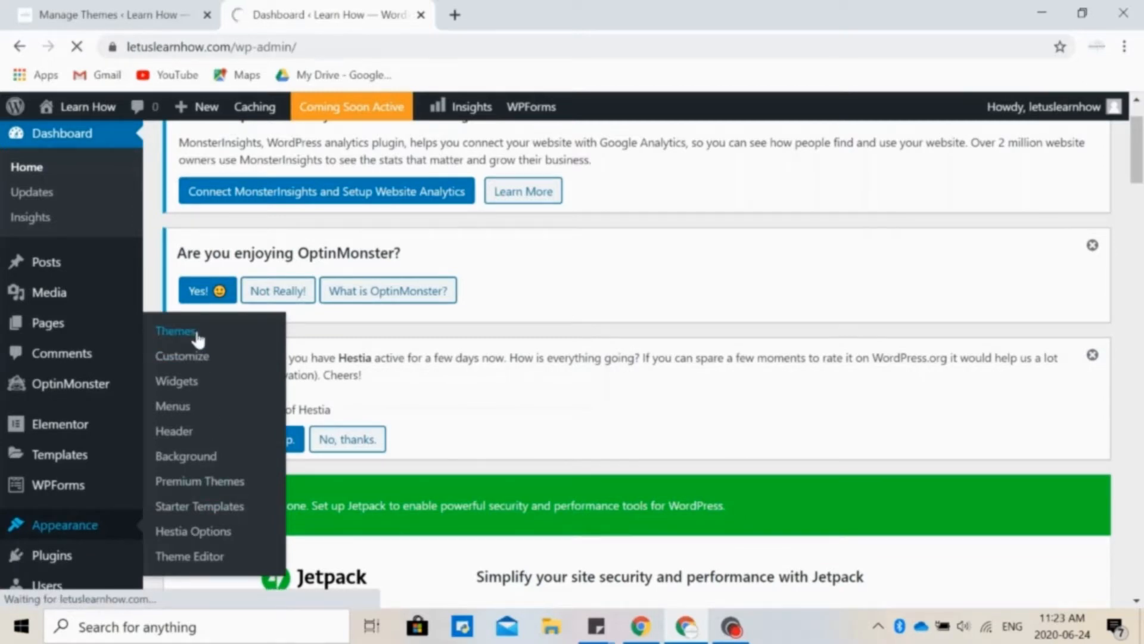
click(175, 330)
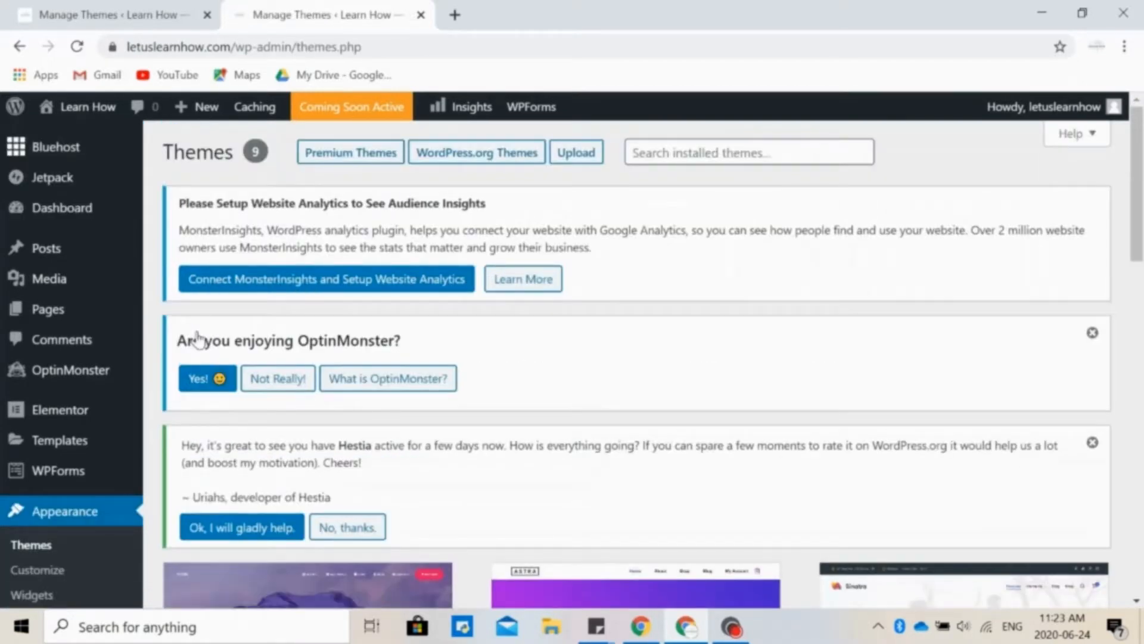
scroll(down, 3)
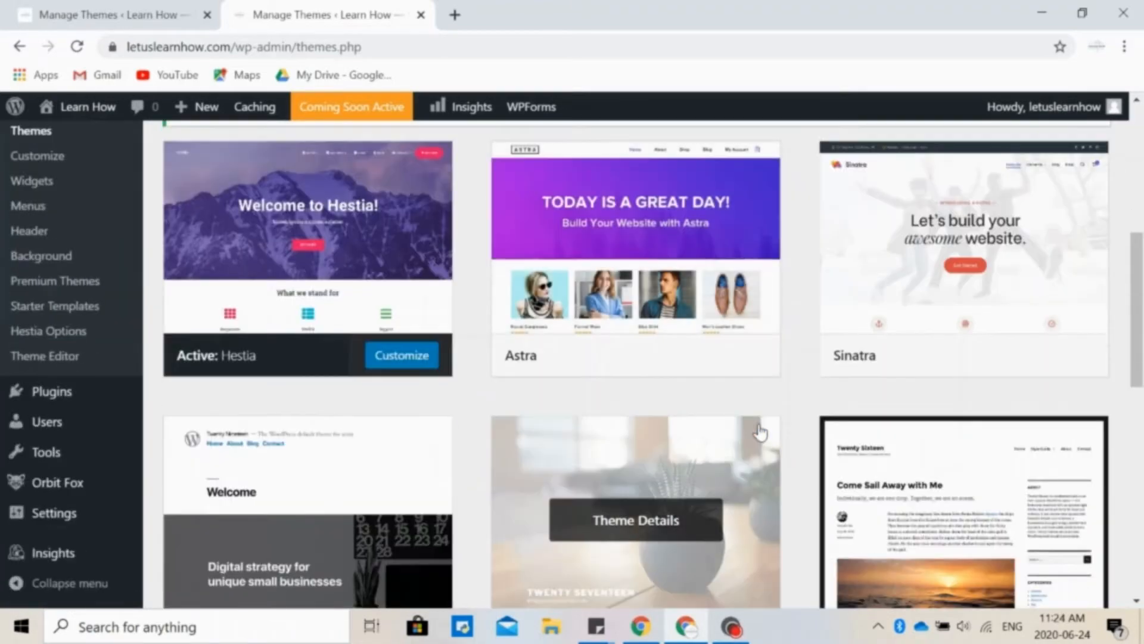
scroll(down, 3)
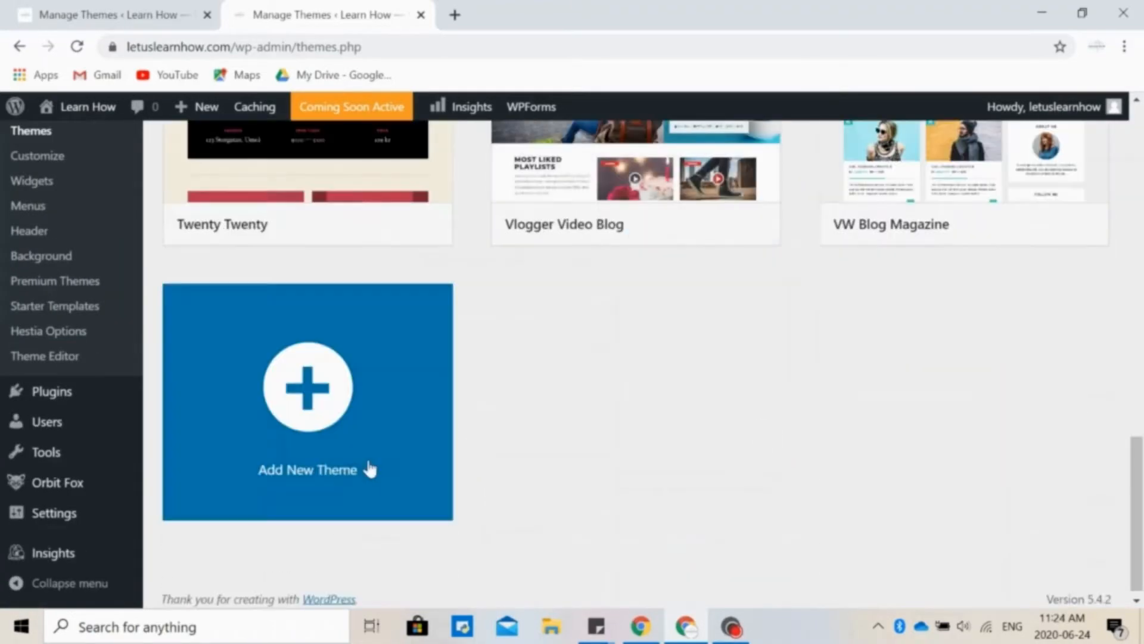
mouse_move(313, 405)
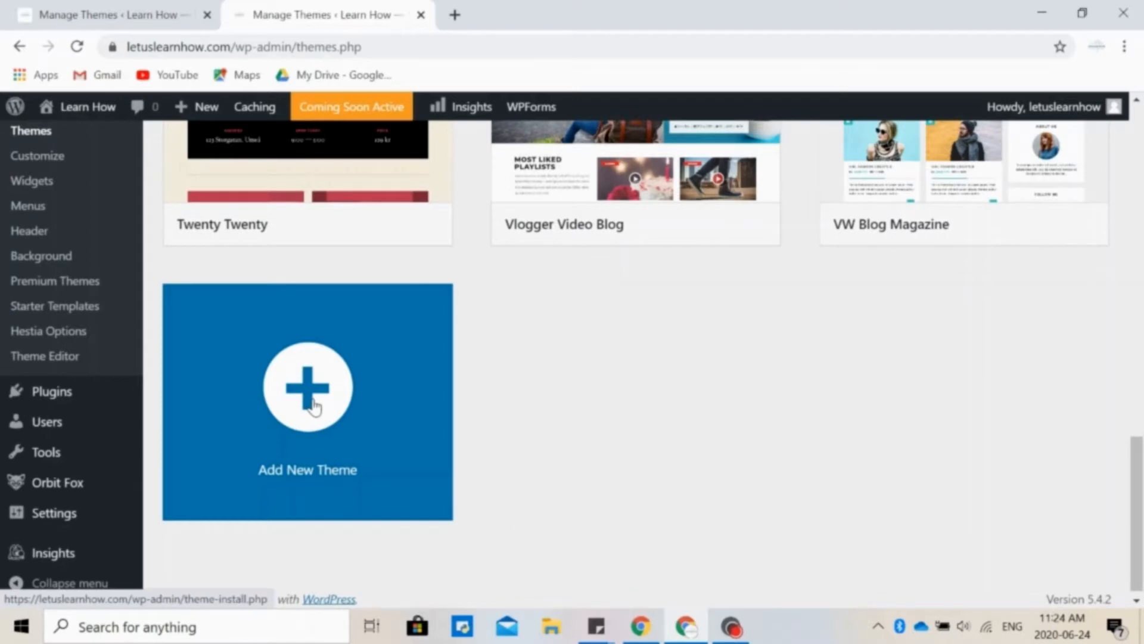
- Search Add Themes for 'hestia' and start a Live Preview of the Hestia theme
click(307, 386)
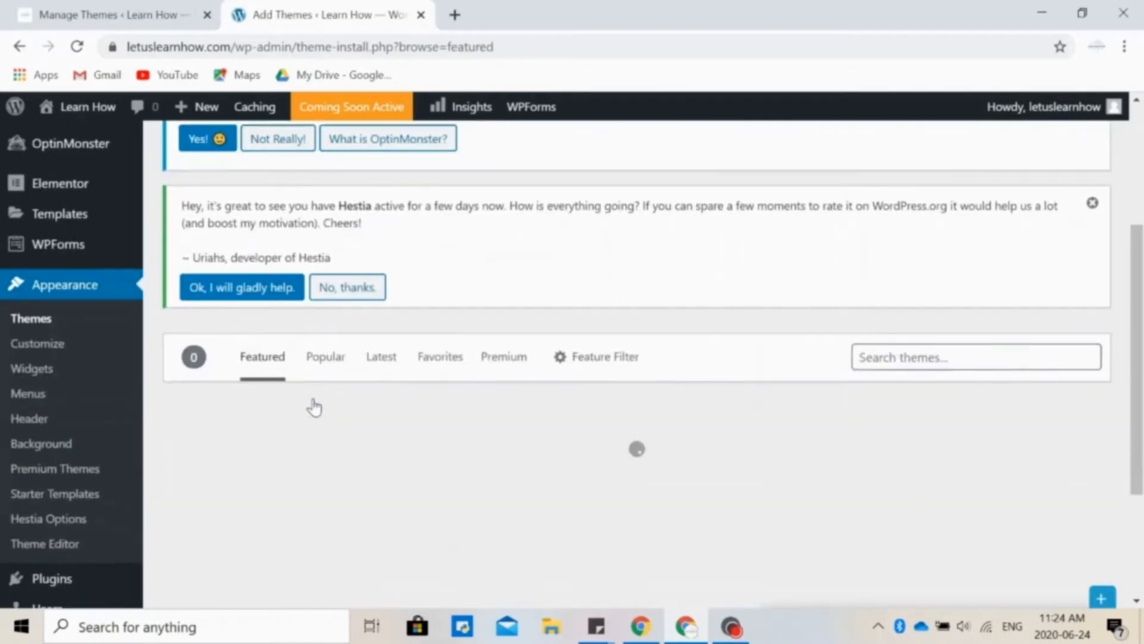
text(hestia)
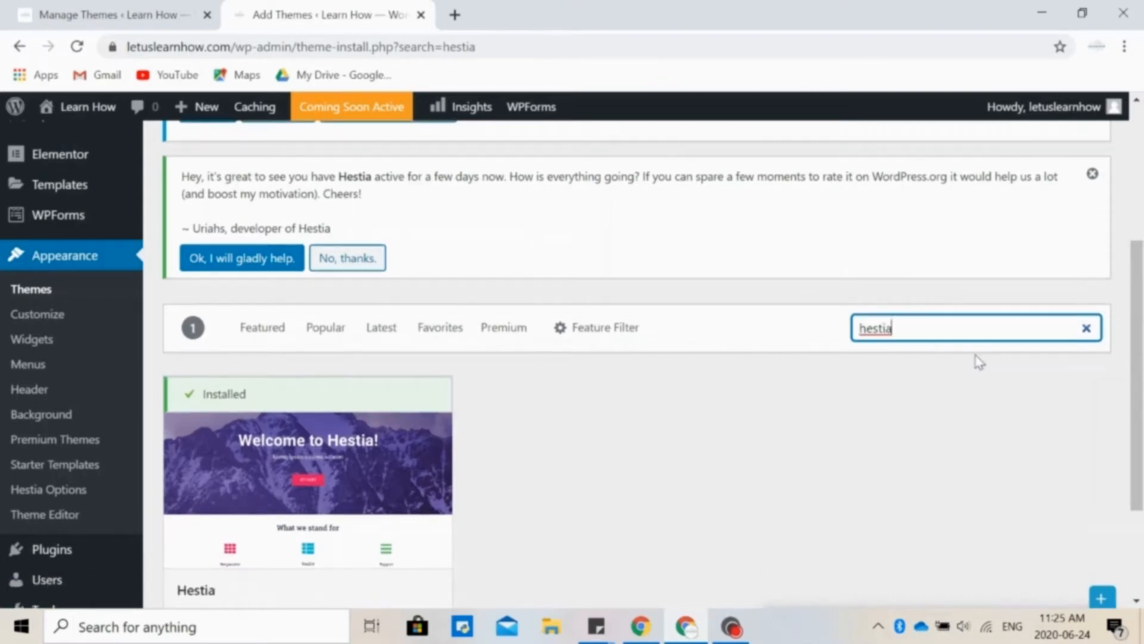
scroll(down, 3)
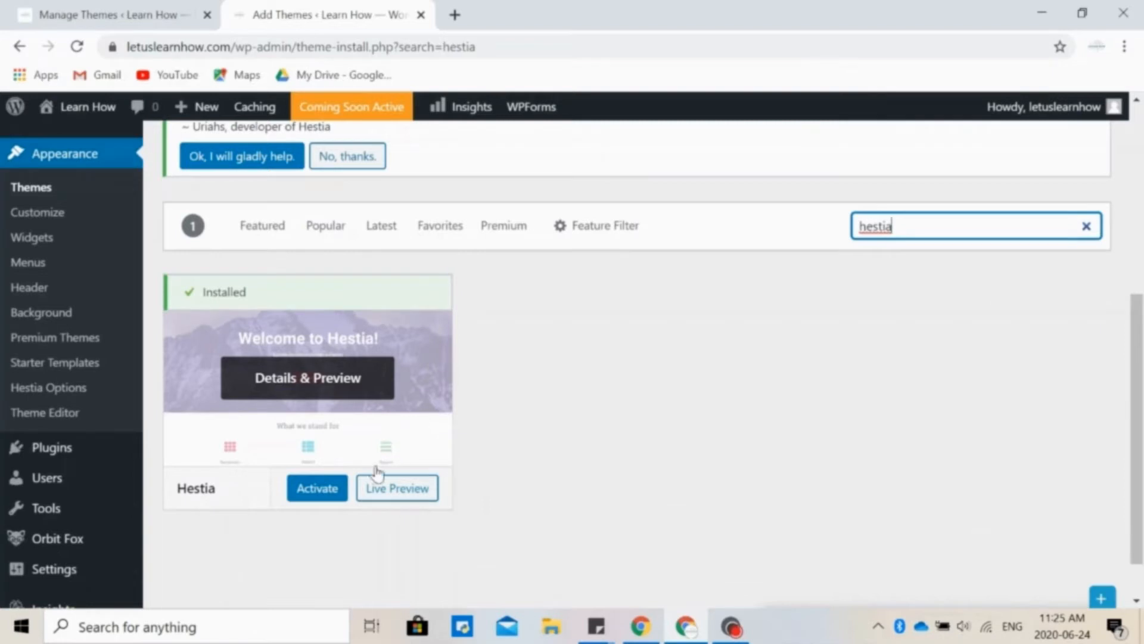
mouse_move(317, 487)
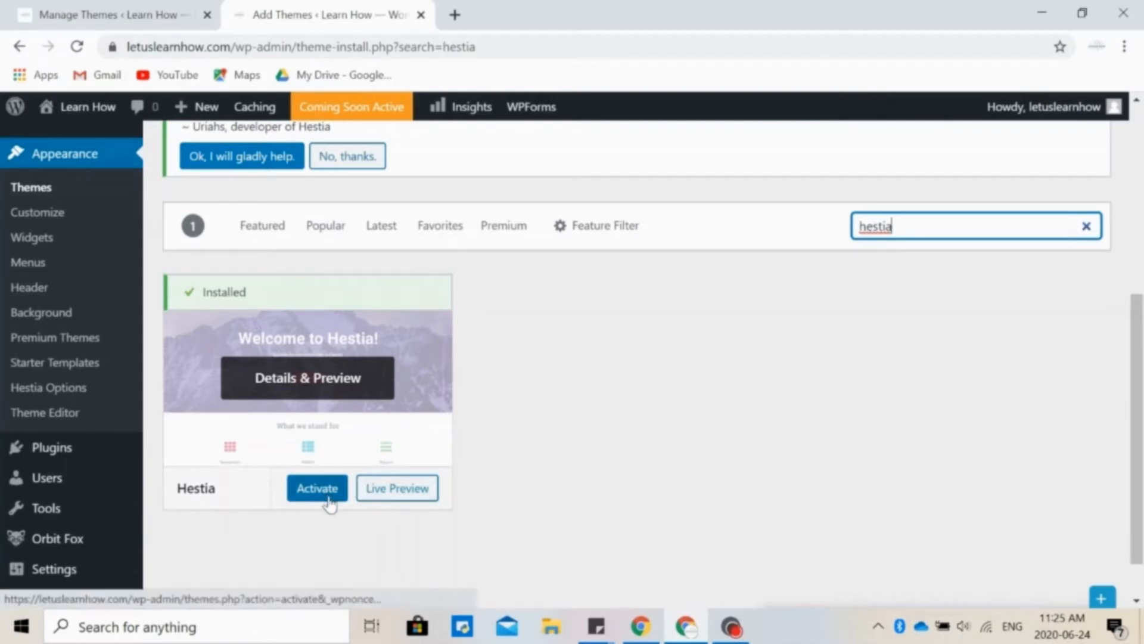
mouse_move(398, 488)
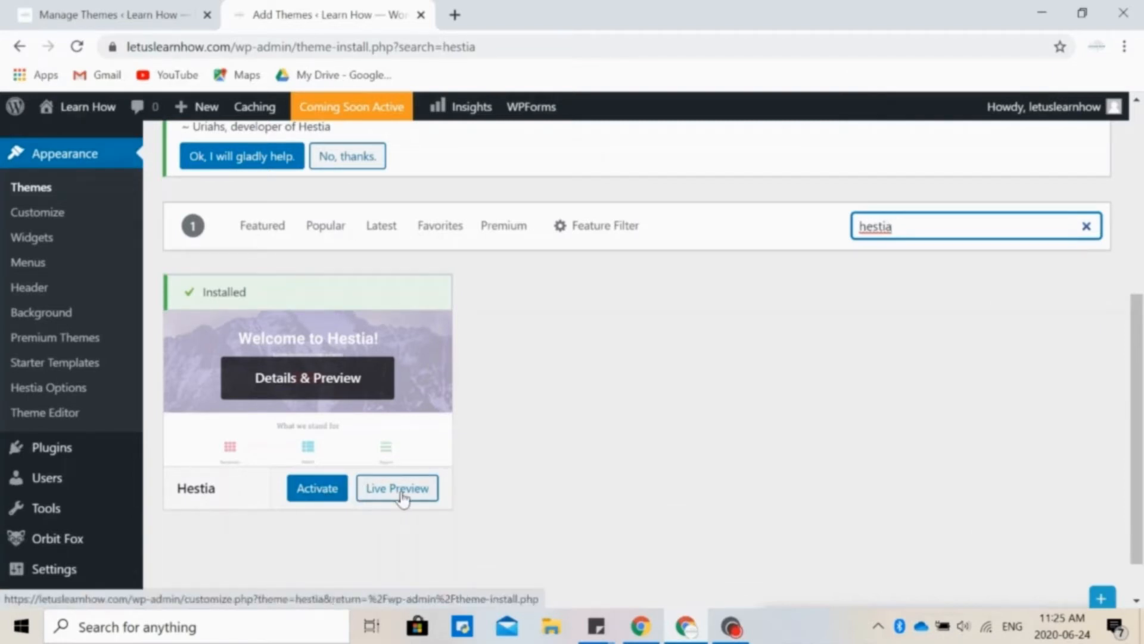
click(397, 488)
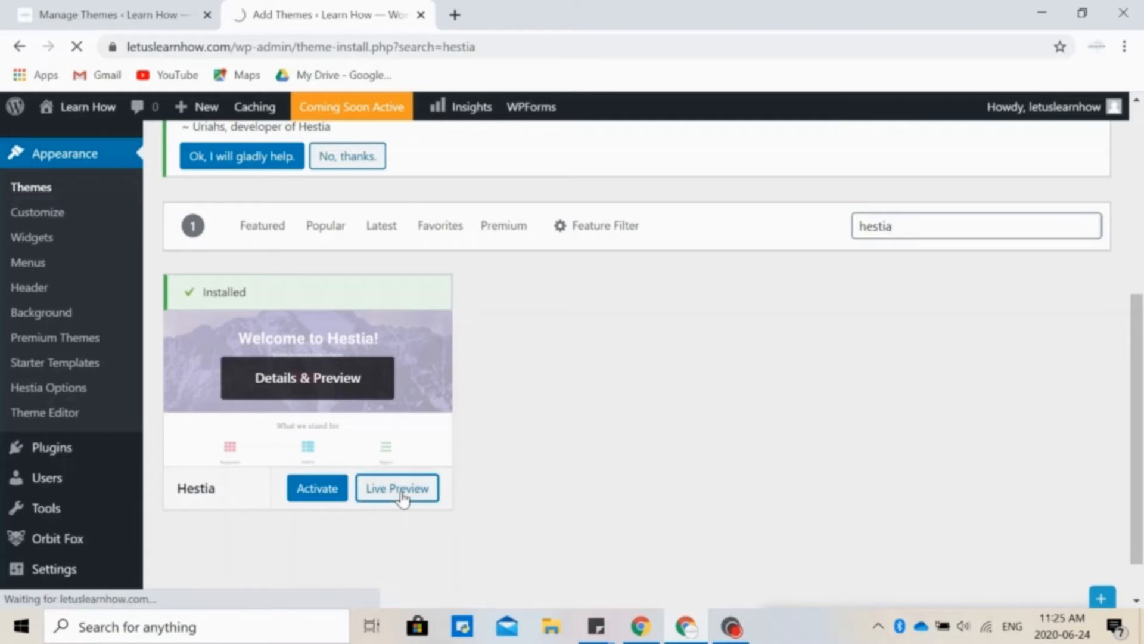
click(397, 487)
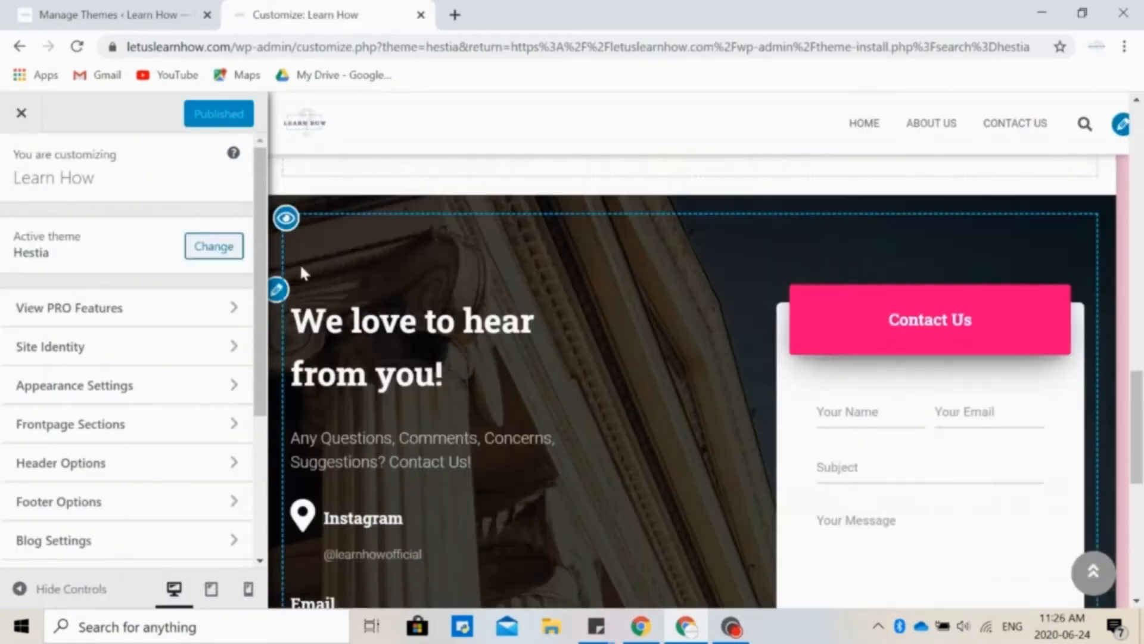
- Leave the preview and activate the Hestia theme
click(21, 114)
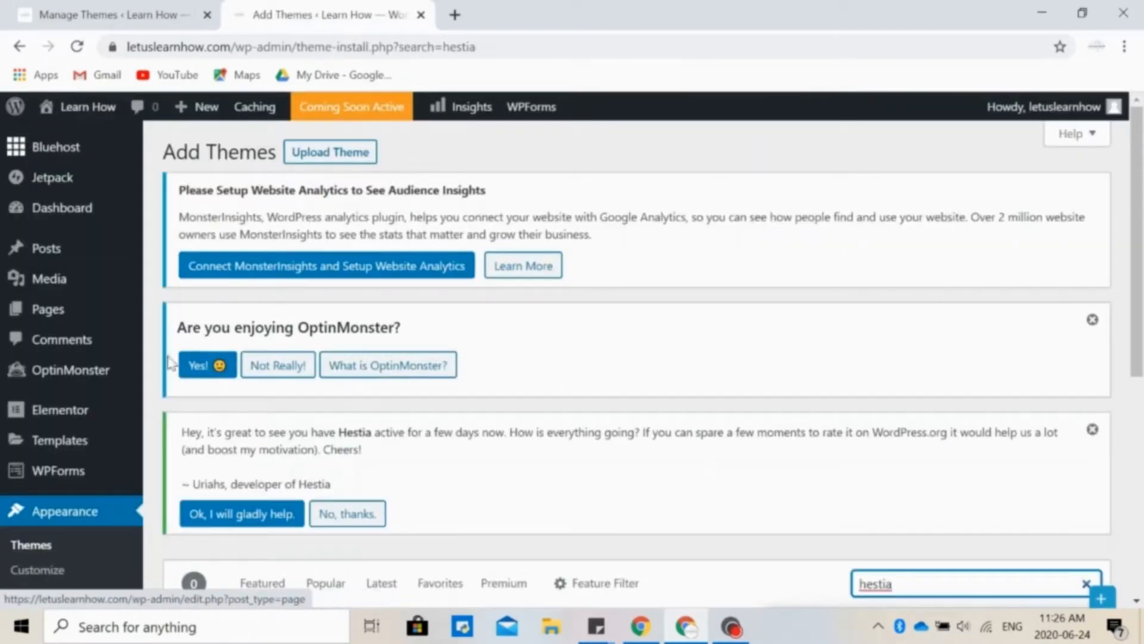
scroll(down, 3)
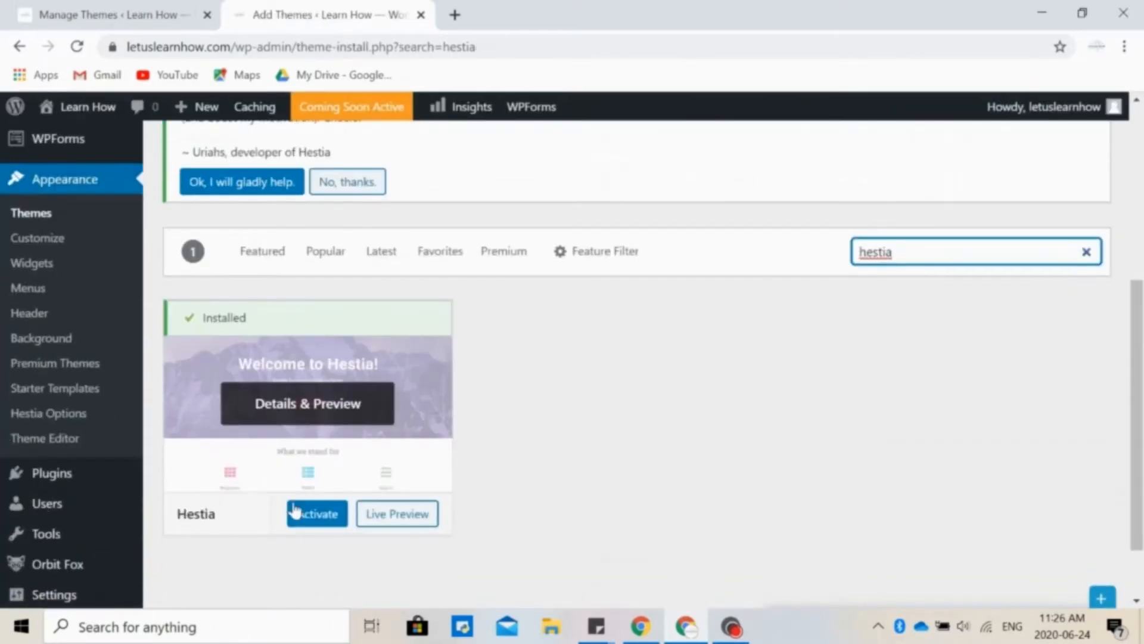
click(314, 512)
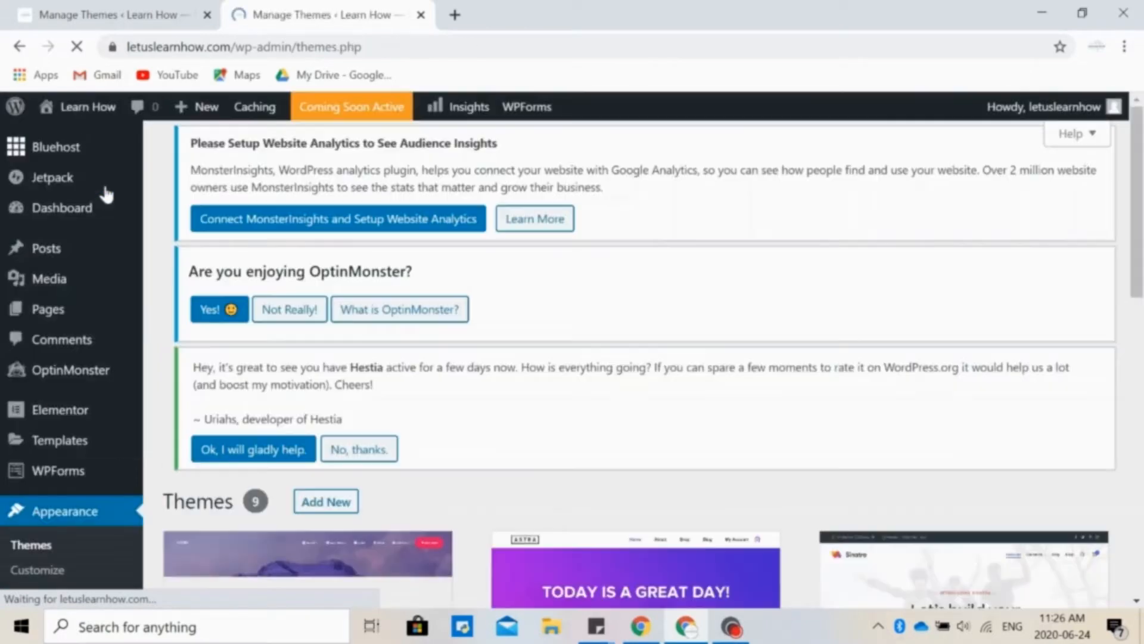
- Visit the live Learn How site from the admin bar and scroll through its Hestia homepage
scroll(down, 3)
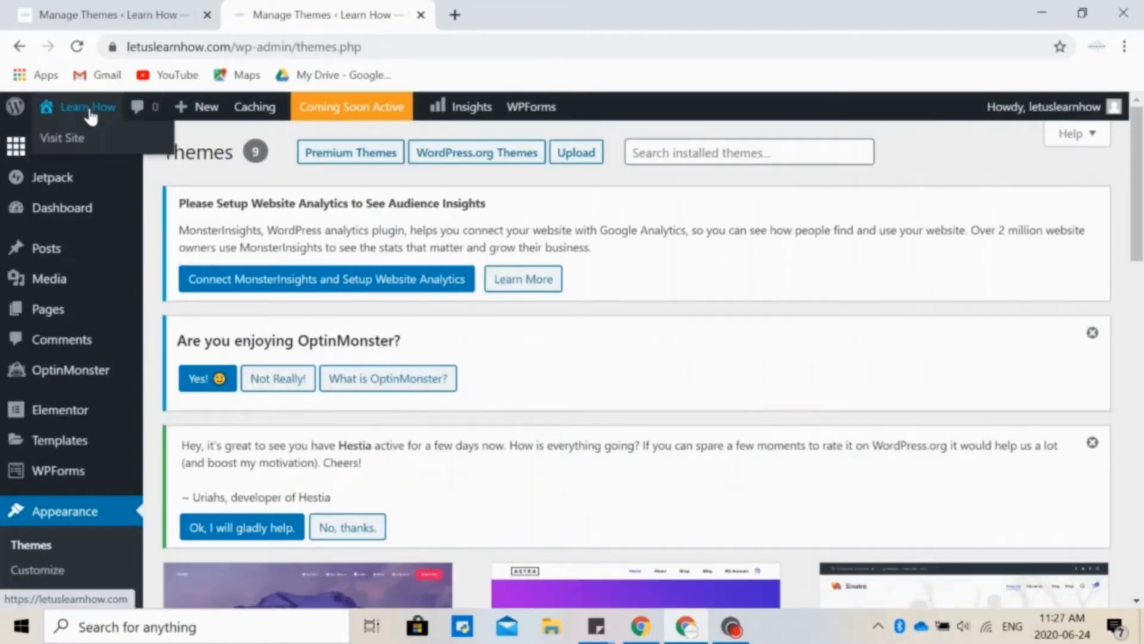
click(62, 138)
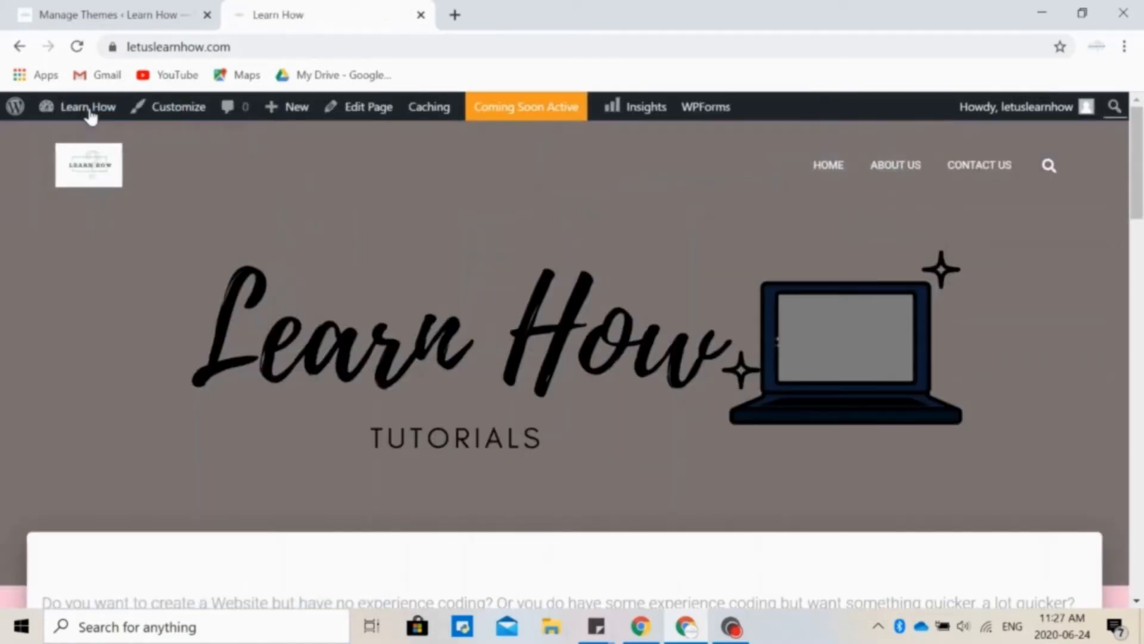
scroll(down, 3)
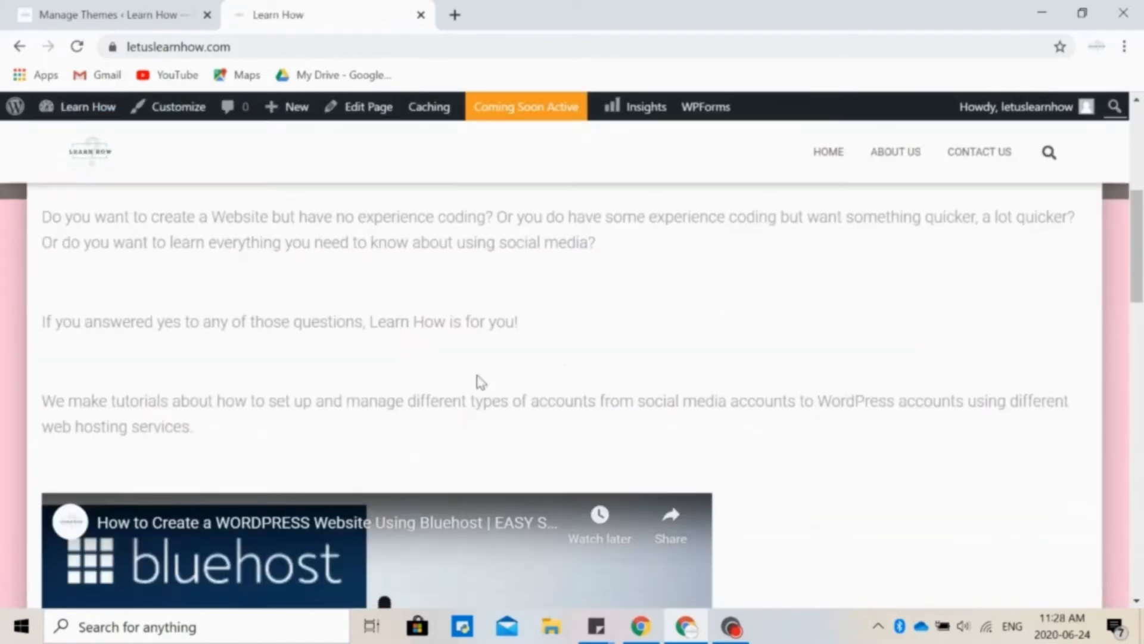
scroll(down, 3)
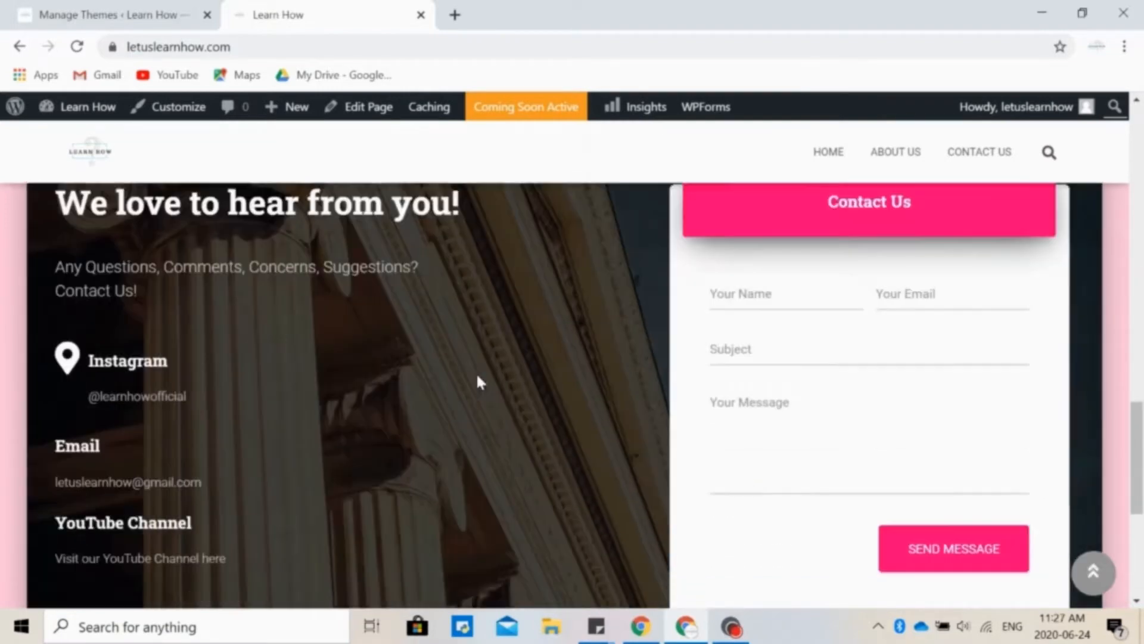
scroll(up, 3)
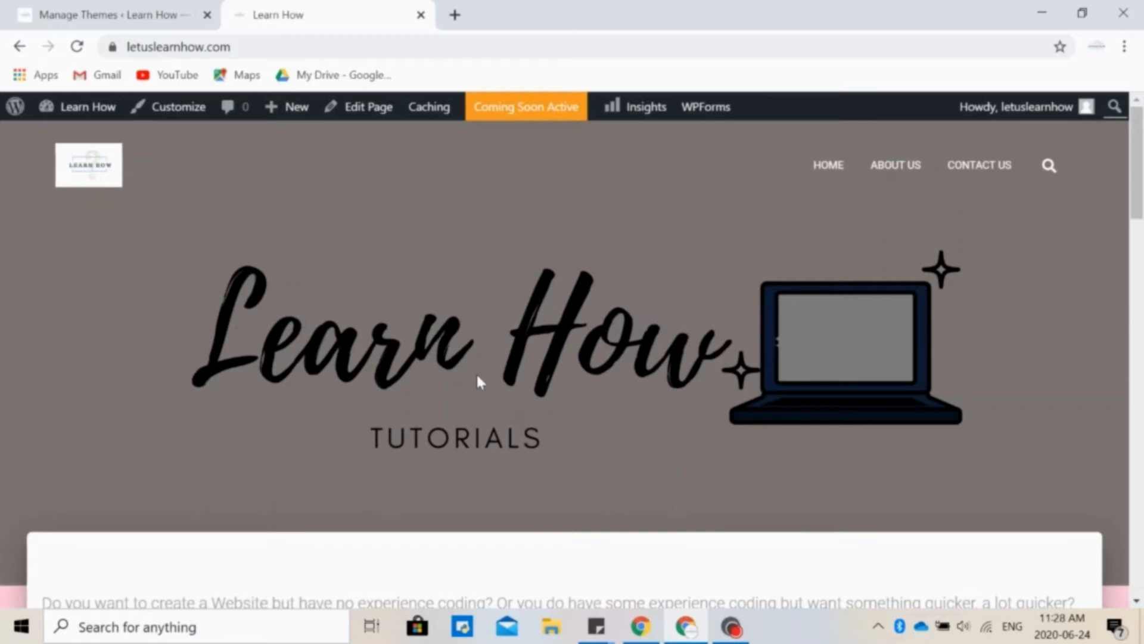
mouse_move(183, 130)
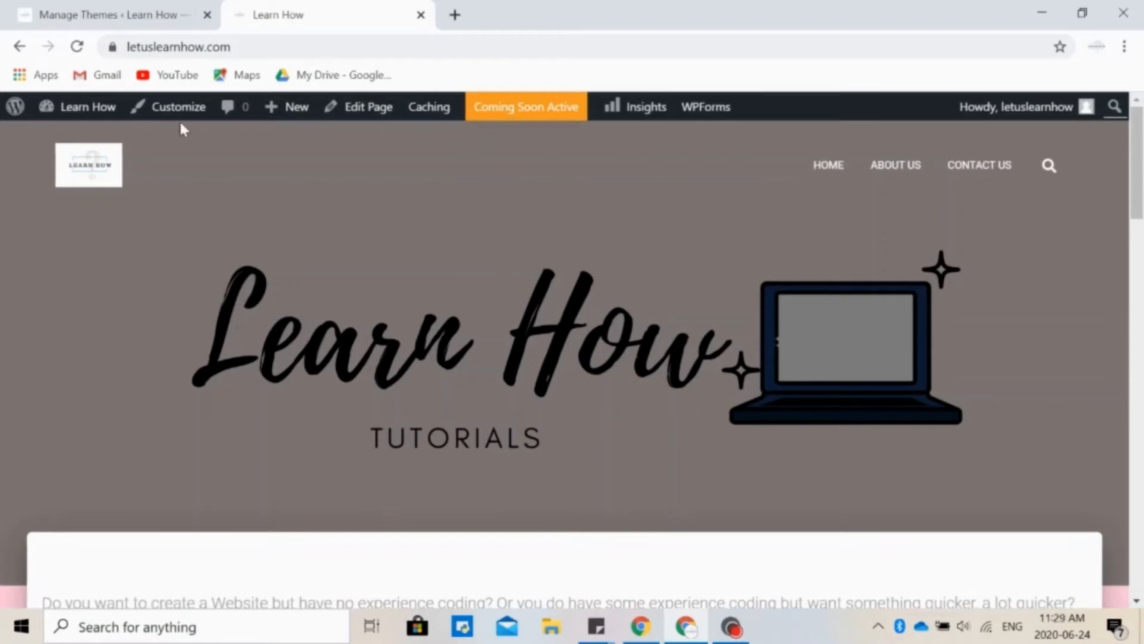
- Launch the Customizer for Learn How and return to its root section list
click(177, 106)
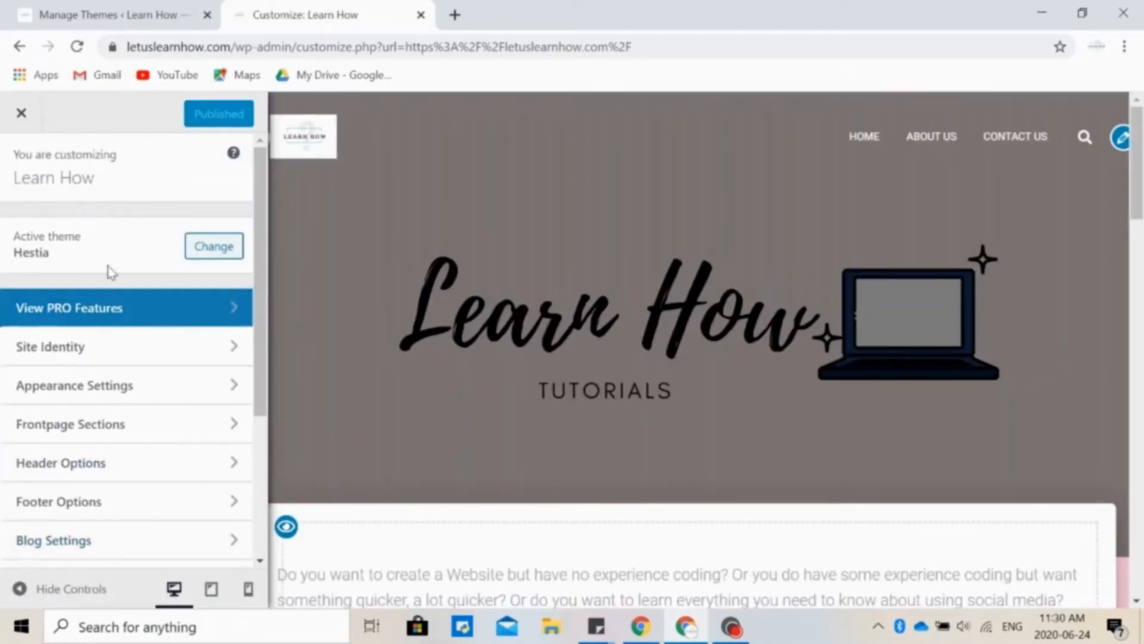
mouse_move(213, 246)
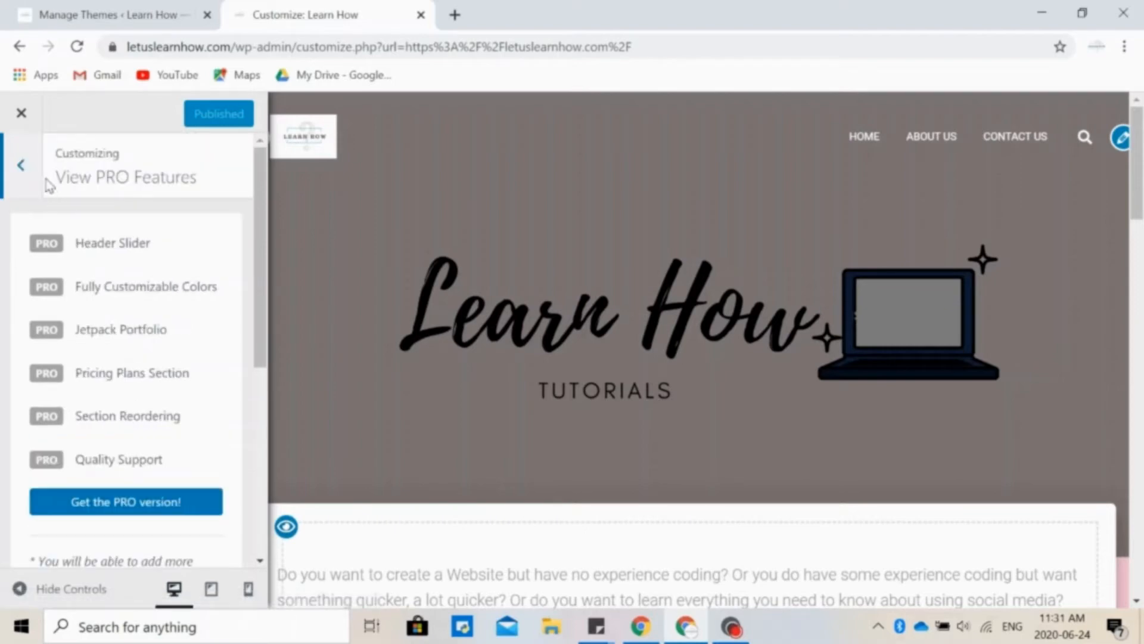
click(20, 165)
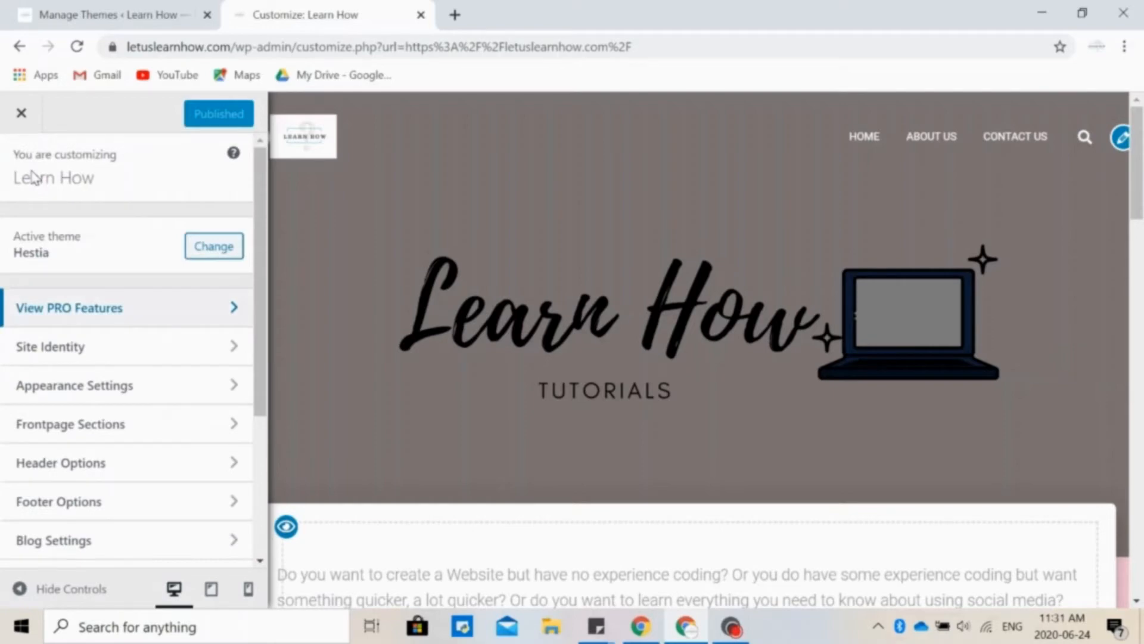
- Show the Site Identity section with the Learn How logo and site title fields
click(50, 346)
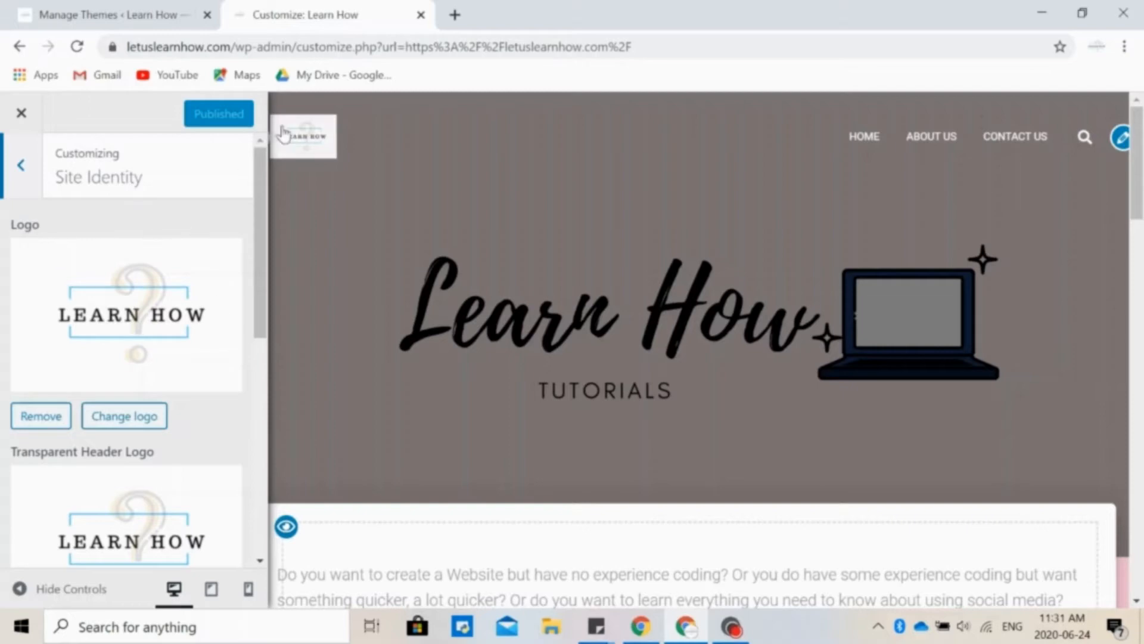
mouse_move(359, 120)
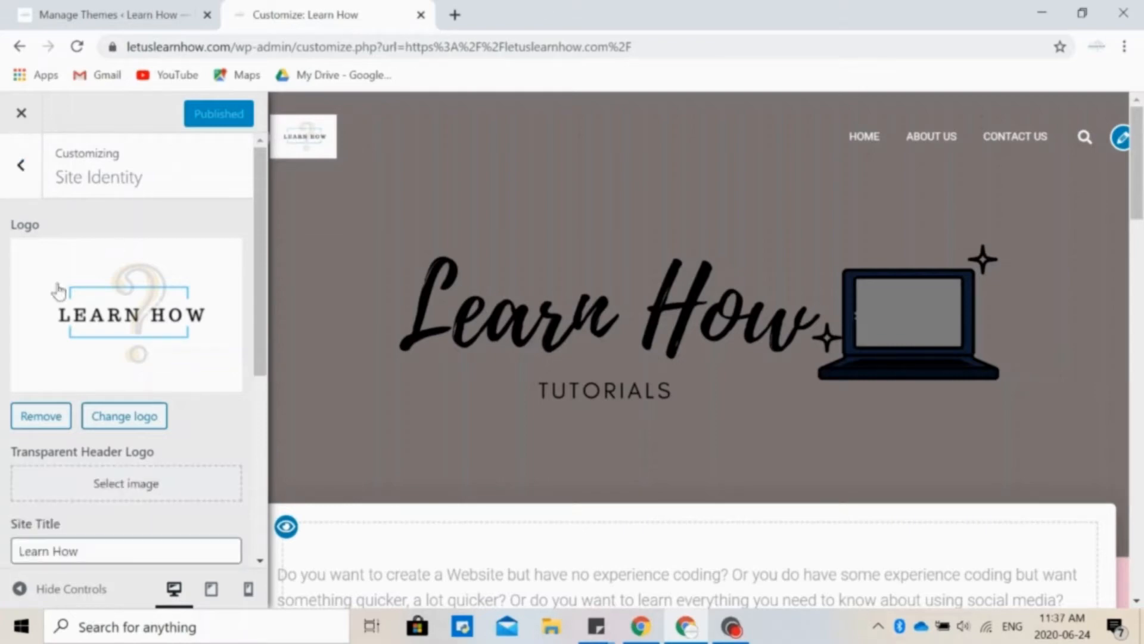
mouse_move(184, 455)
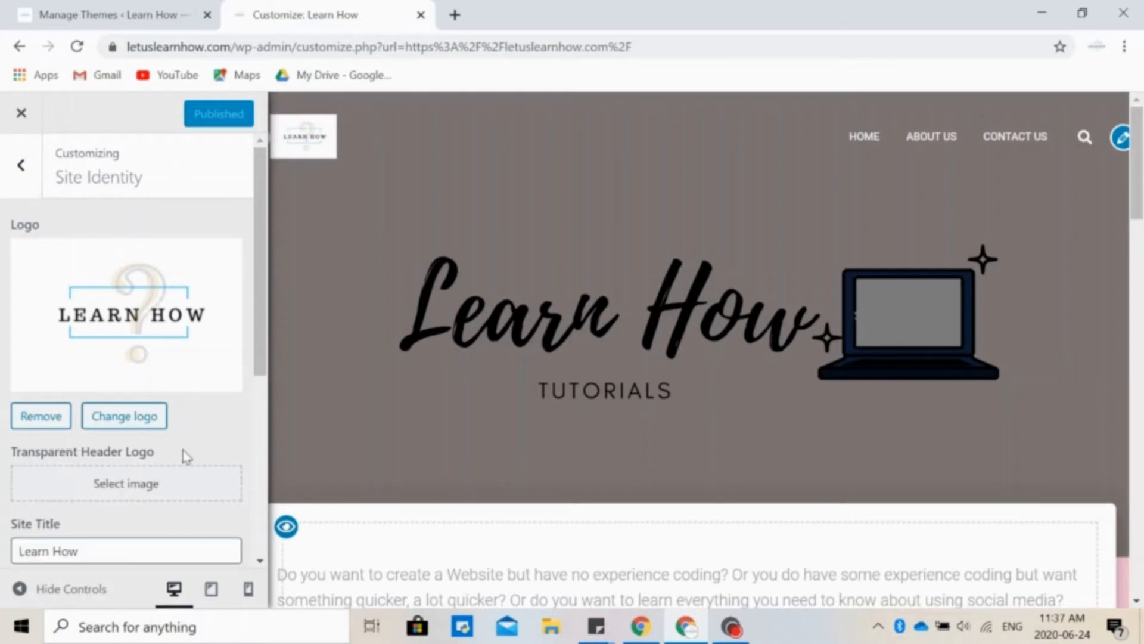
scroll(down, 3)
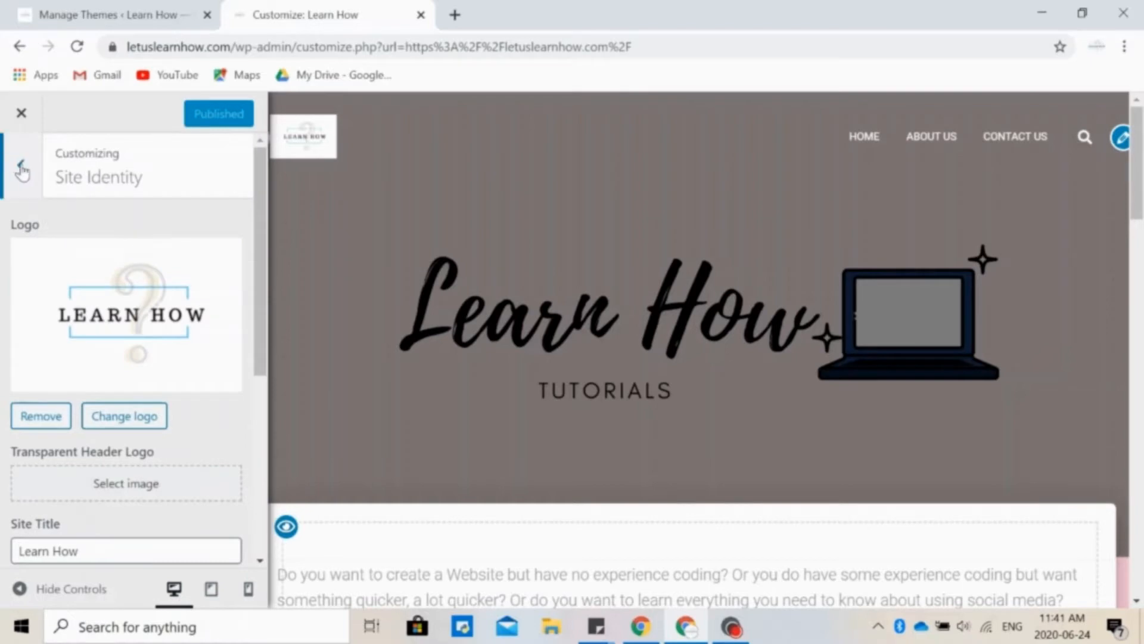
- Go to Appearance Settings > General Settings and review the page layout in the preview
click(21, 170)
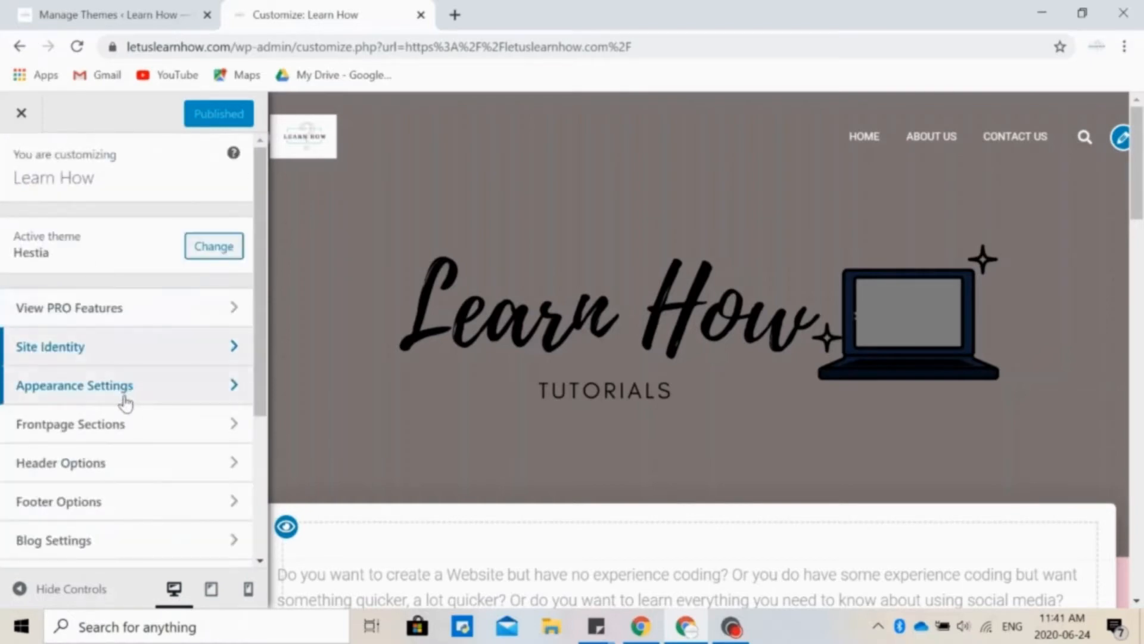
click(73, 384)
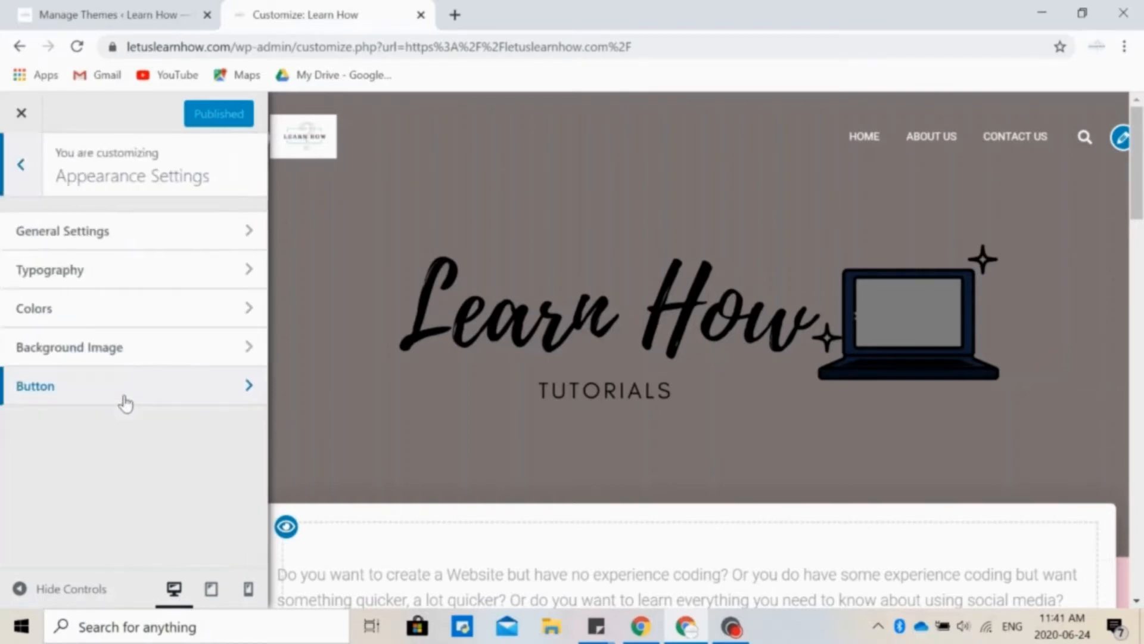
mouse_move(95, 230)
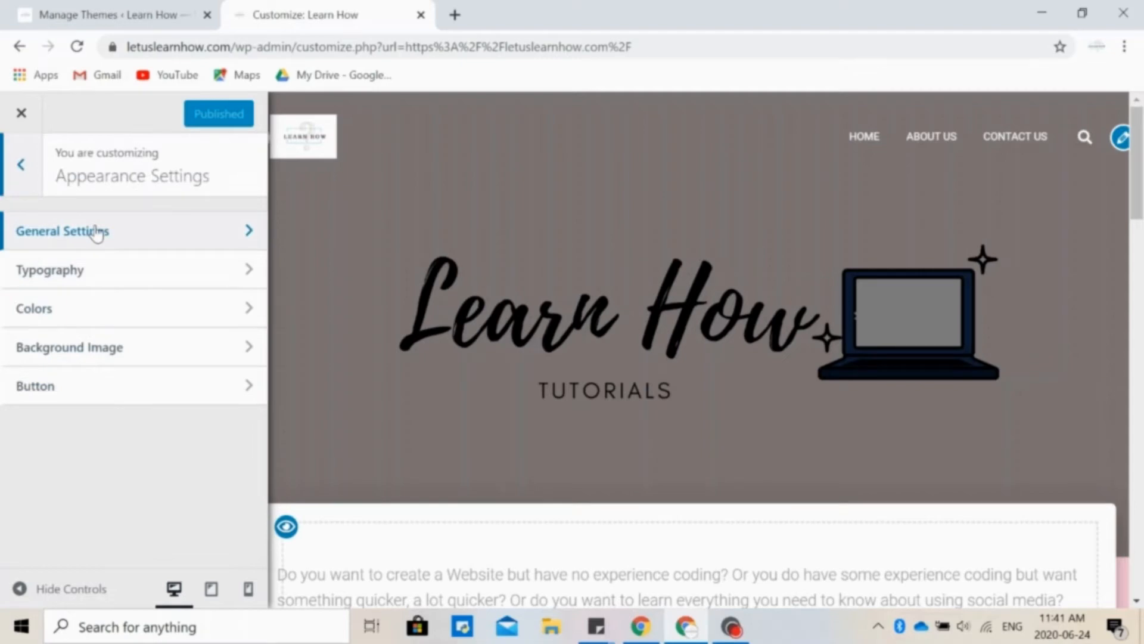
click(61, 230)
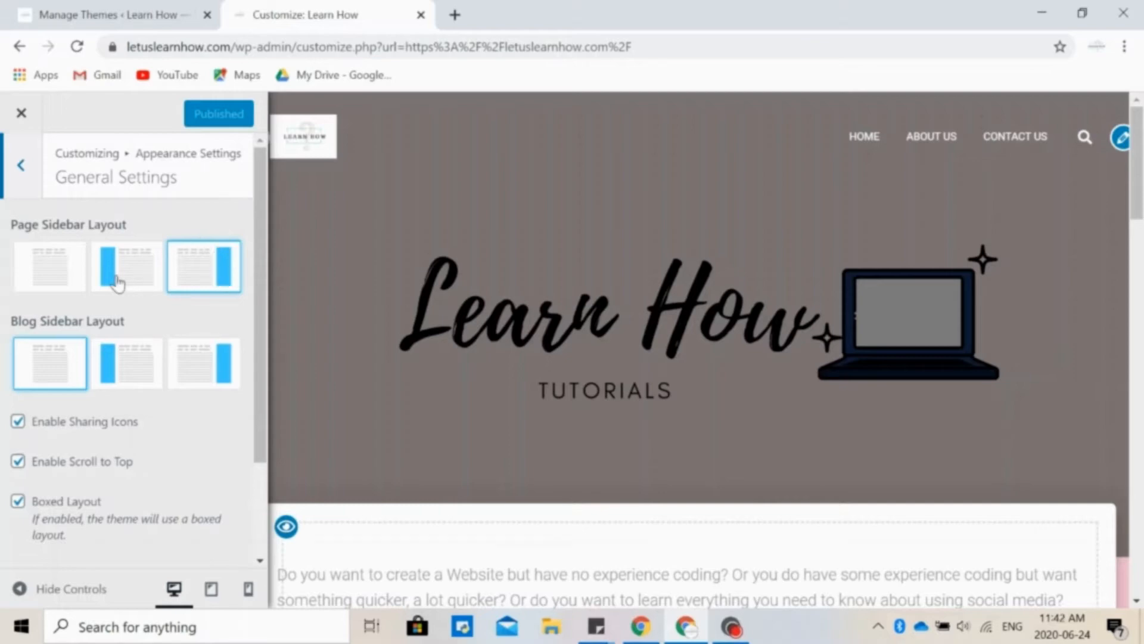
mouse_move(62, 291)
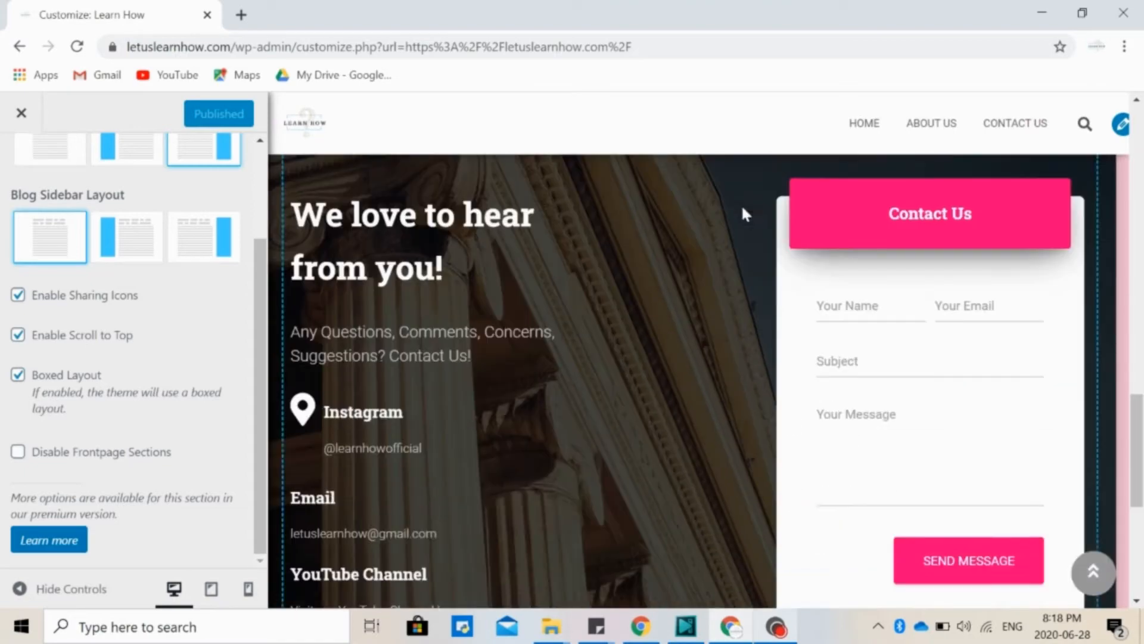
scroll(down, 3)
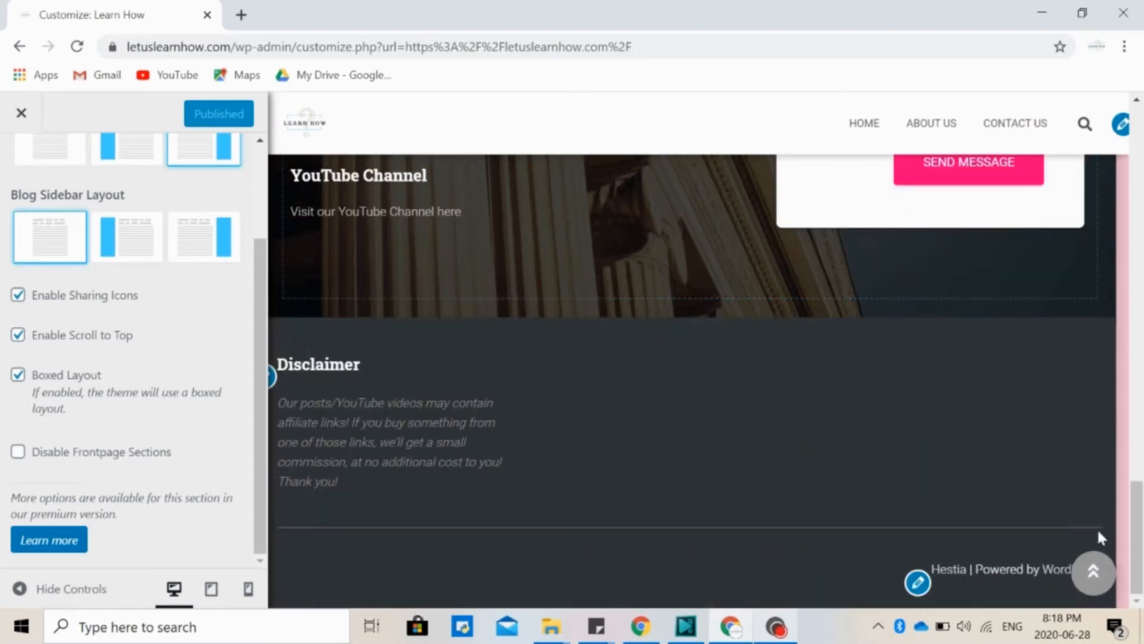
scroll(up, 3)
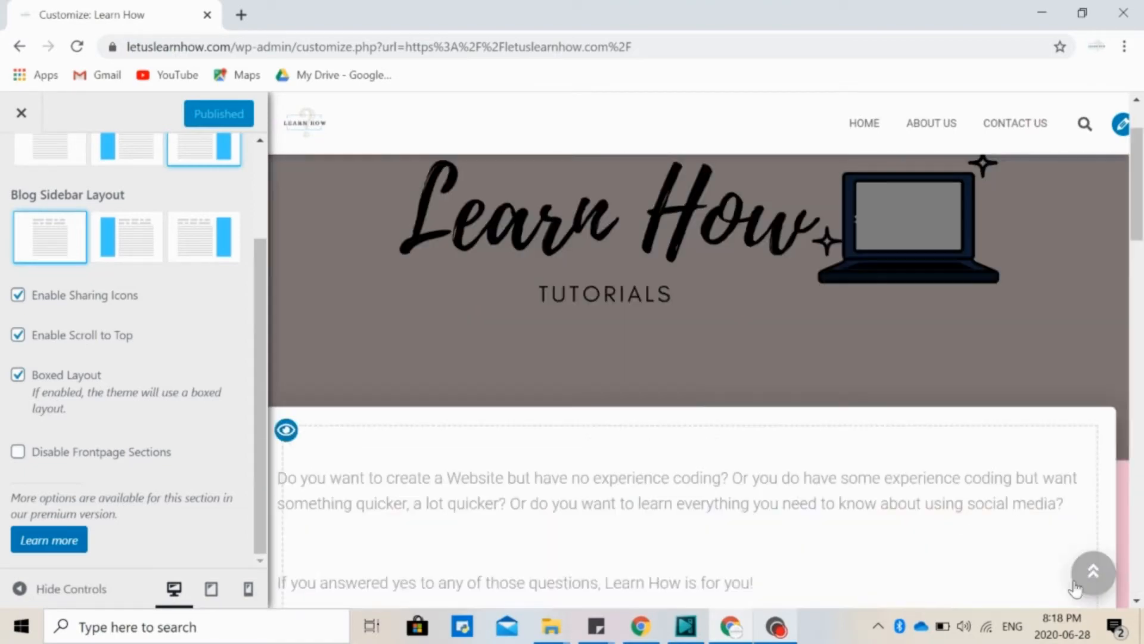
scroll(up, 3)
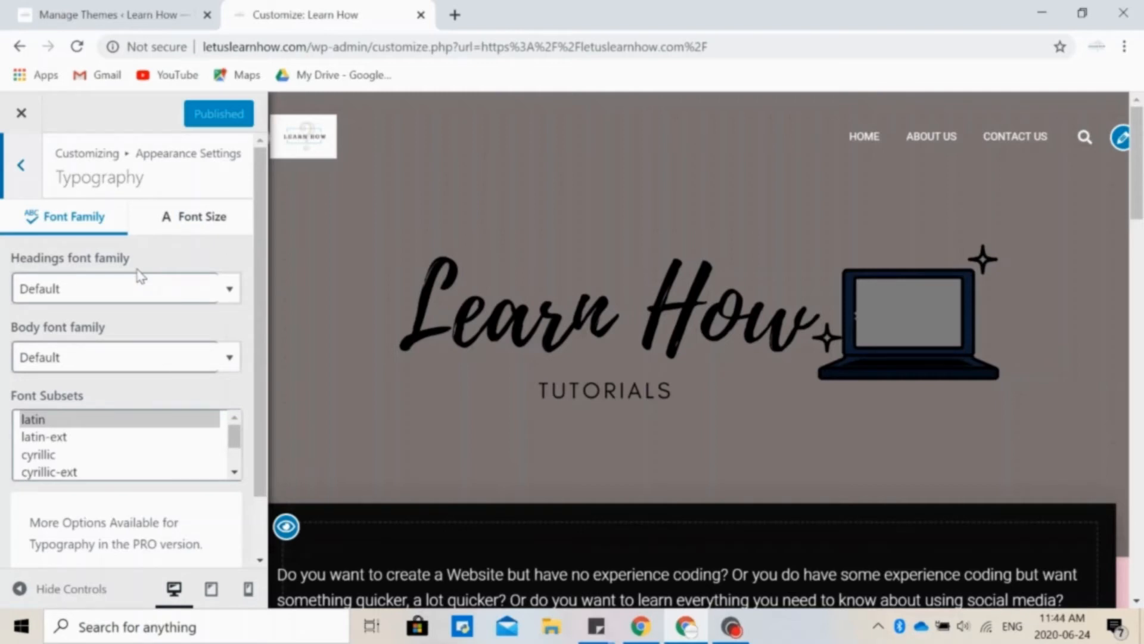
- Try a body font, revert it to Default, check Font Size, publish, and return to Appearance Settings
click(124, 356)
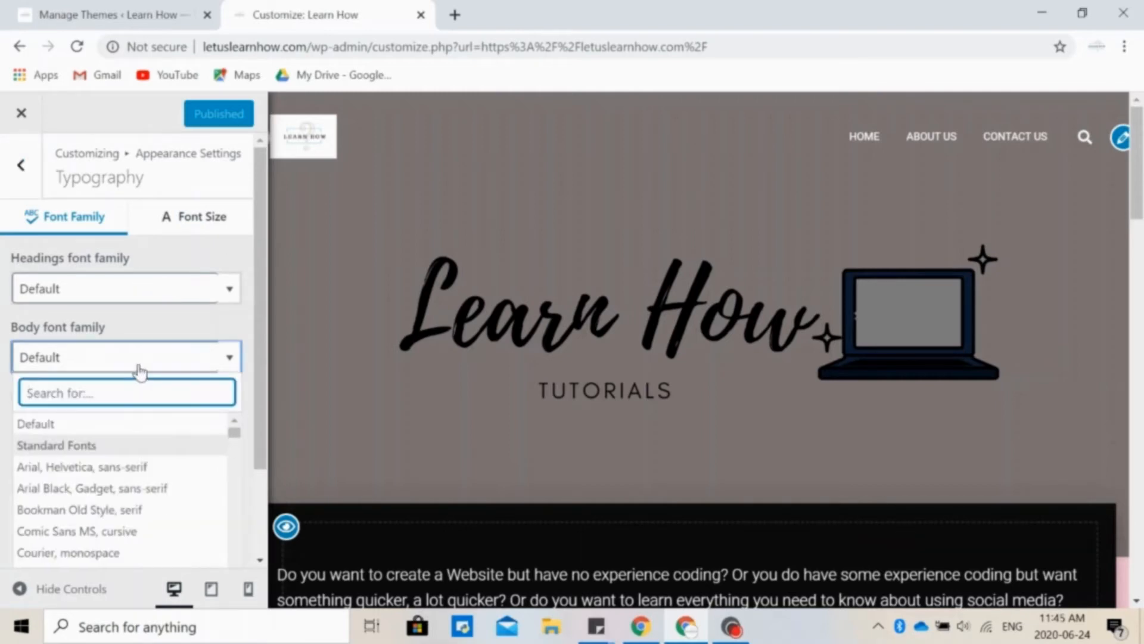
mouse_move(128, 423)
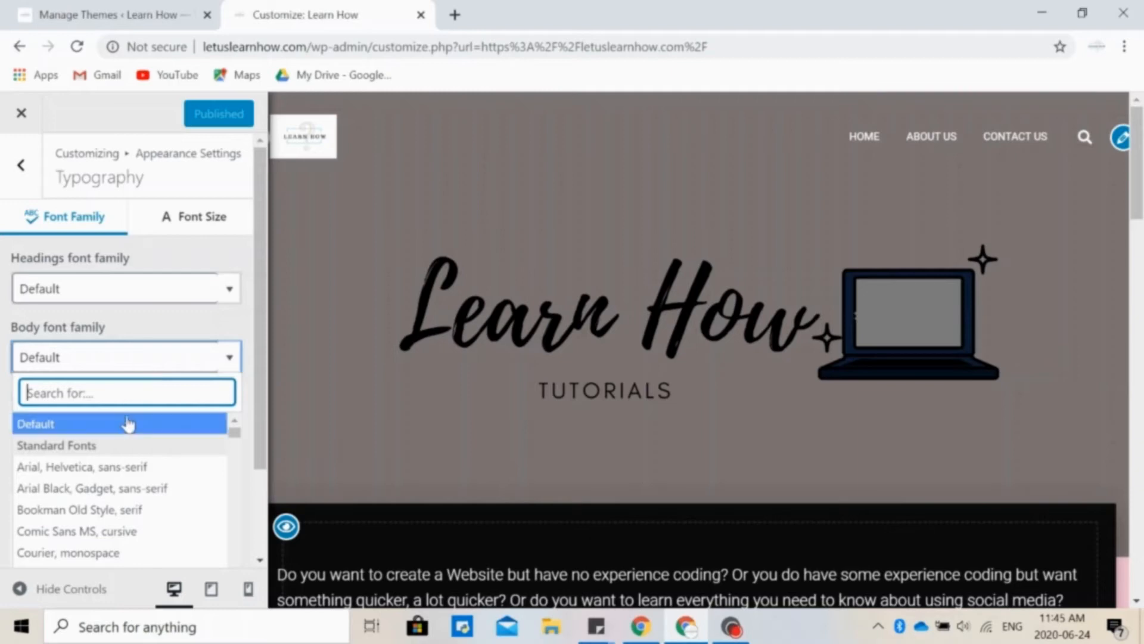
mouse_move(141, 530)
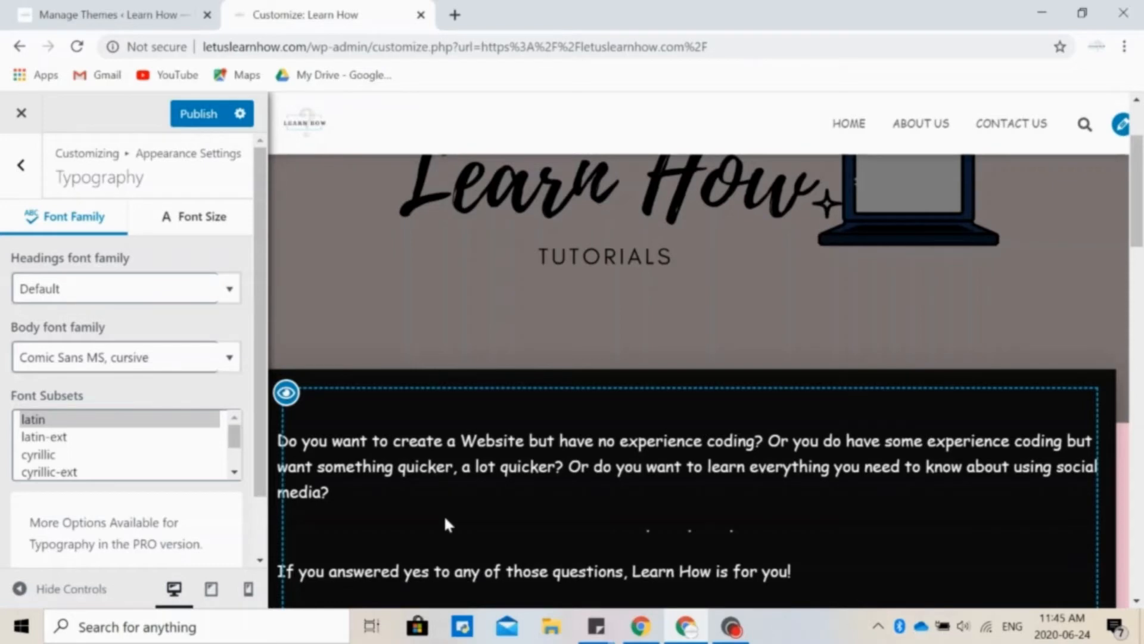
mouse_move(814, 385)
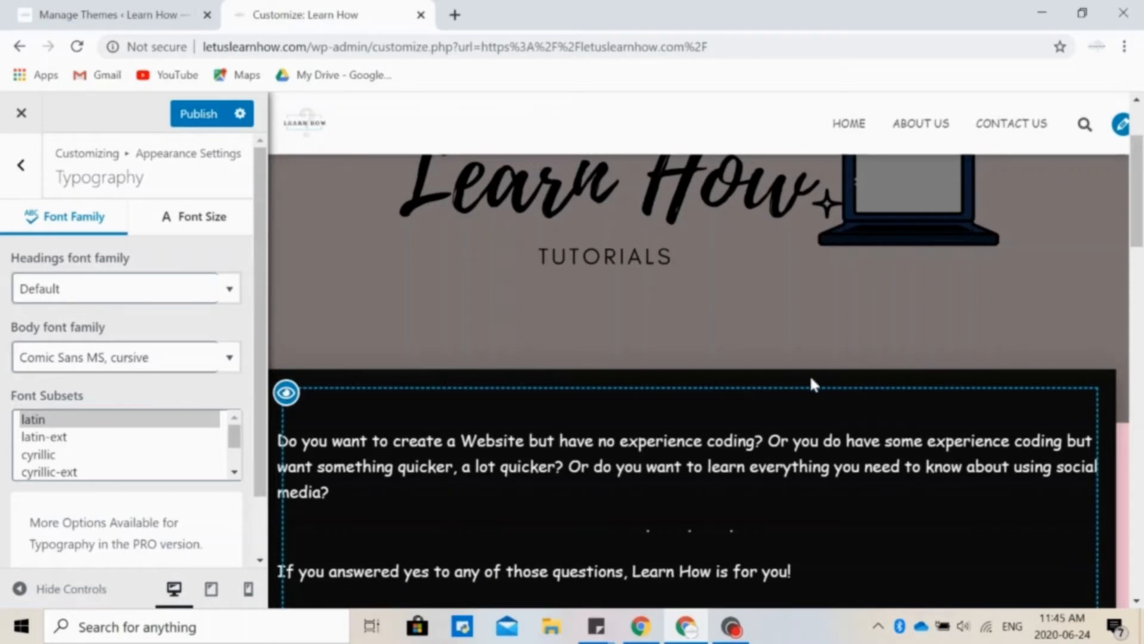
click(124, 356)
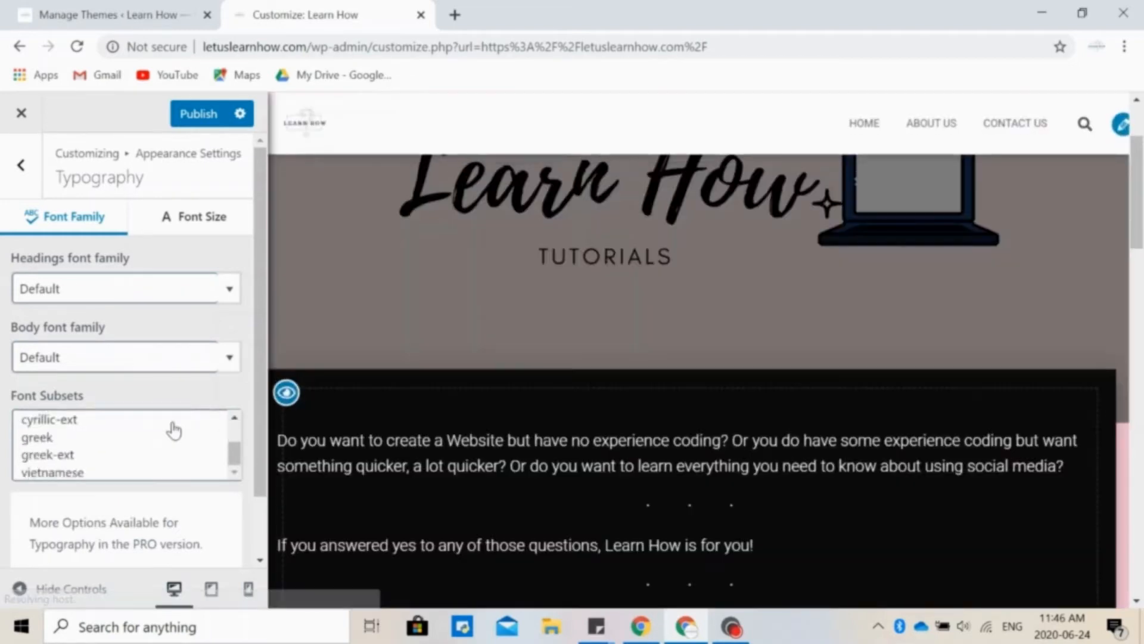
click(194, 216)
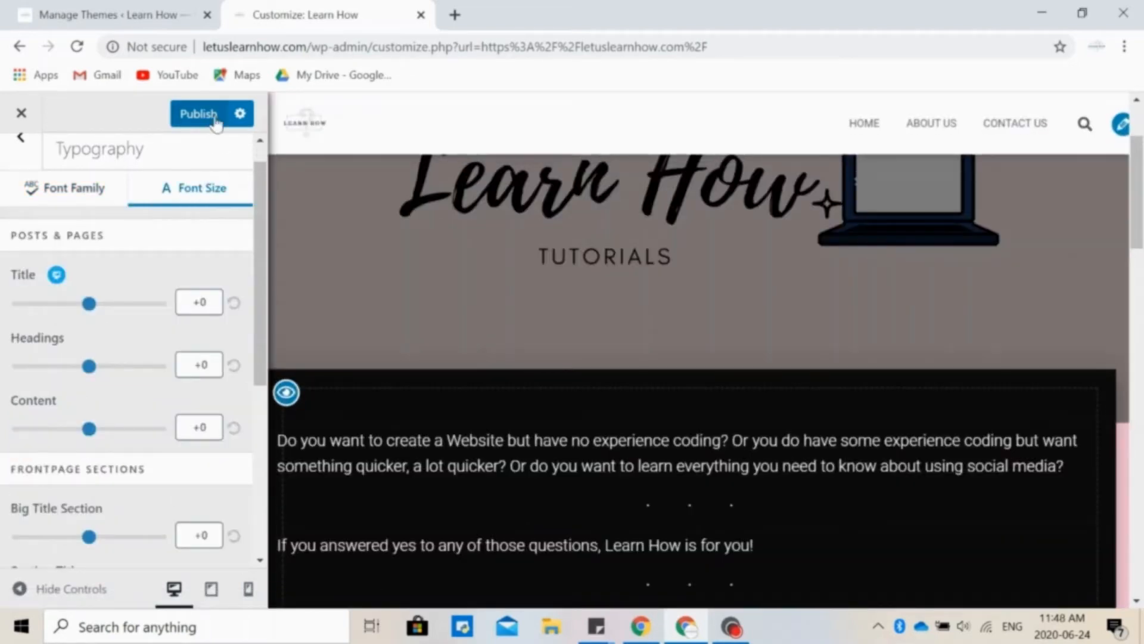
click(197, 113)
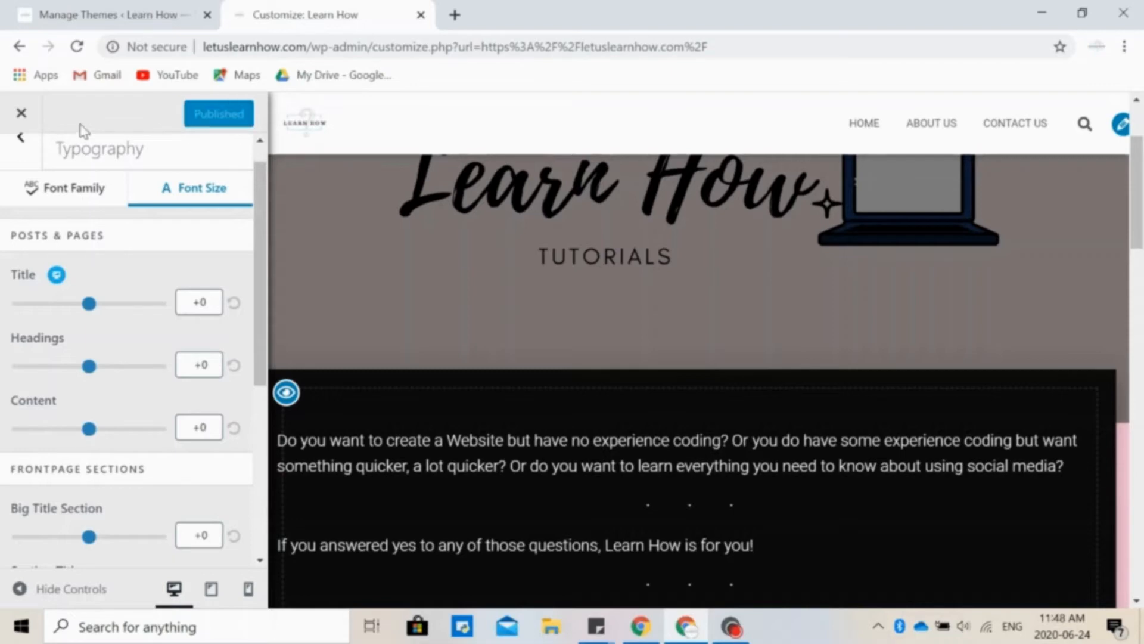
click(20, 137)
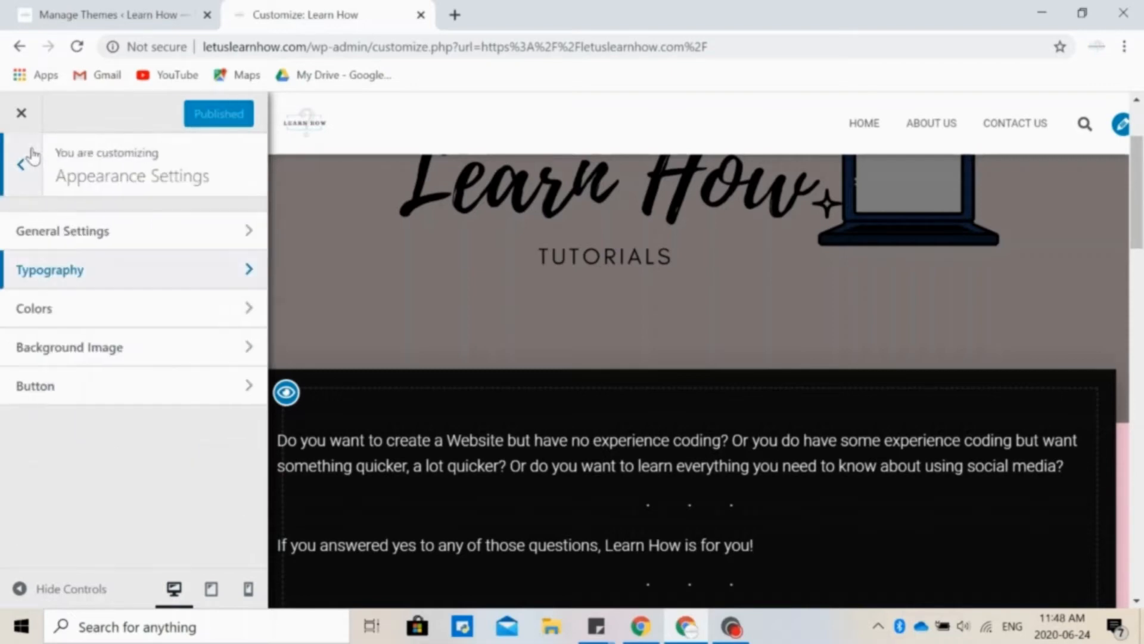
click(33, 308)
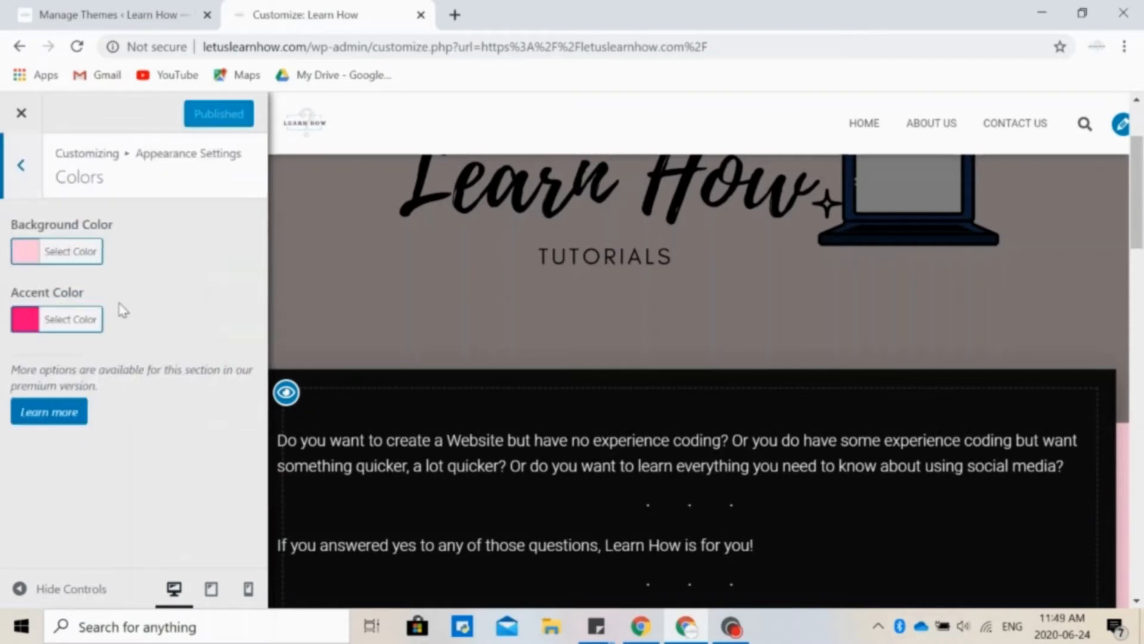
scroll(down, 3)
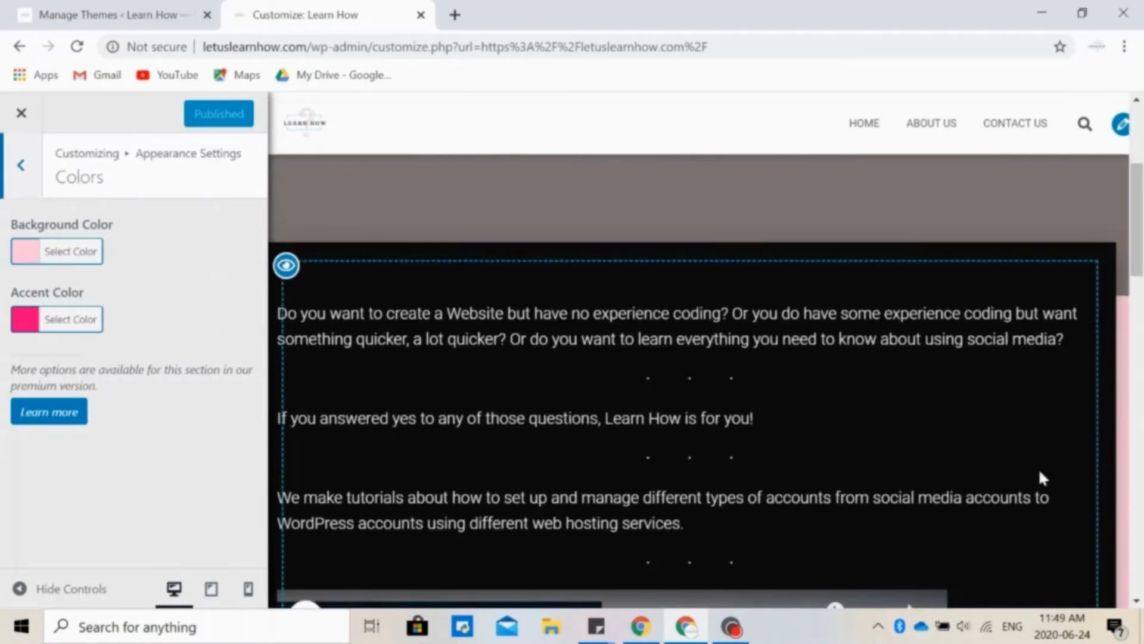
scroll(down, 3)
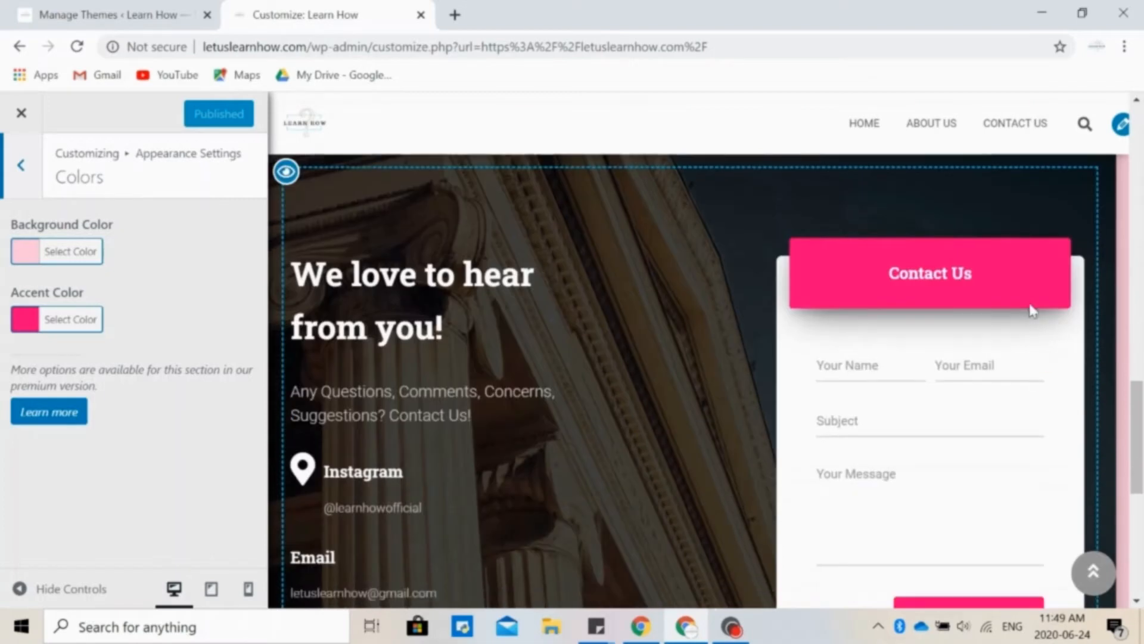
scroll(down, 3)
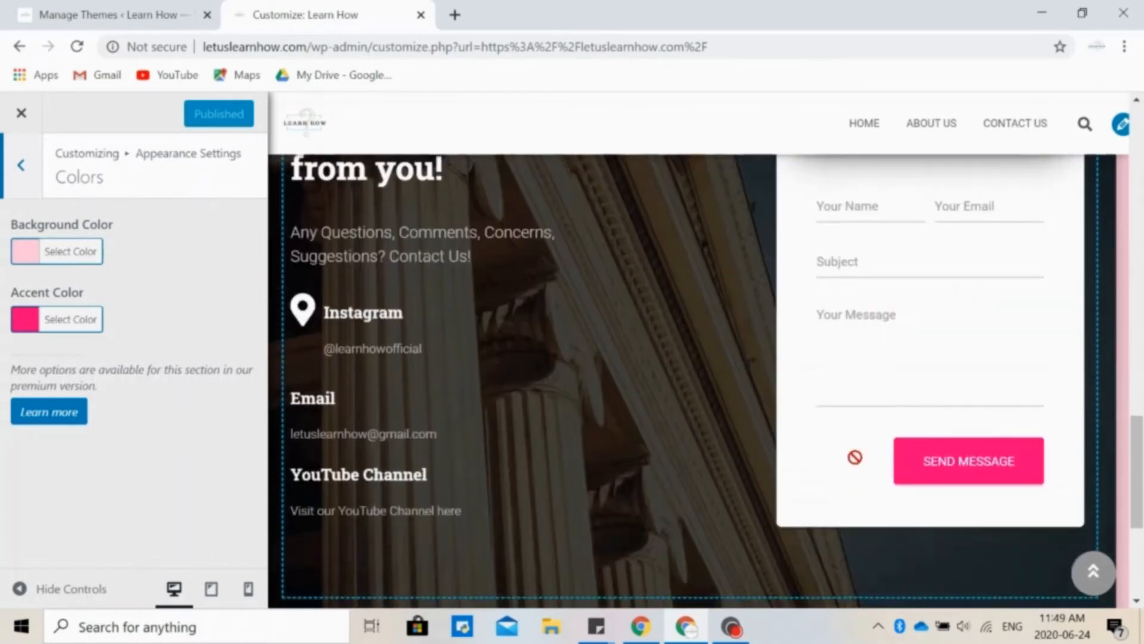
click(22, 165)
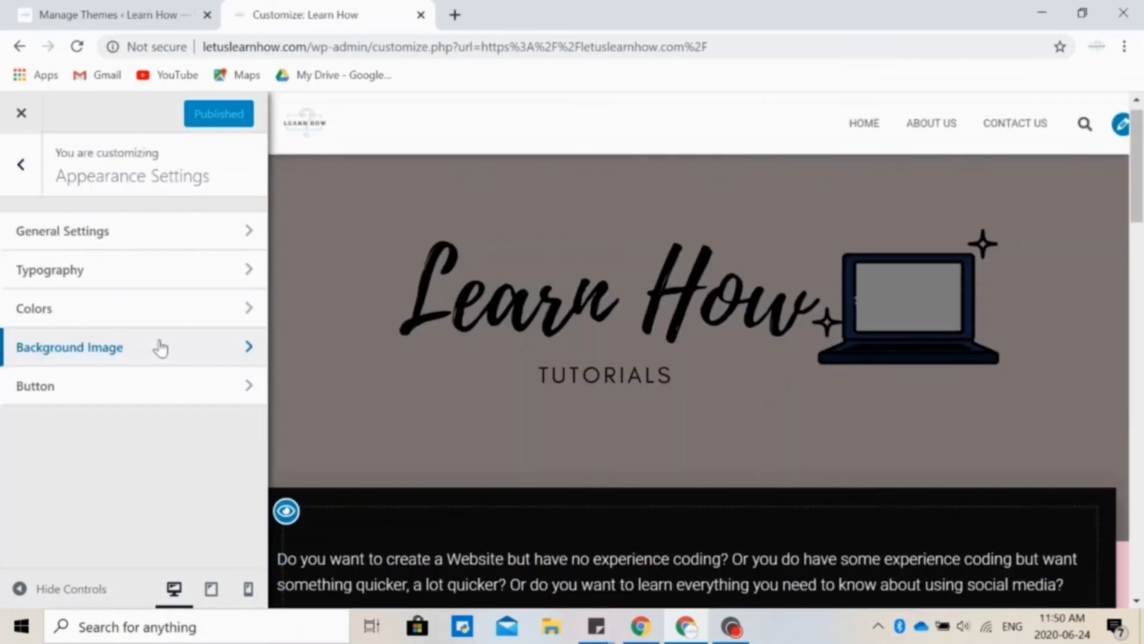
mouse_move(158, 379)
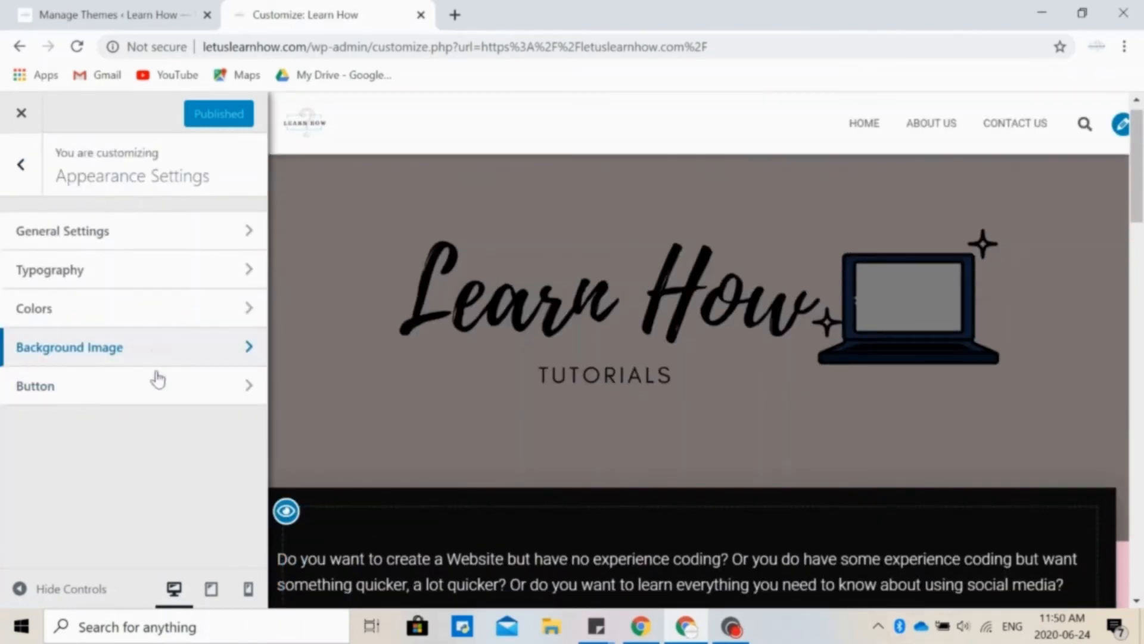
click(35, 385)
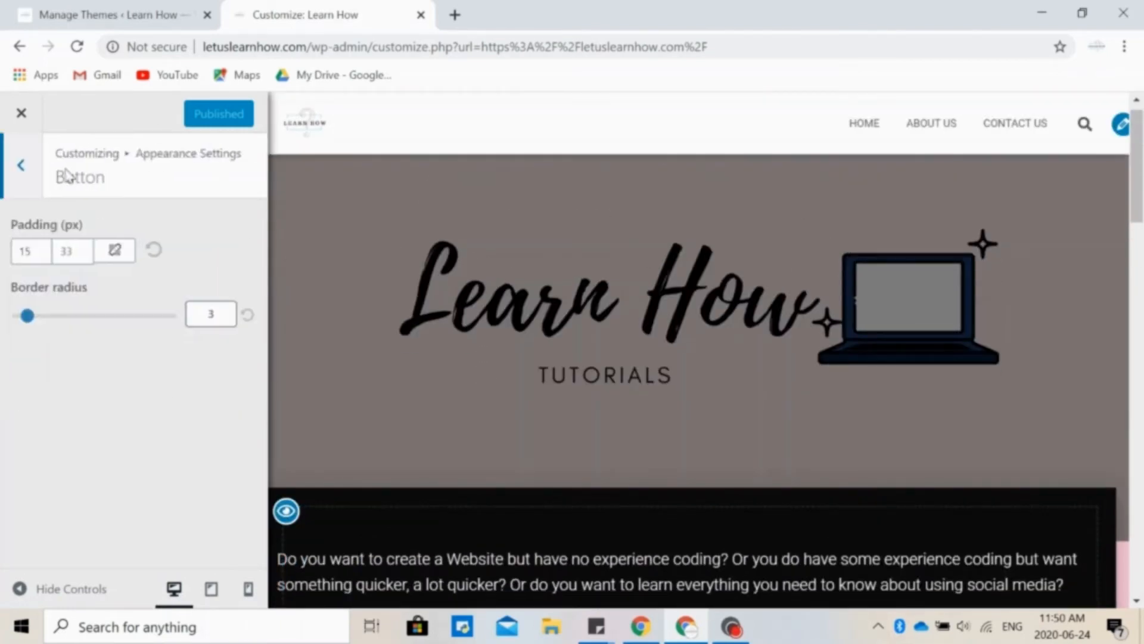
click(20, 165)
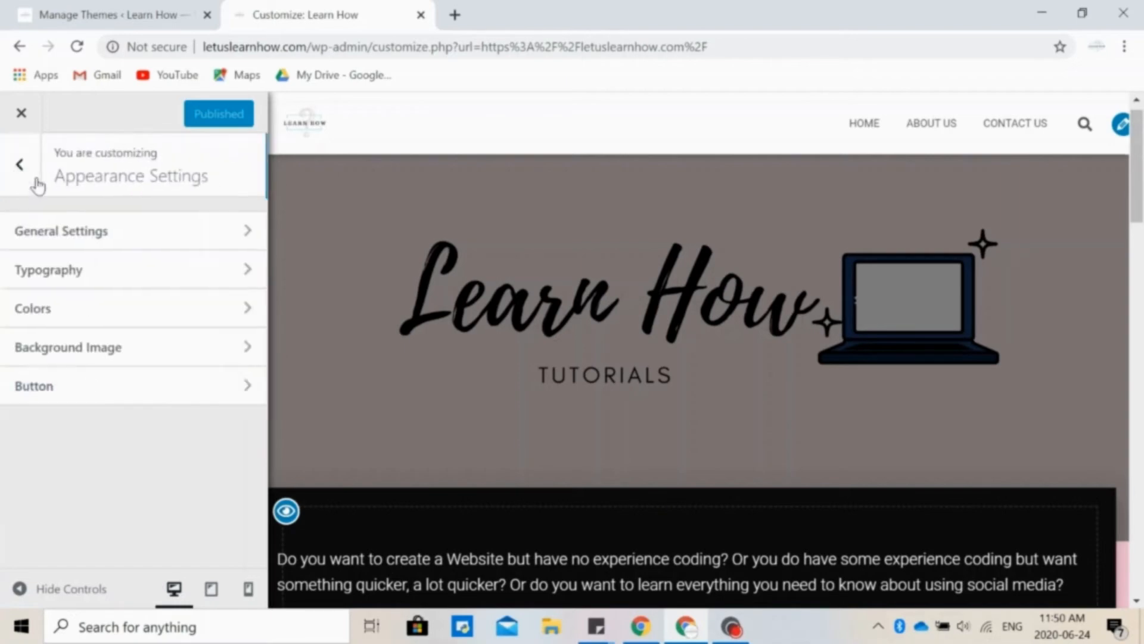
scroll(down, 3)
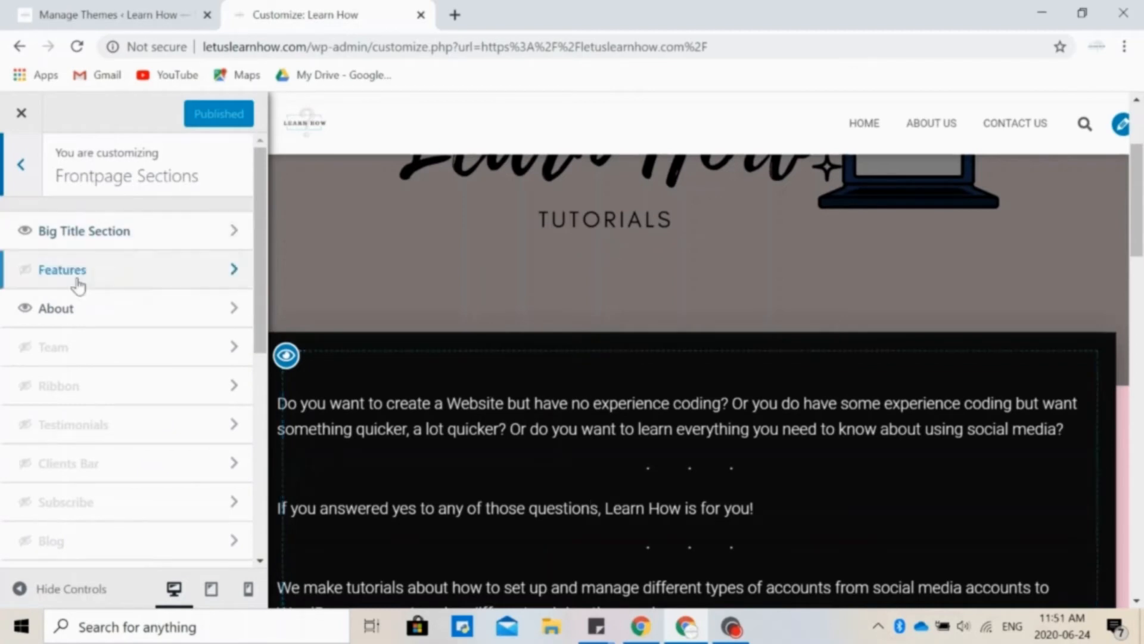
click(23, 270)
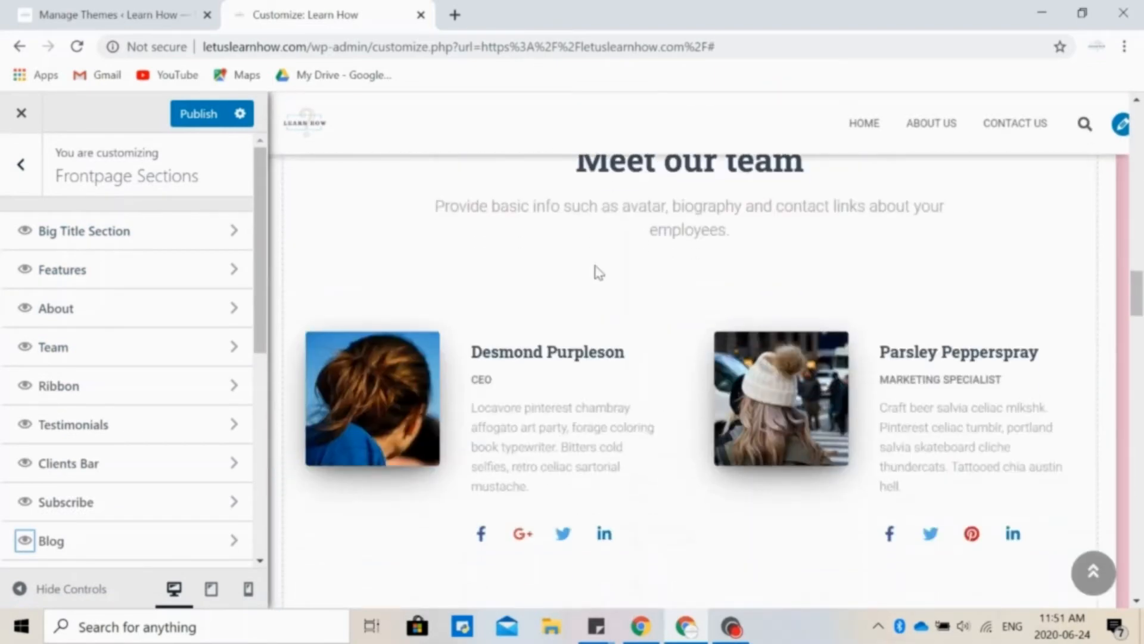
scroll(down, 3)
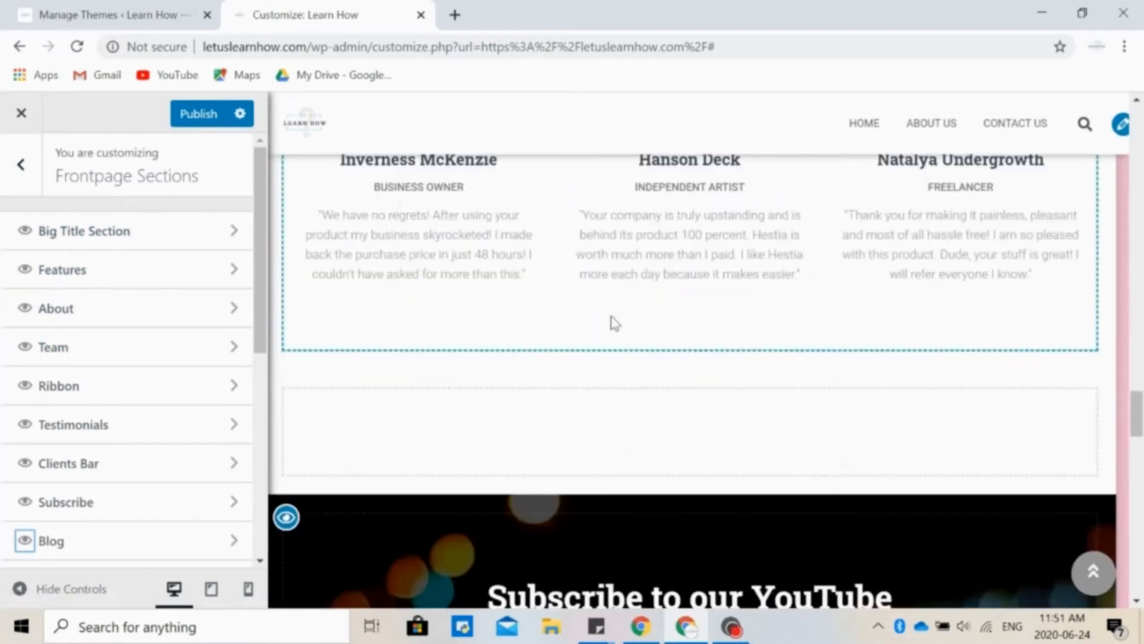
scroll(down, 3)
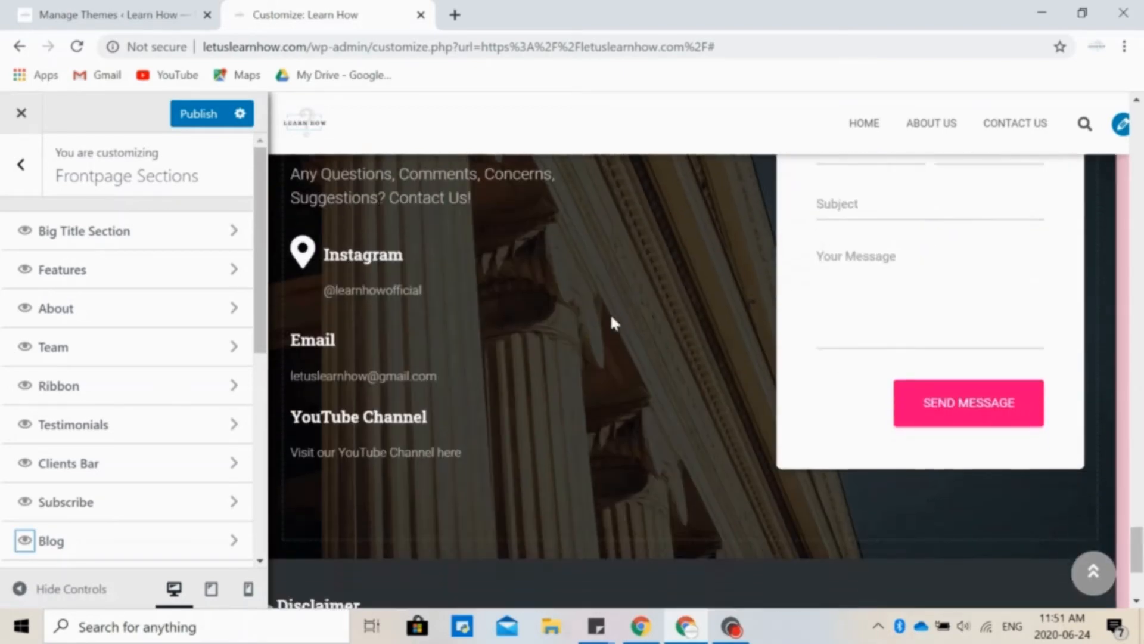
scroll(up, 3)
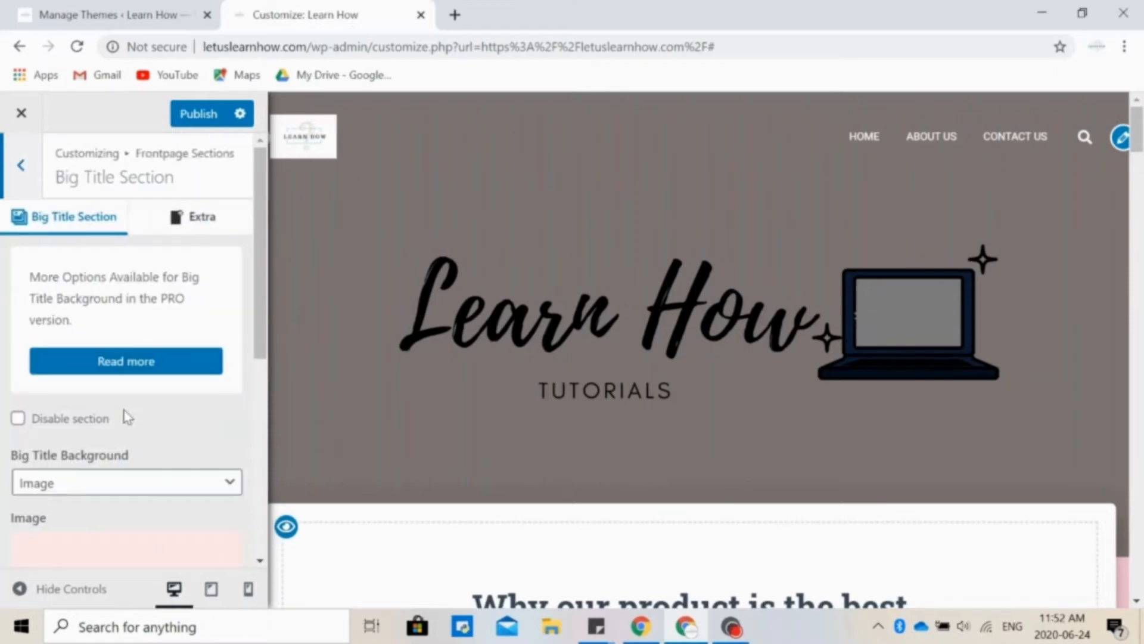
- Enter 'subtitle' in the Big Title banner, try an Extra-tab layout, then return to Frontpage Sections
scroll(down, 3)
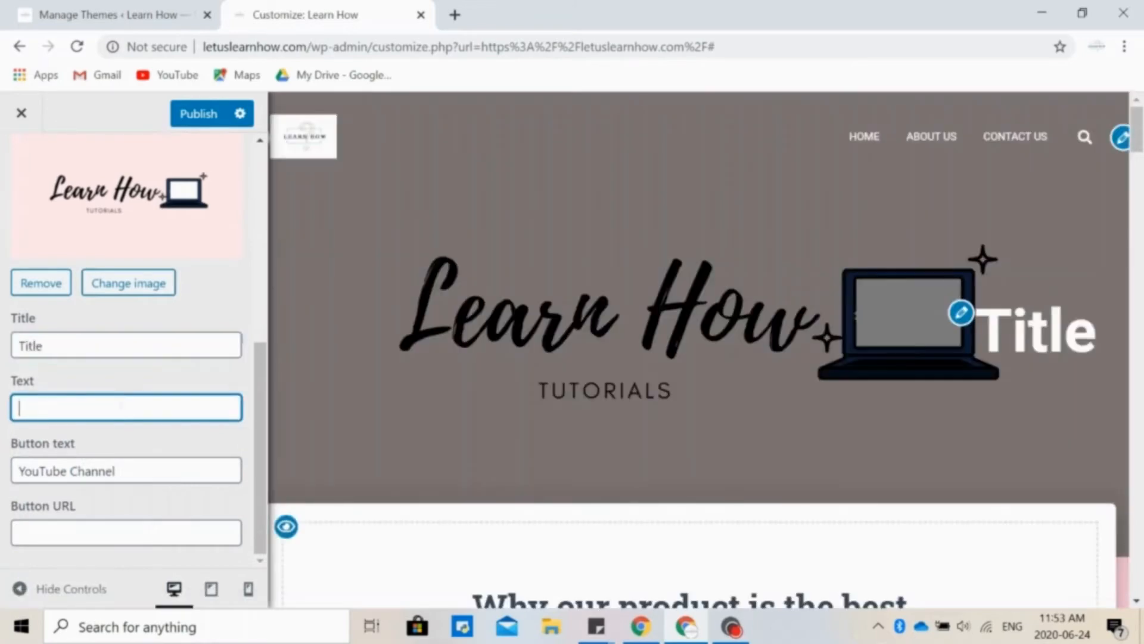
text(subtitle)
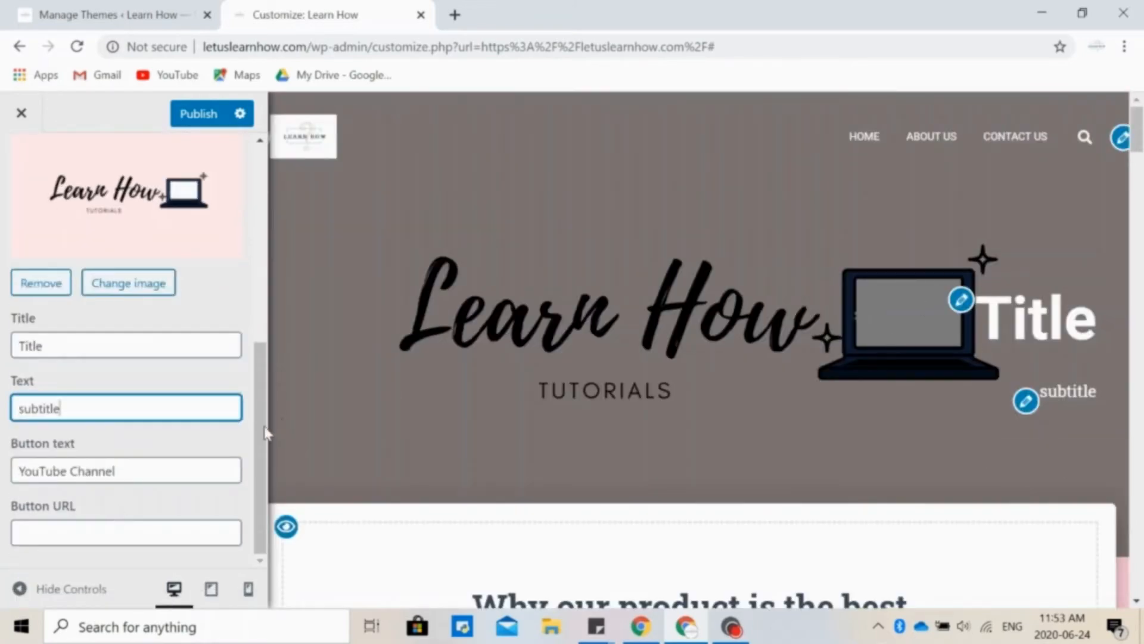
click(133, 302)
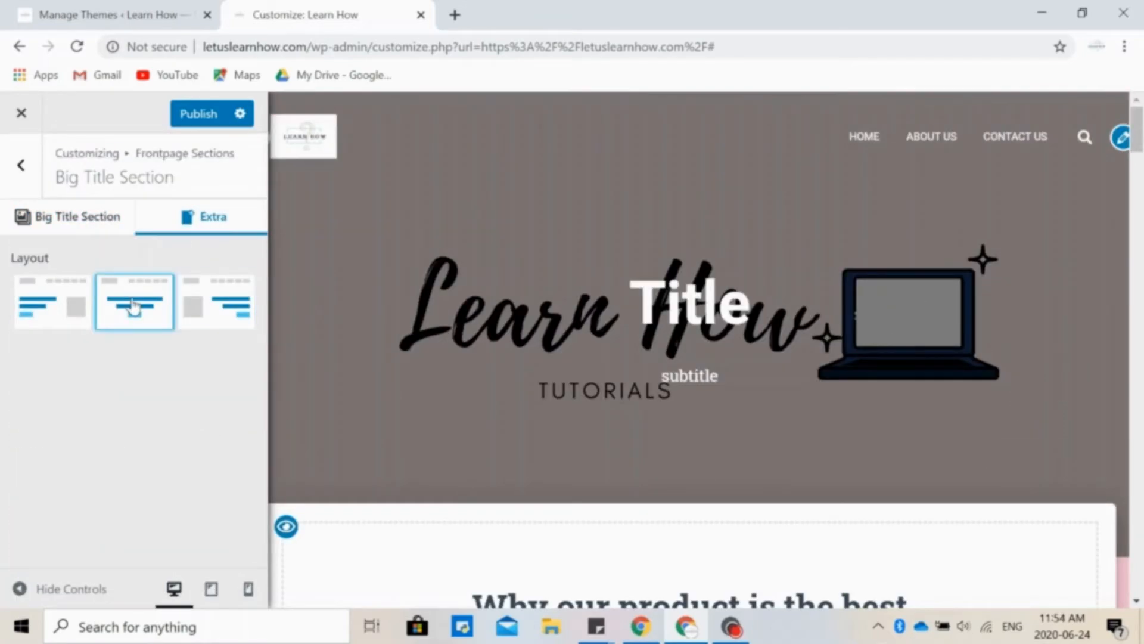
click(22, 164)
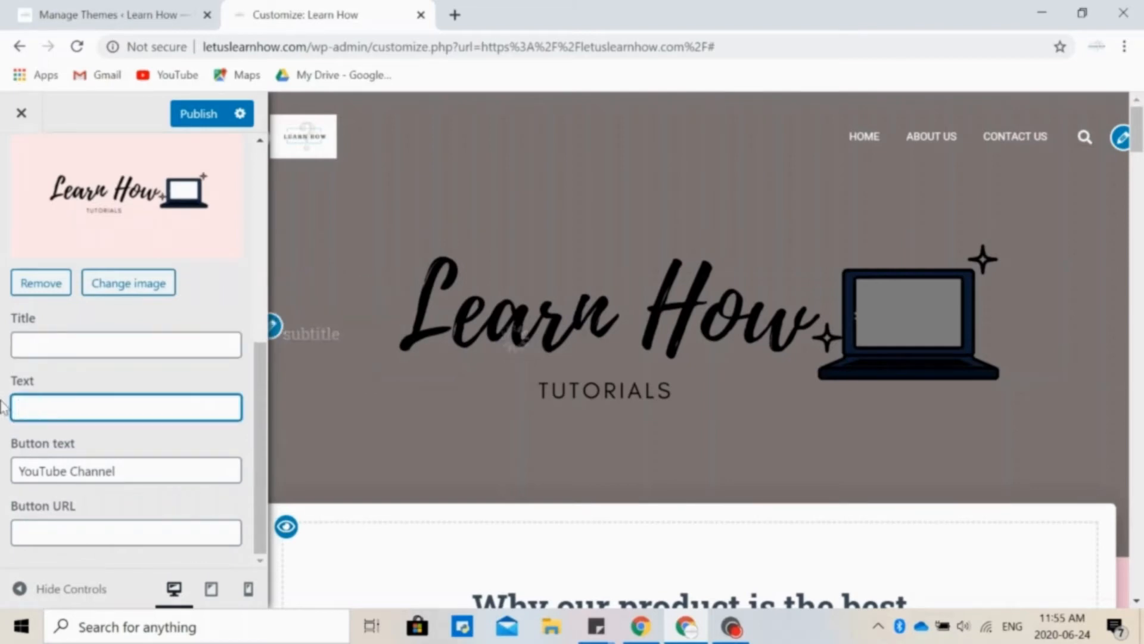
scroll(up, 3)
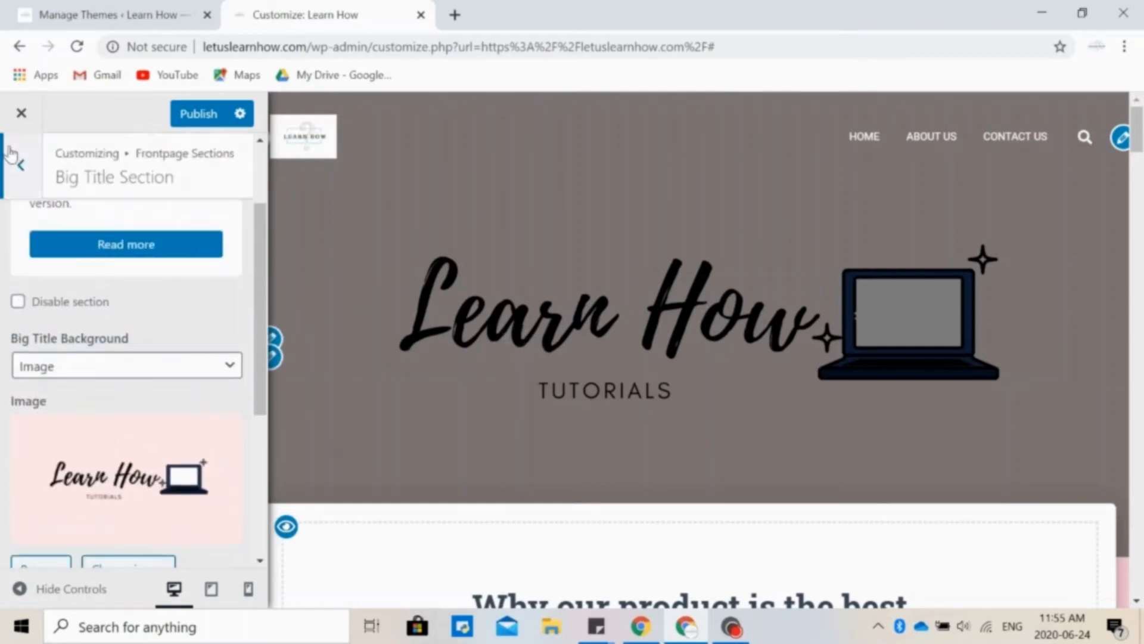
click(20, 163)
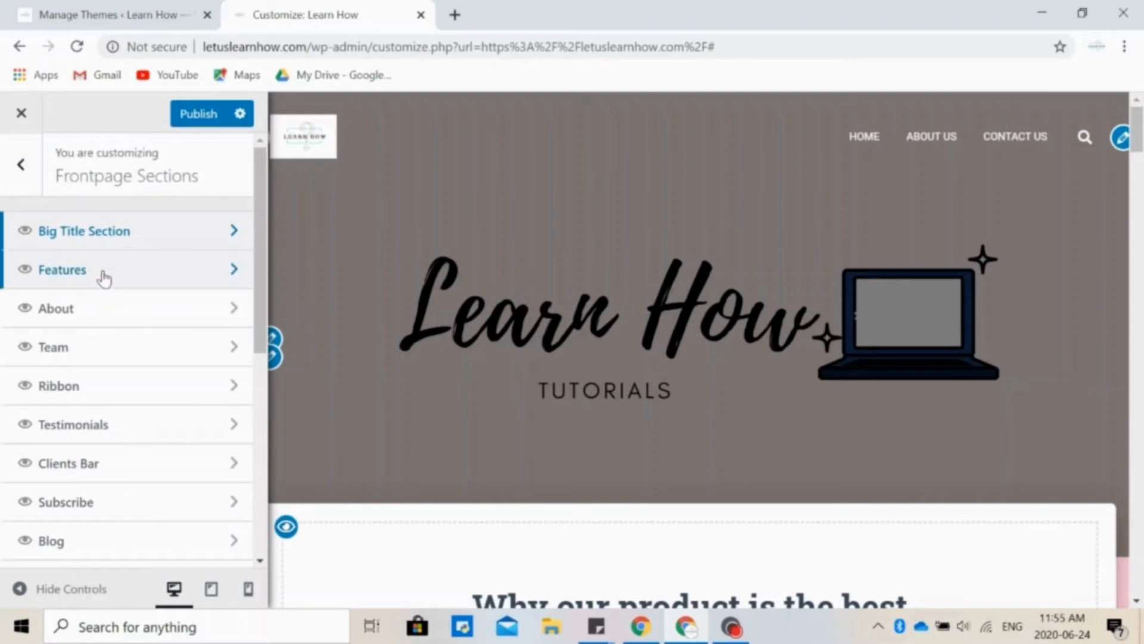
- Disable the Features front-page section in its settings and return to the sections list
click(62, 268)
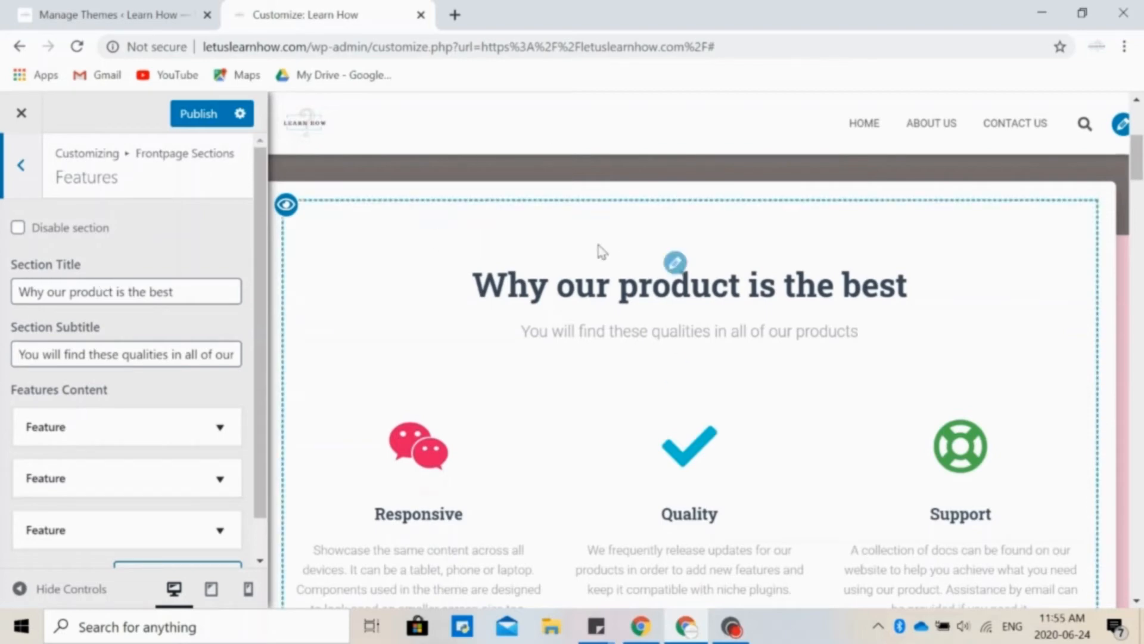
scroll(down, 3)
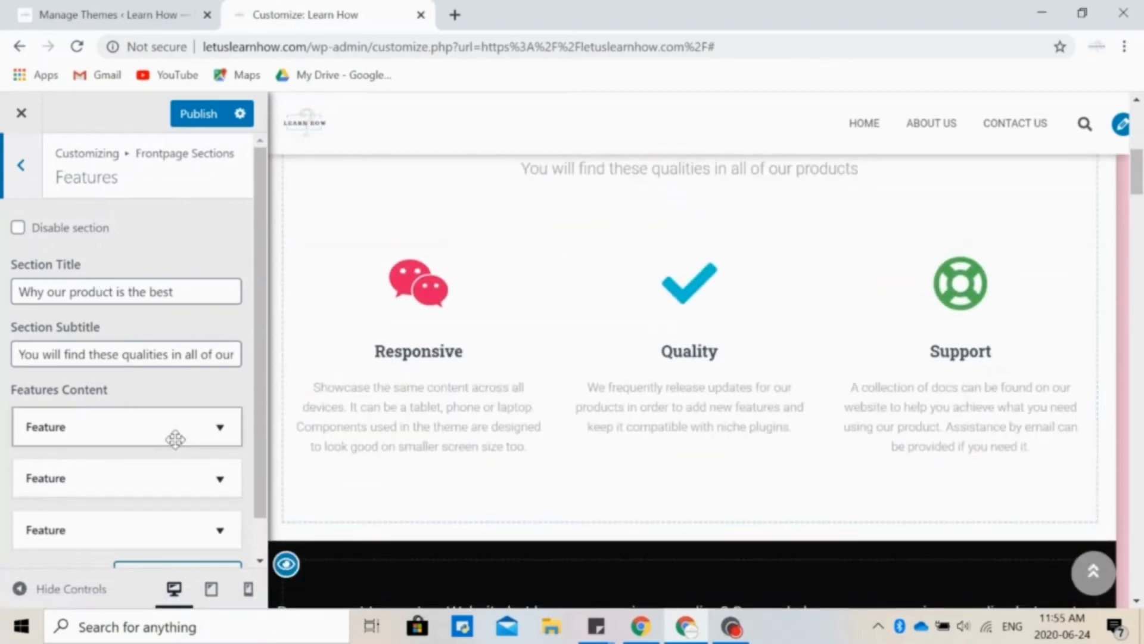
scroll(up, 3)
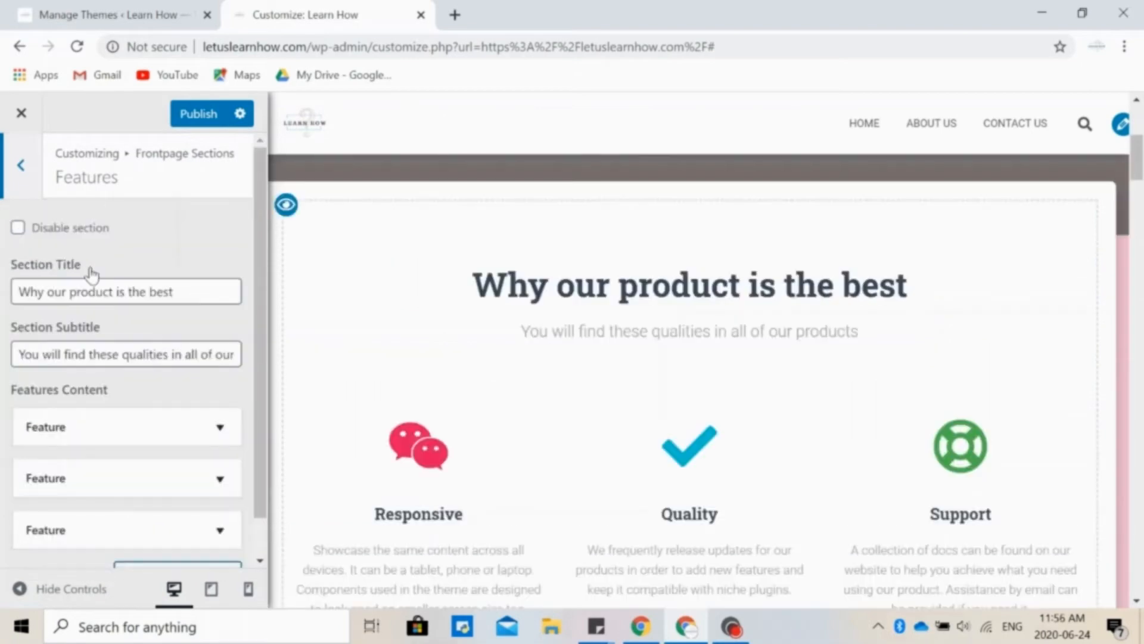
mouse_move(19, 234)
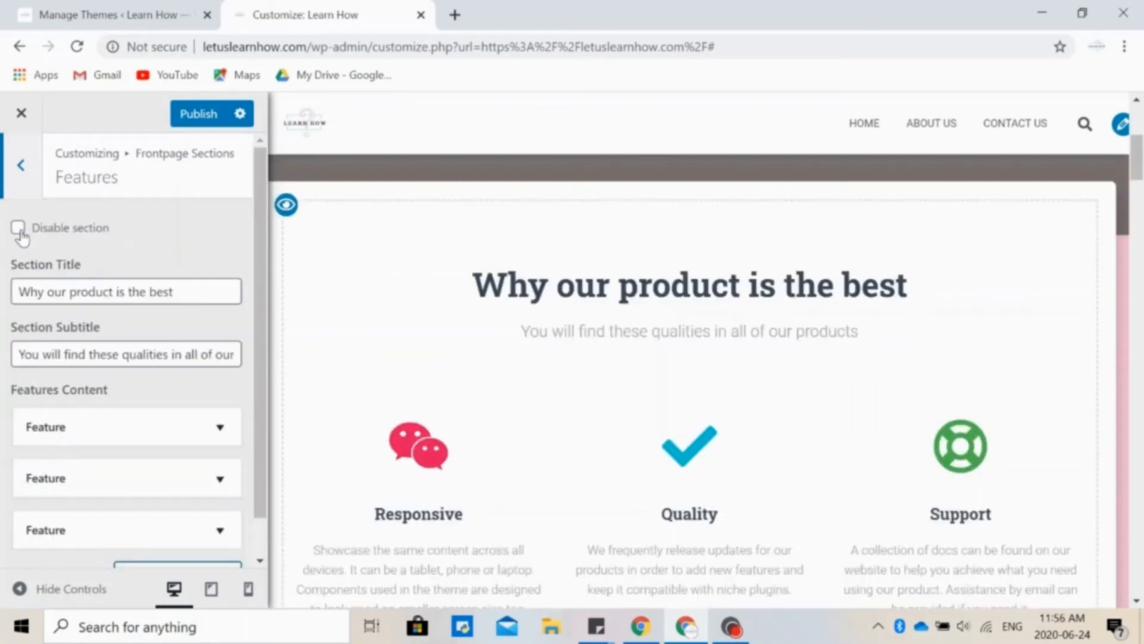
click(17, 228)
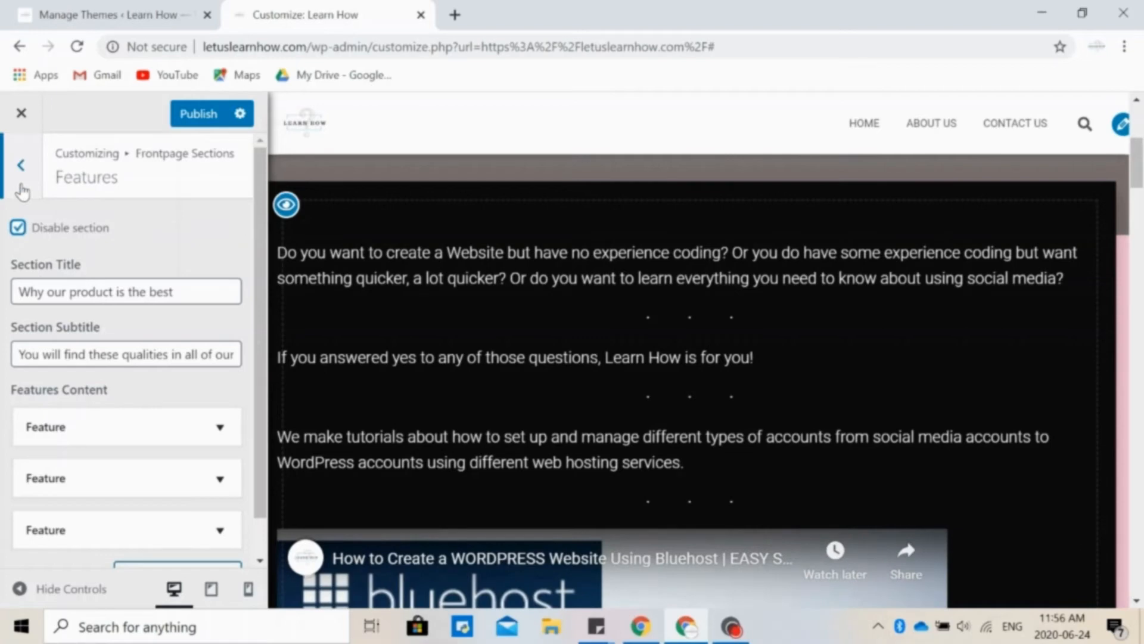
click(21, 164)
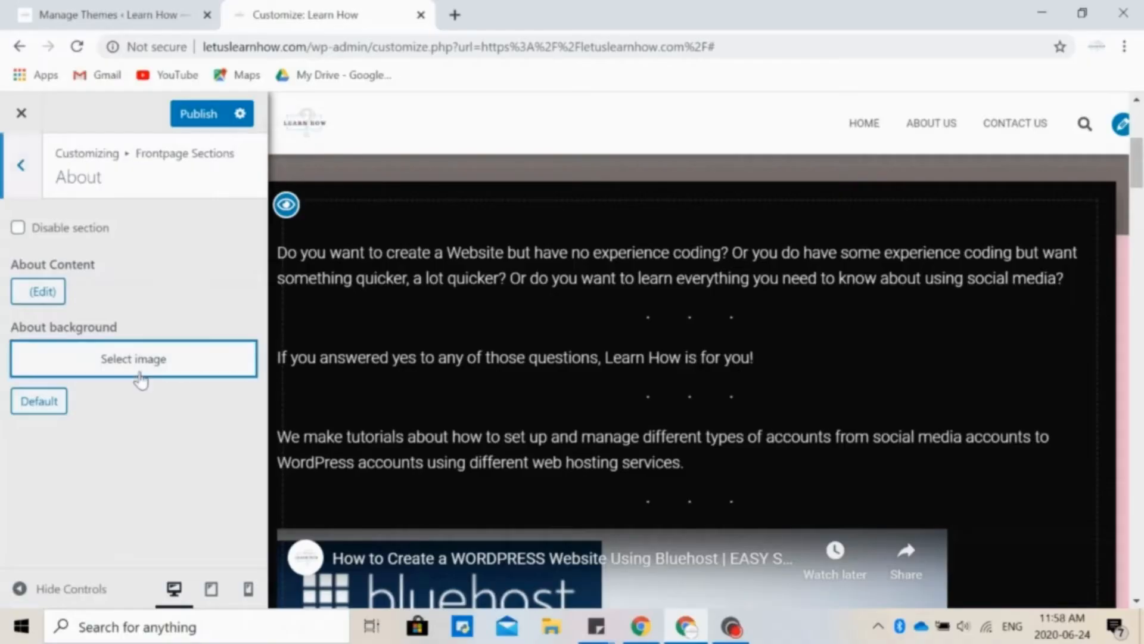
- Open the About section's content page in the block editor and look through its tutorial video and icons
click(132, 359)
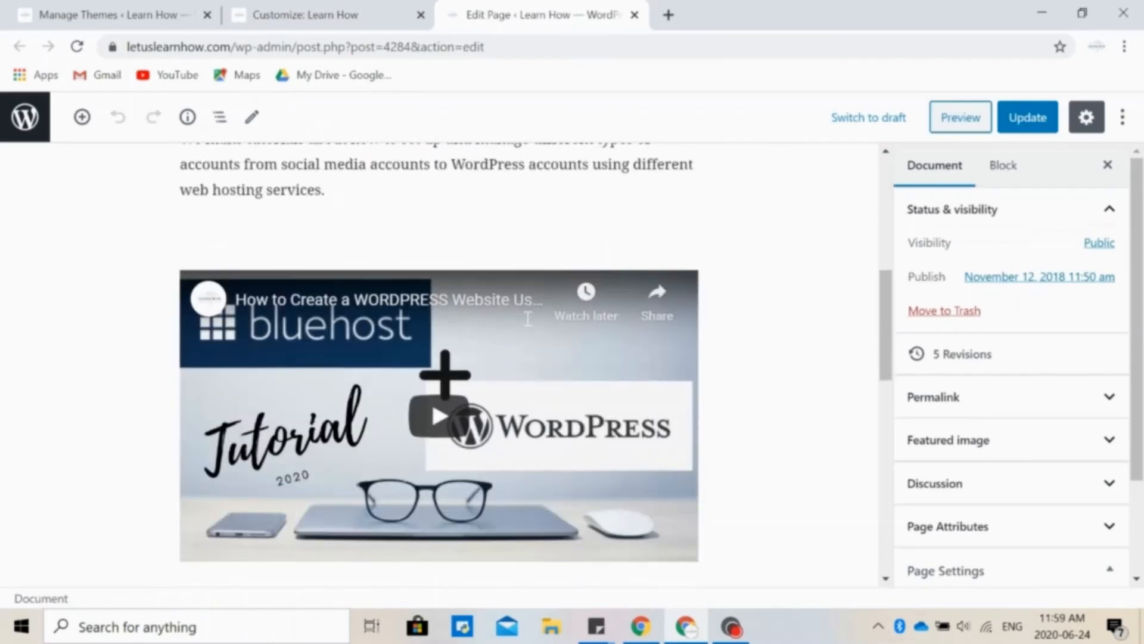
scroll(down, 3)
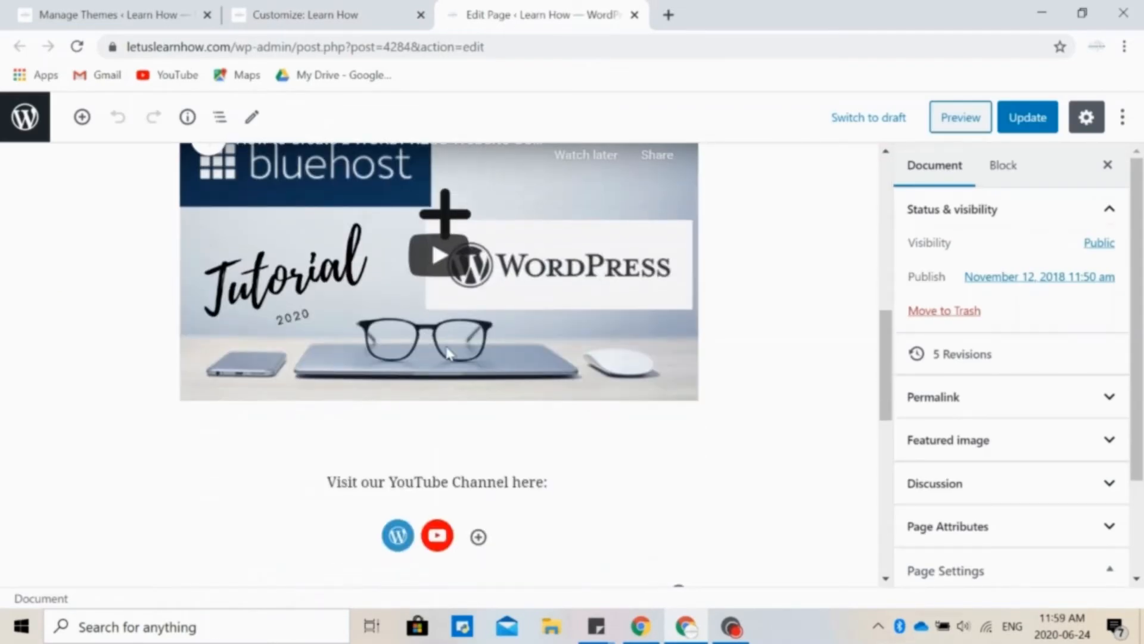
scroll(down, 3)
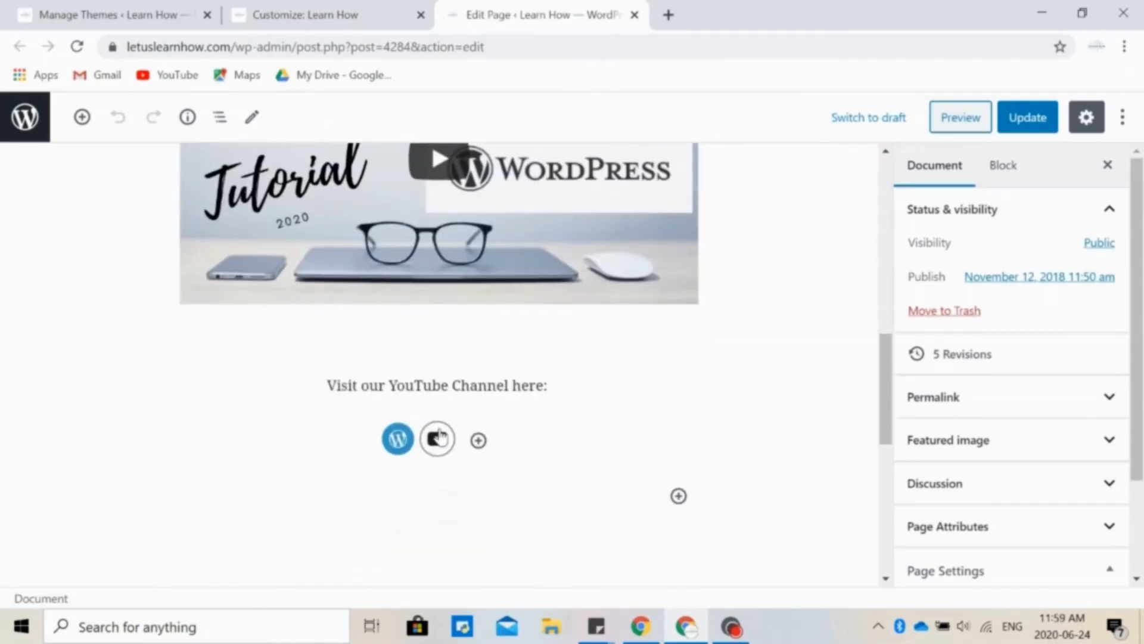
- Back in the Customizer, expand team member Desmond Purpleson and review his details and social icons
click(324, 14)
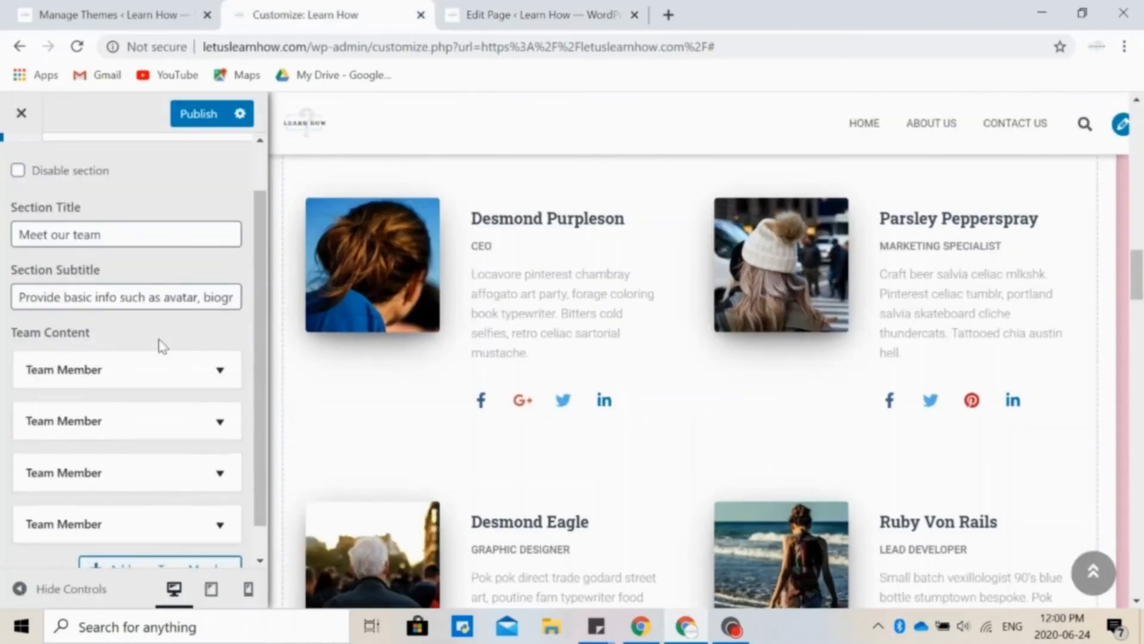
click(125, 370)
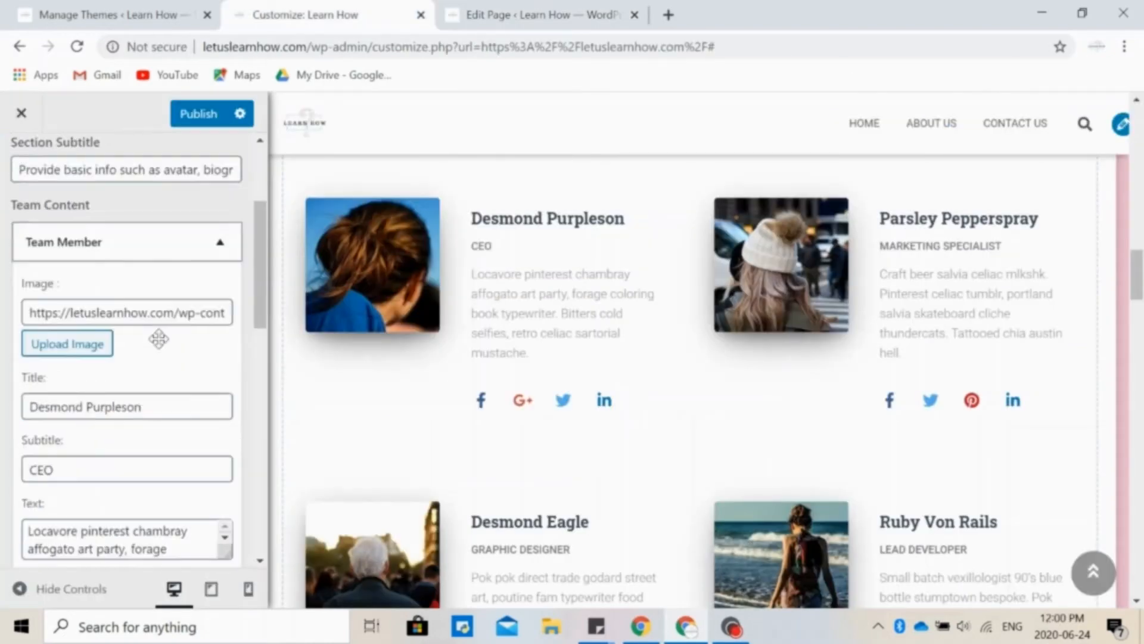
scroll(down, 3)
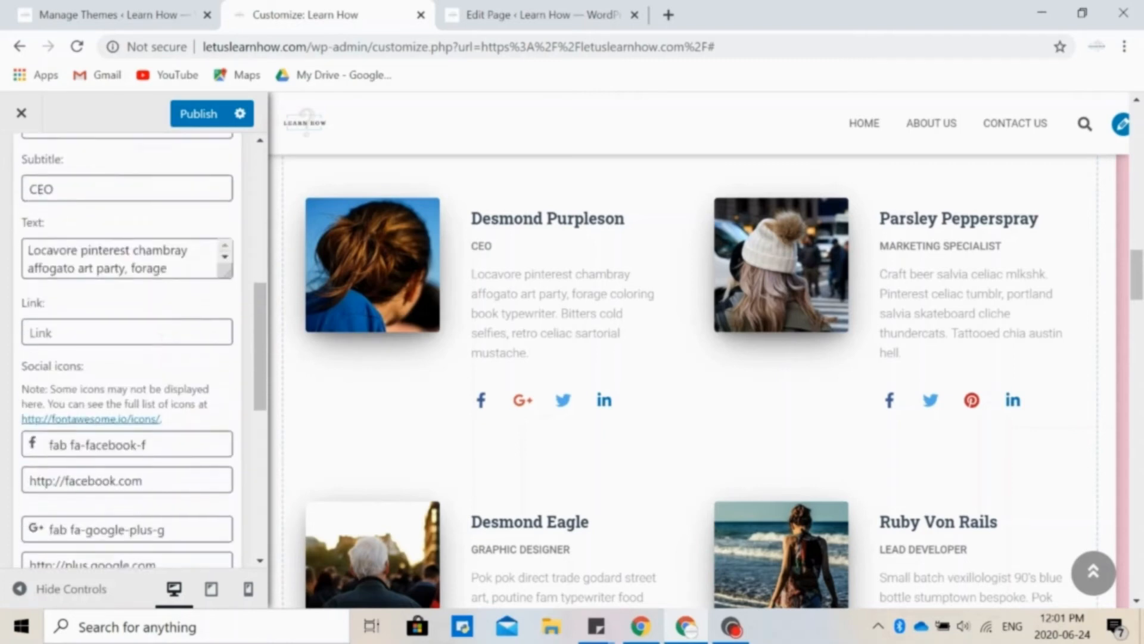
scroll(down, 3)
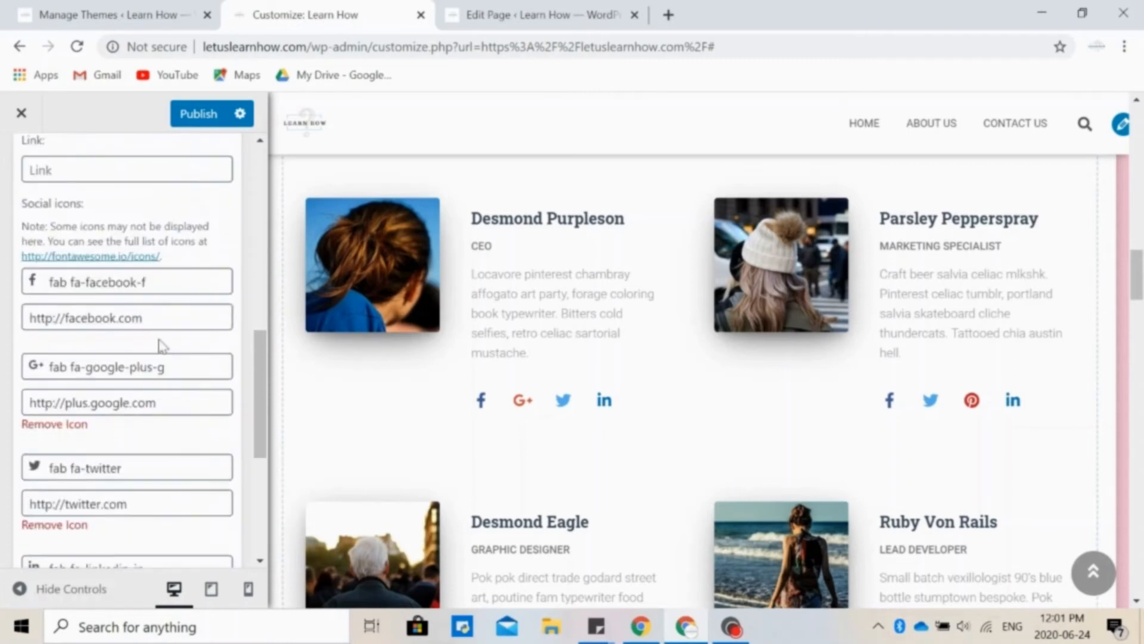
scroll(down, 3)
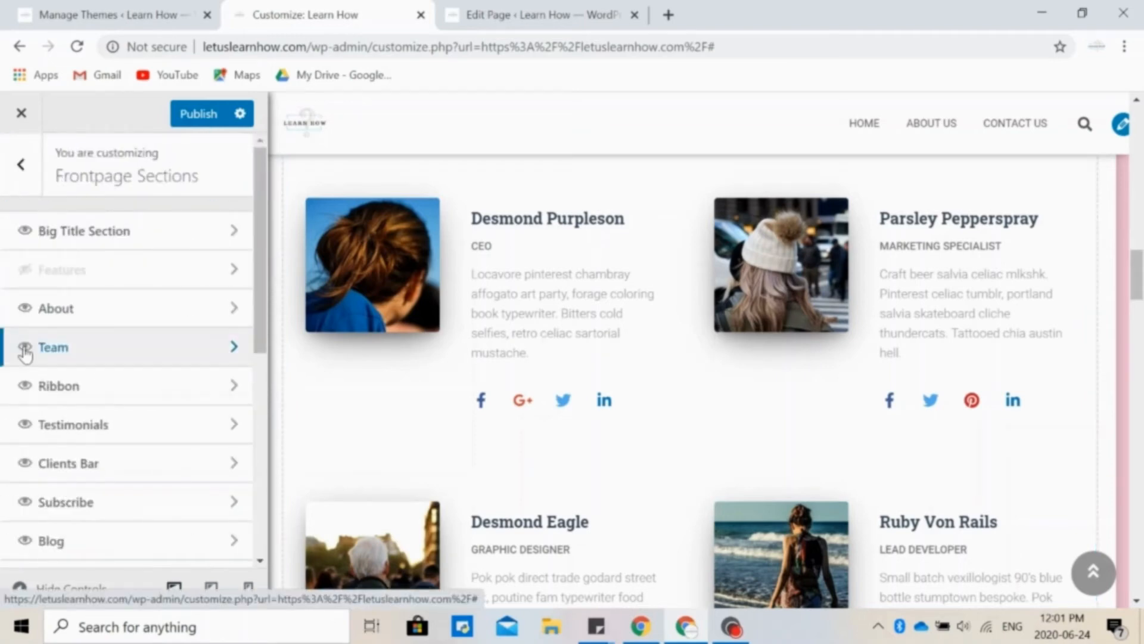
click(59, 385)
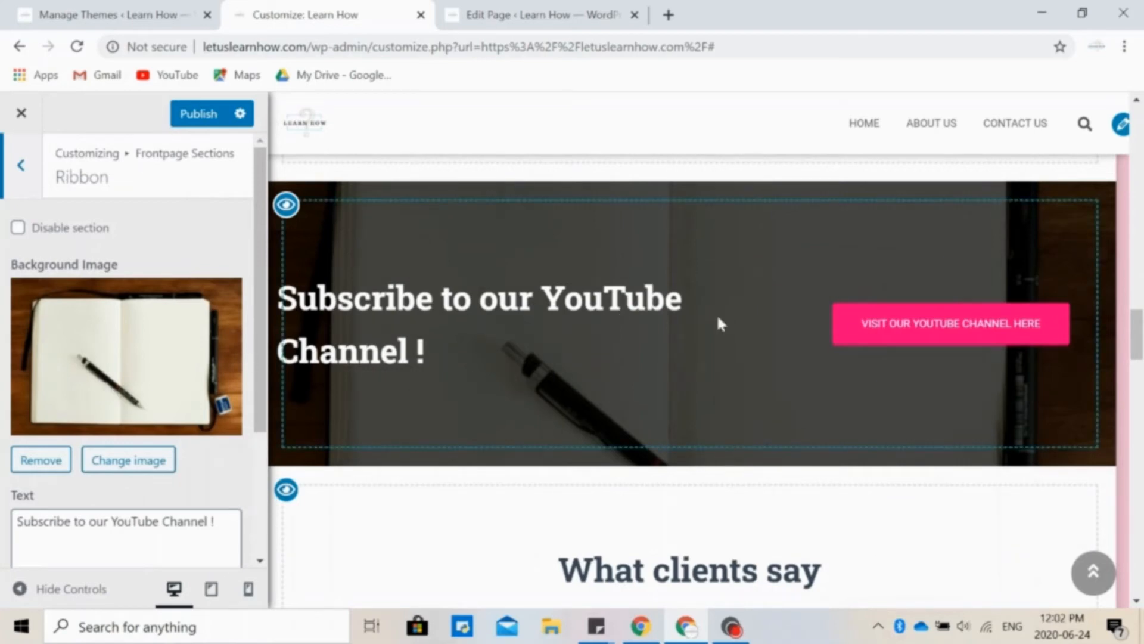
mouse_move(865, 343)
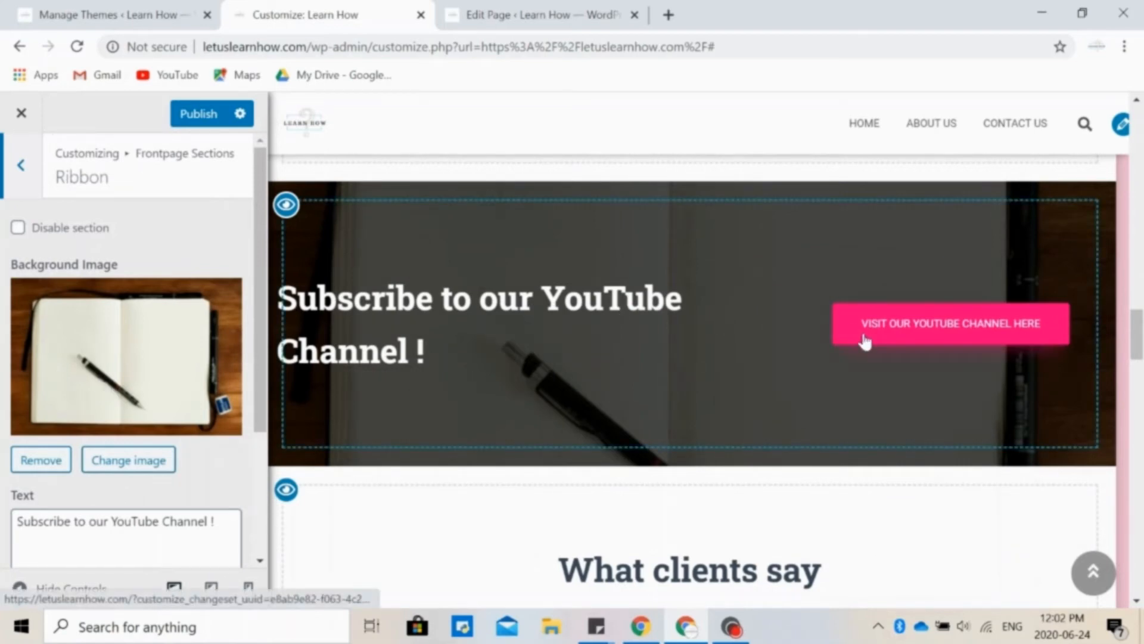
scroll(down, 3)
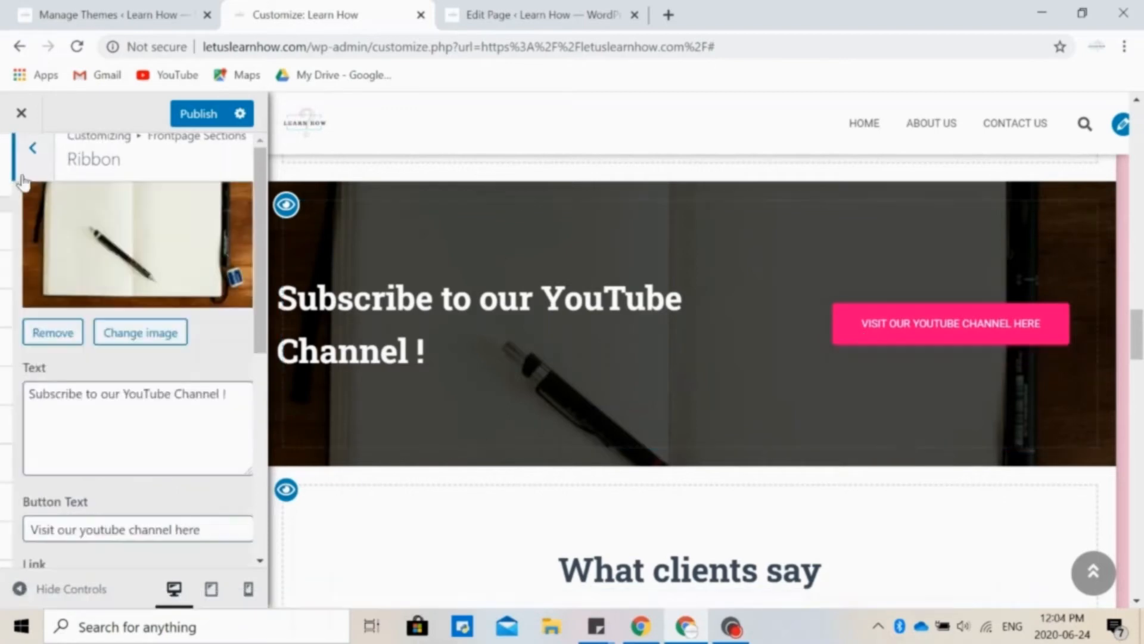
click(33, 147)
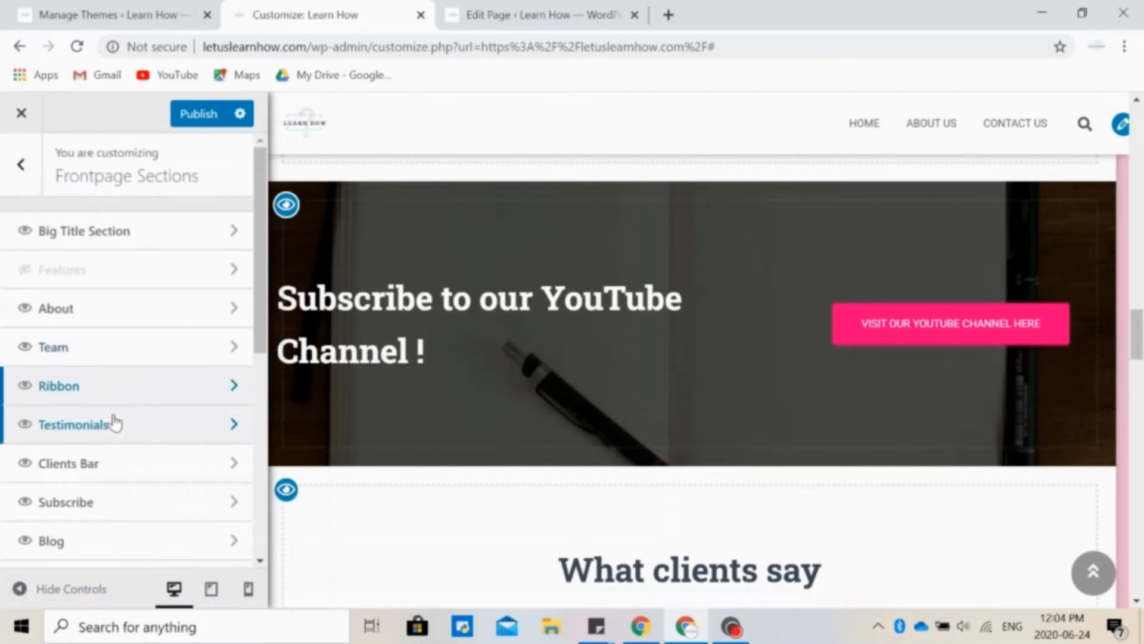
- Review the Testimonials section's three default client testimonials and return to Frontpage Sections
click(73, 424)
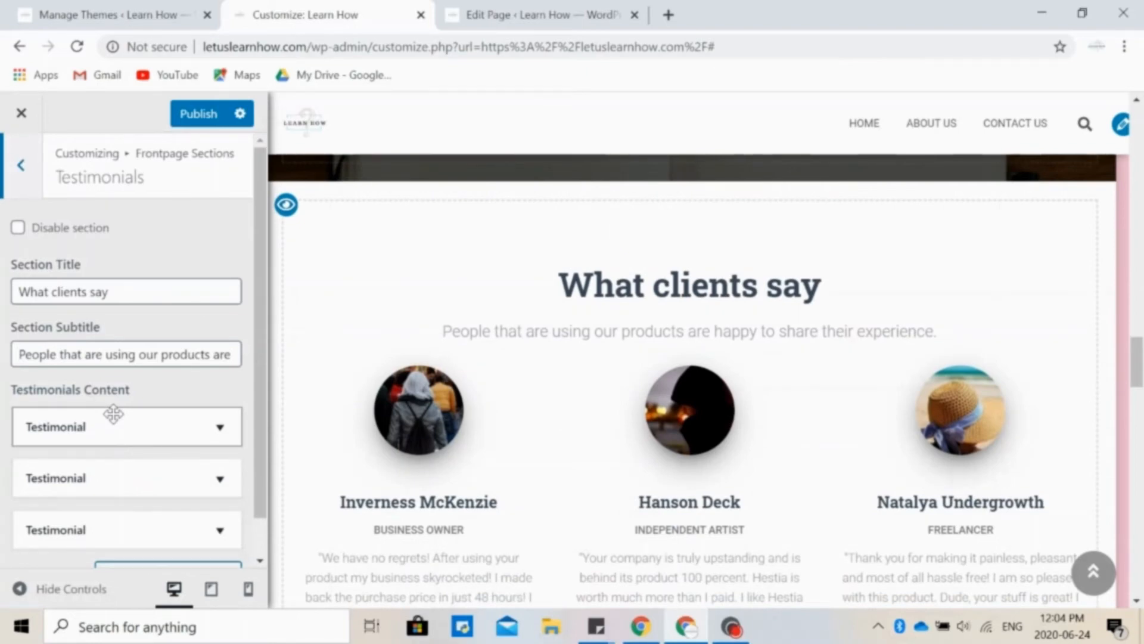
scroll(down, 3)
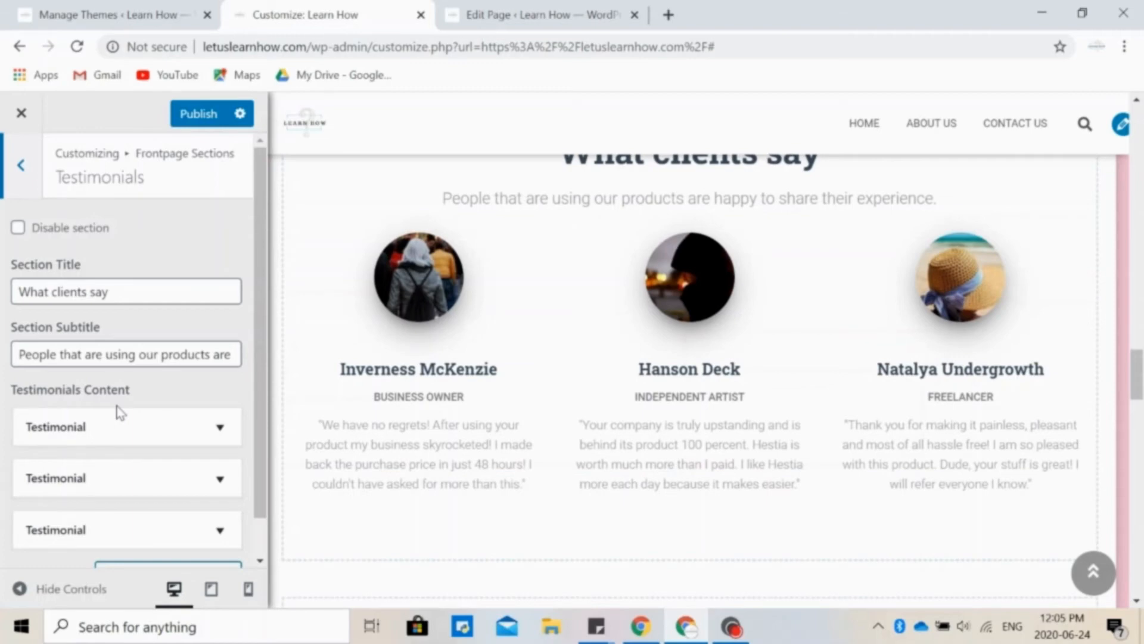
scroll(down, 3)
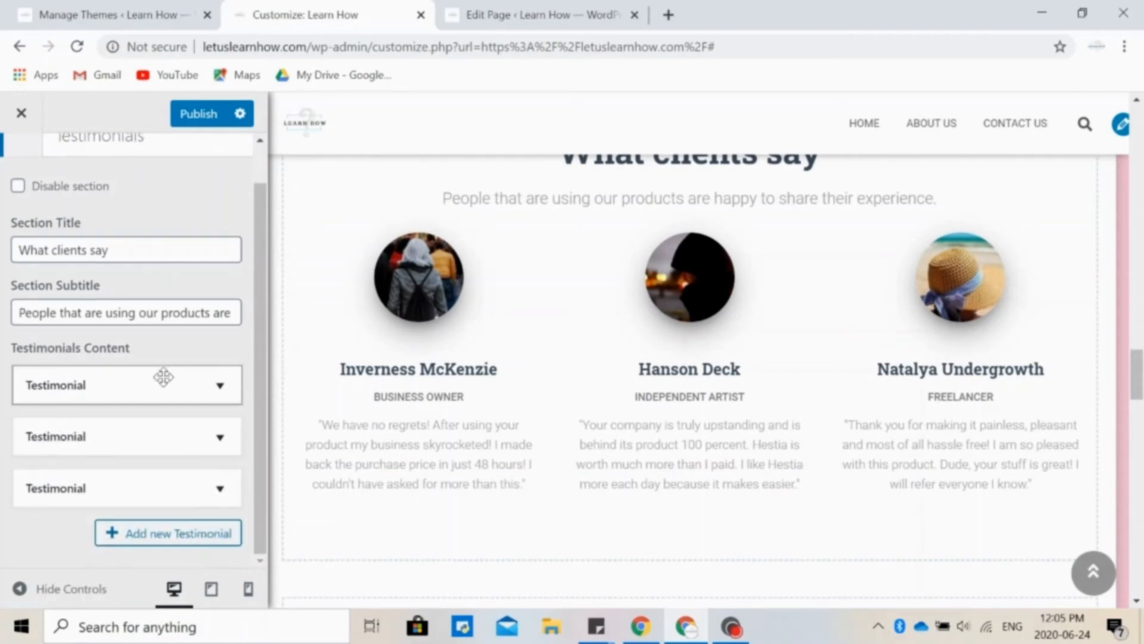
click(125, 385)
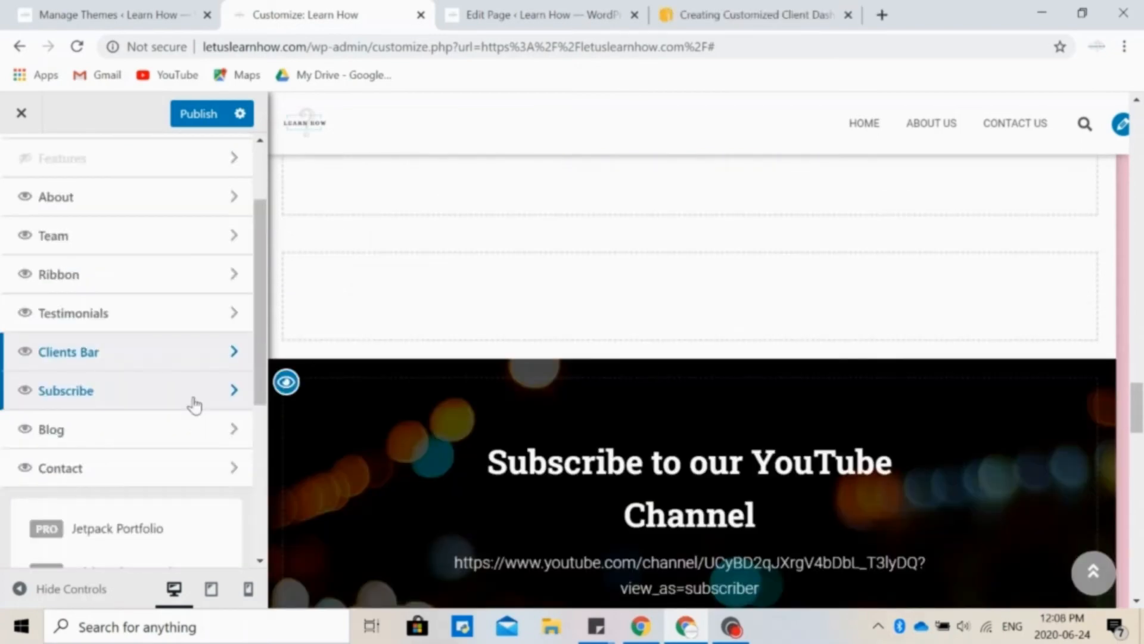
click(65, 390)
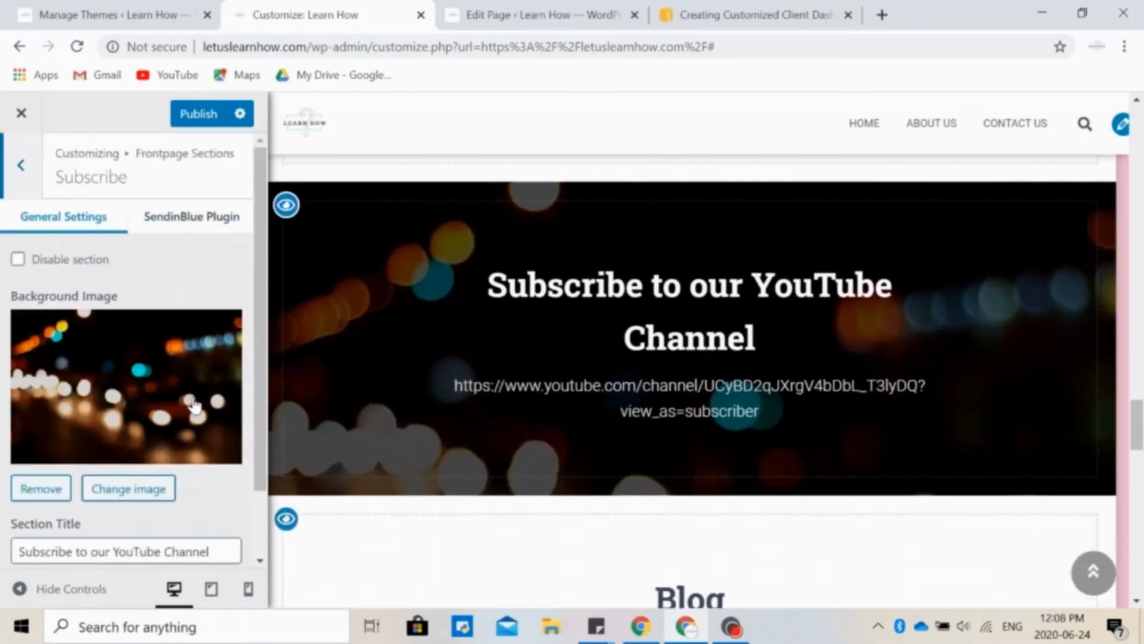
click(192, 216)
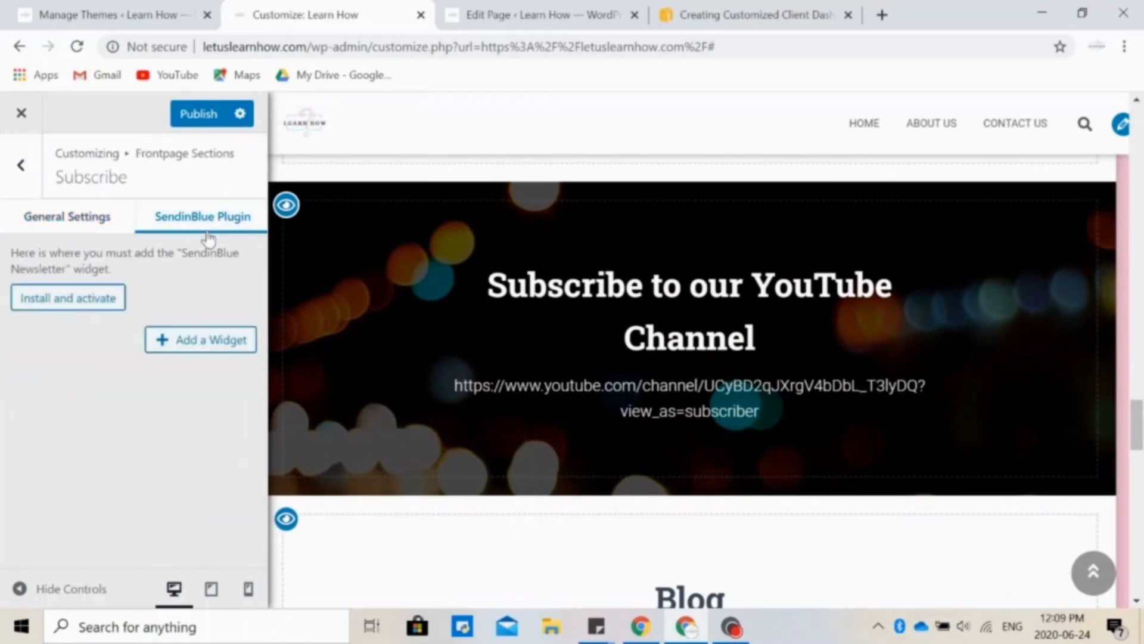
click(67, 215)
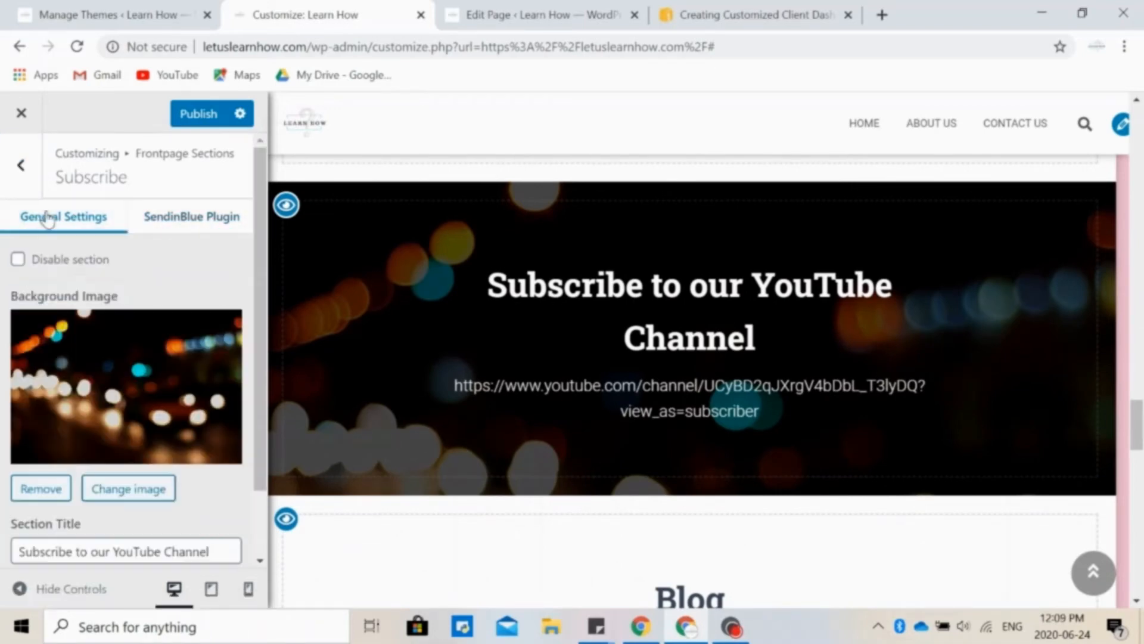
mouse_move(215, 343)
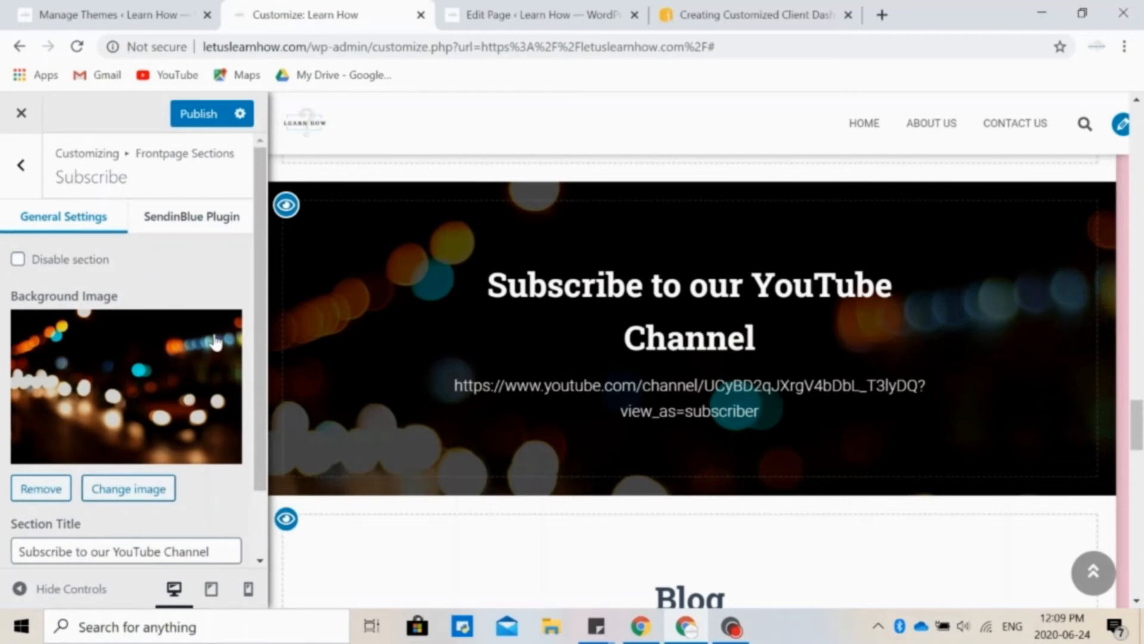
scroll(down, 3)
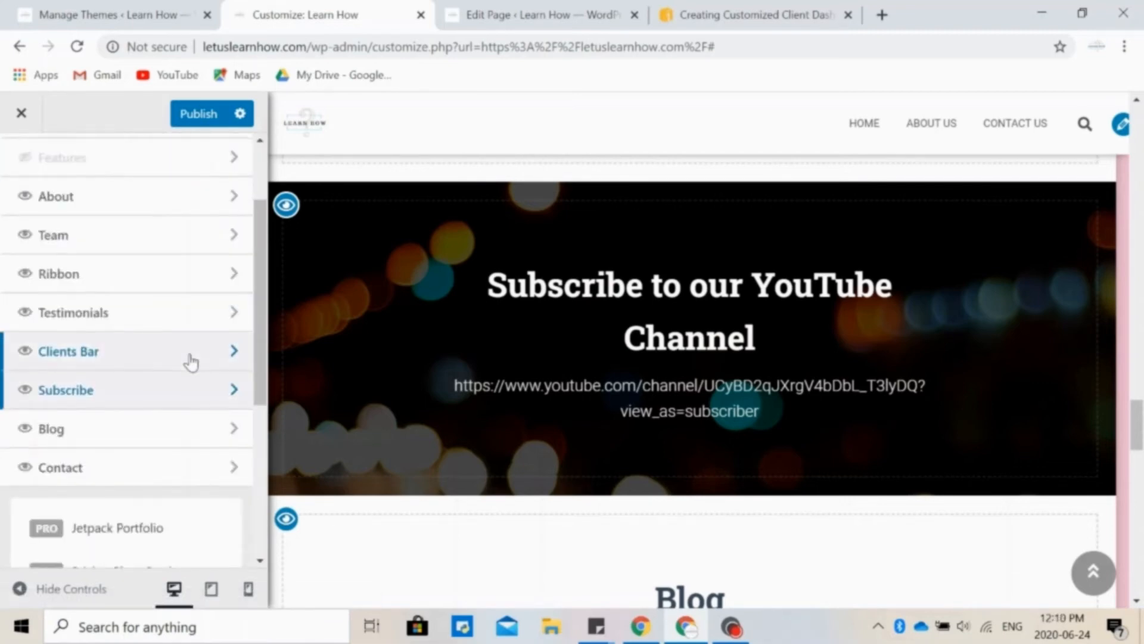
- Set the Blog section's Number of Items to 5 and return to Frontpage Sections
click(51, 427)
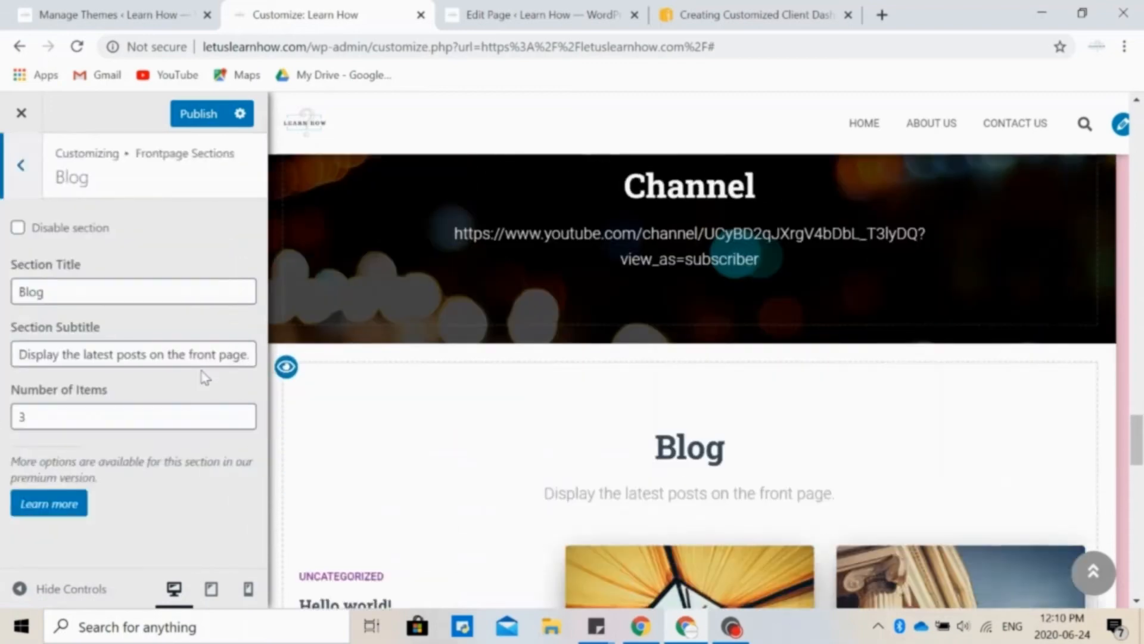
scroll(down, 3)
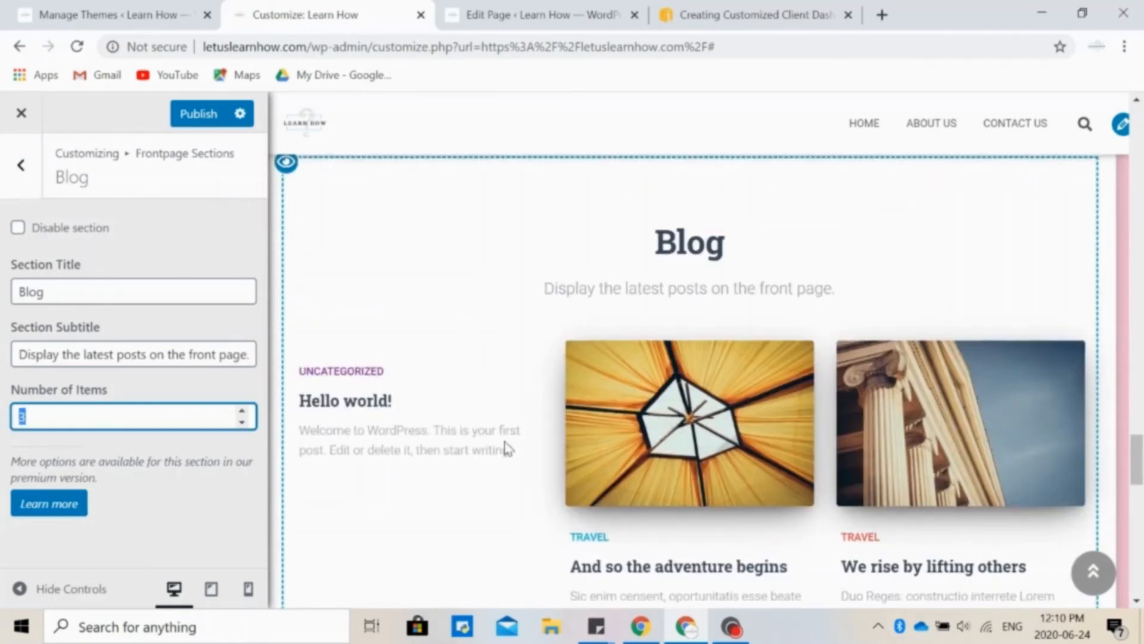
text(5)
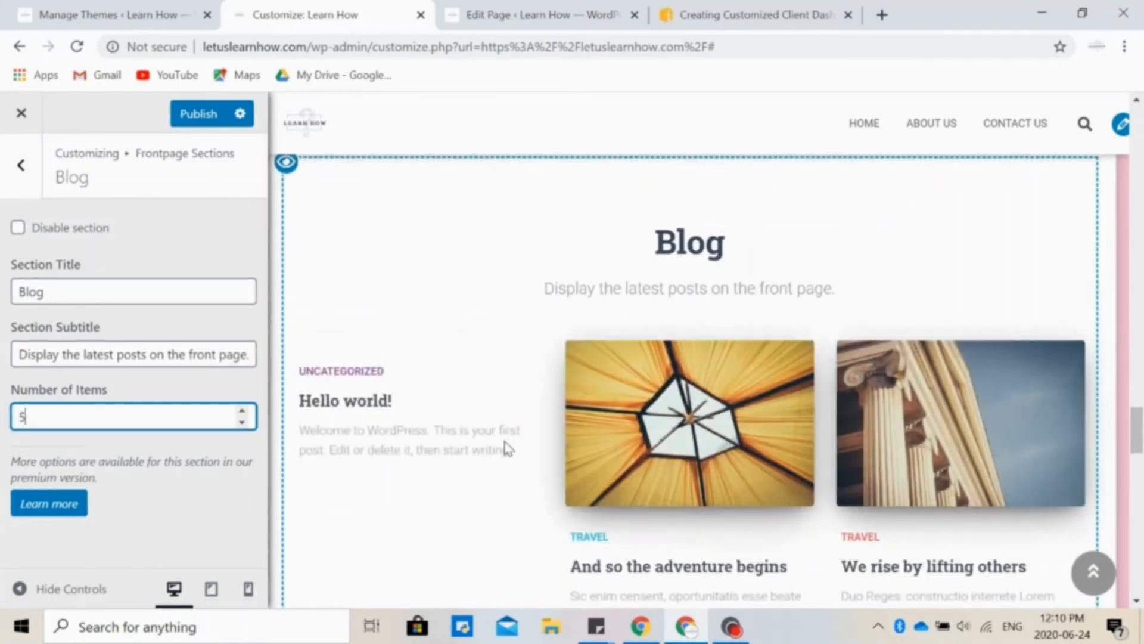
scroll(down, 3)
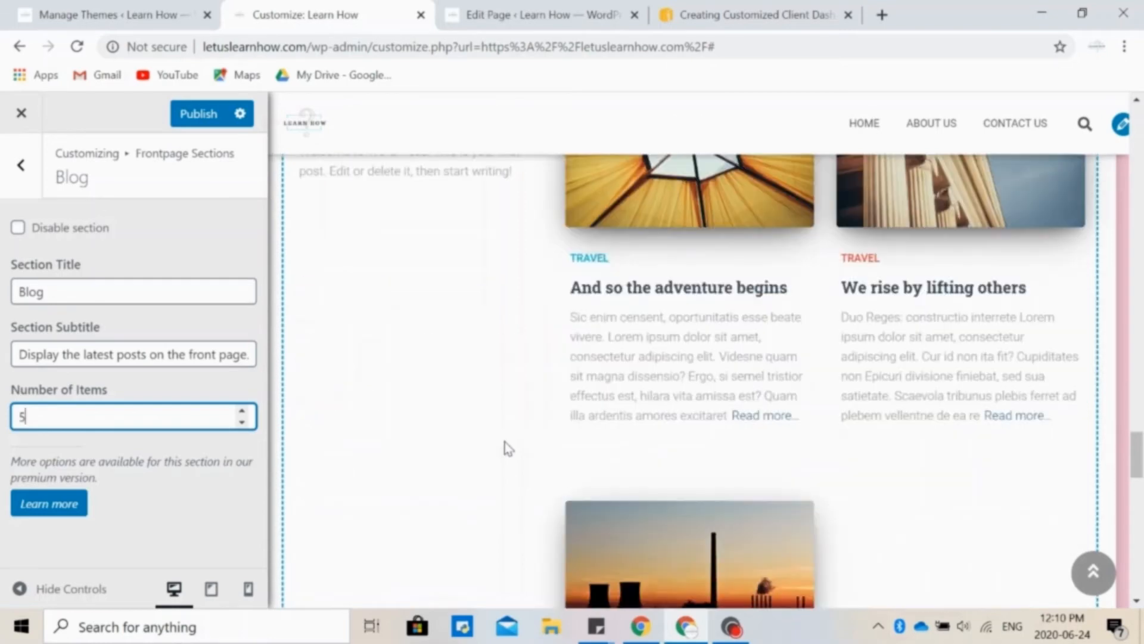
scroll(up, 3)
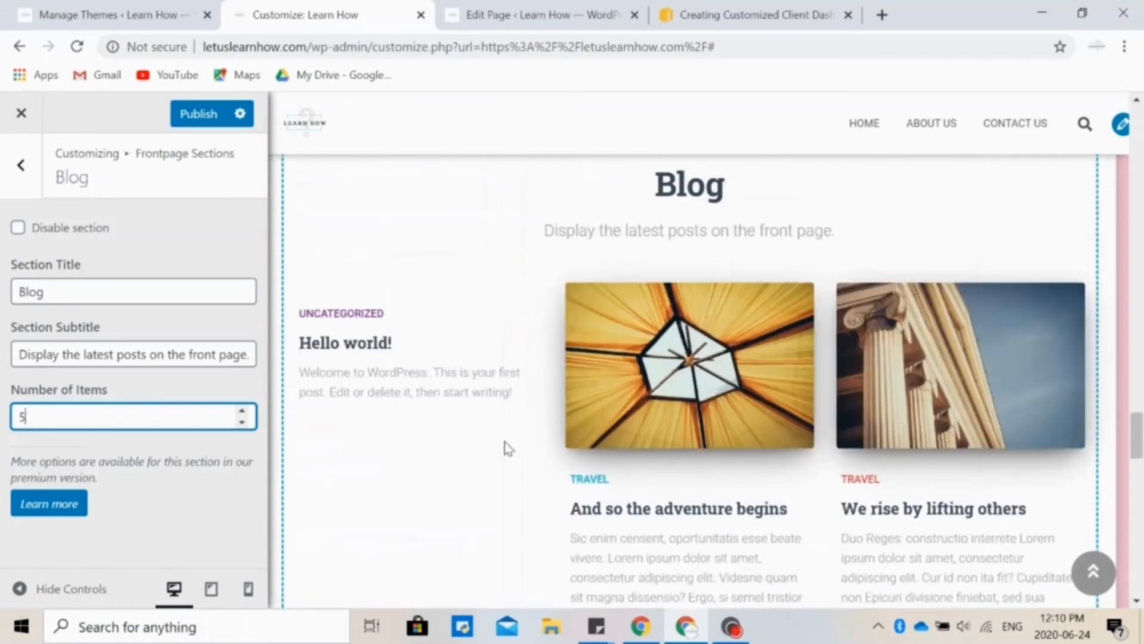
click(21, 165)
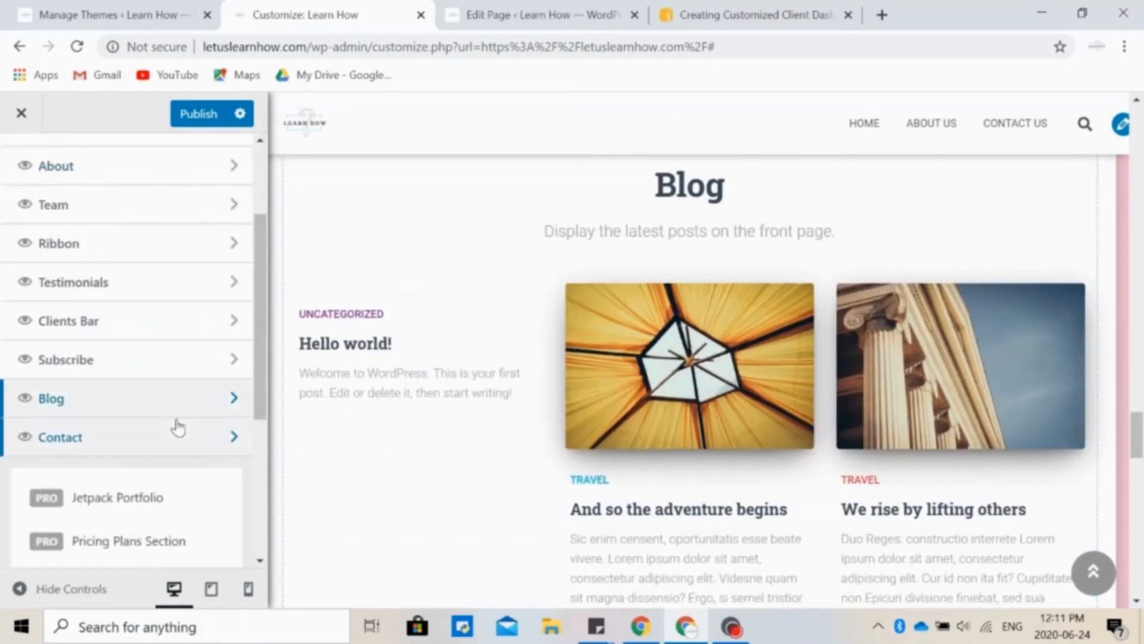
- Review the Contact section's settings, heading and preview
click(60, 436)
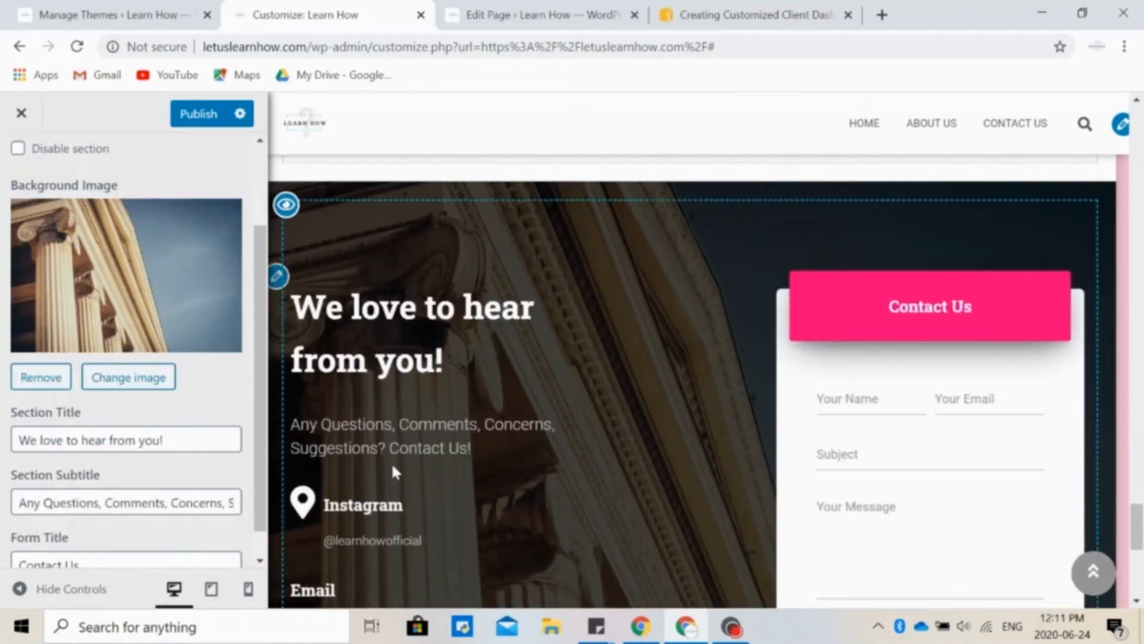
scroll(down, 3)
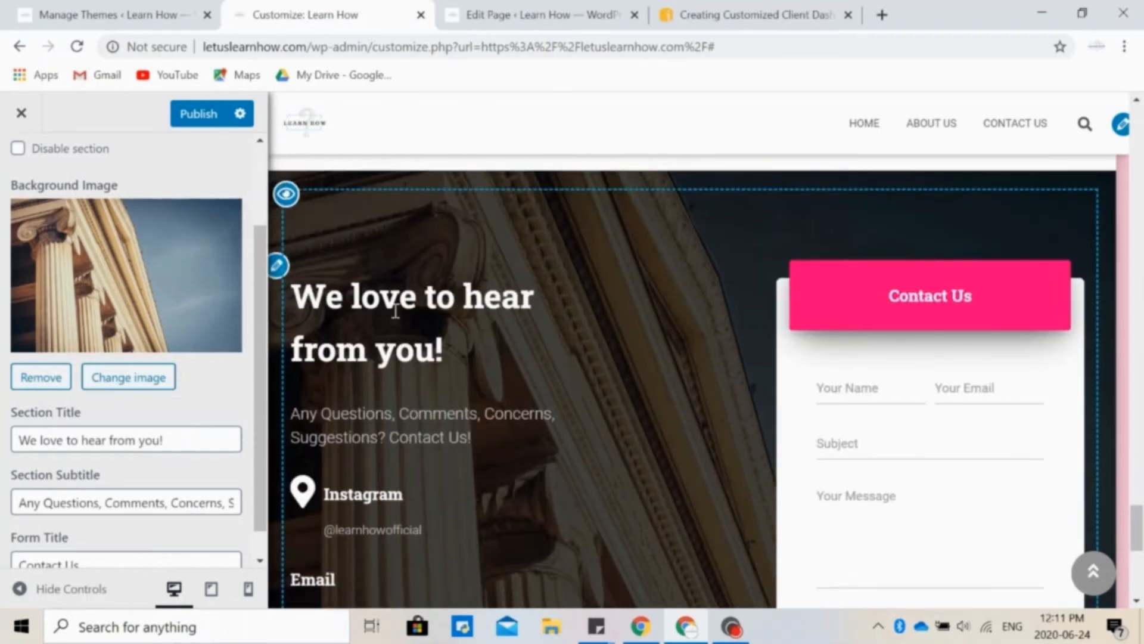
mouse_move(908, 338)
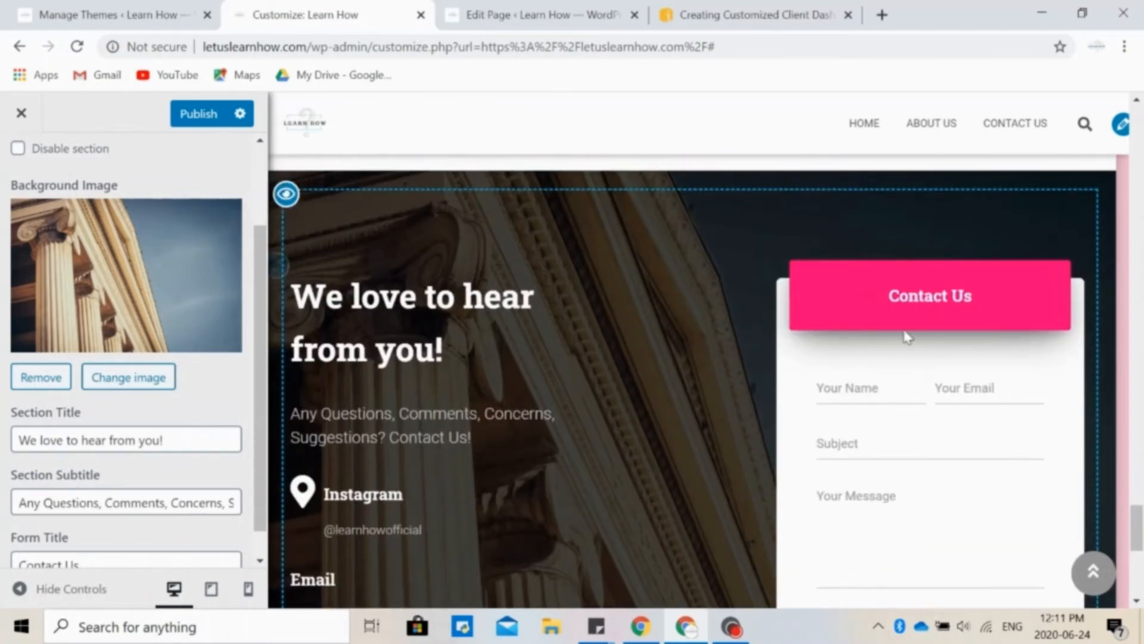
scroll(down, 3)
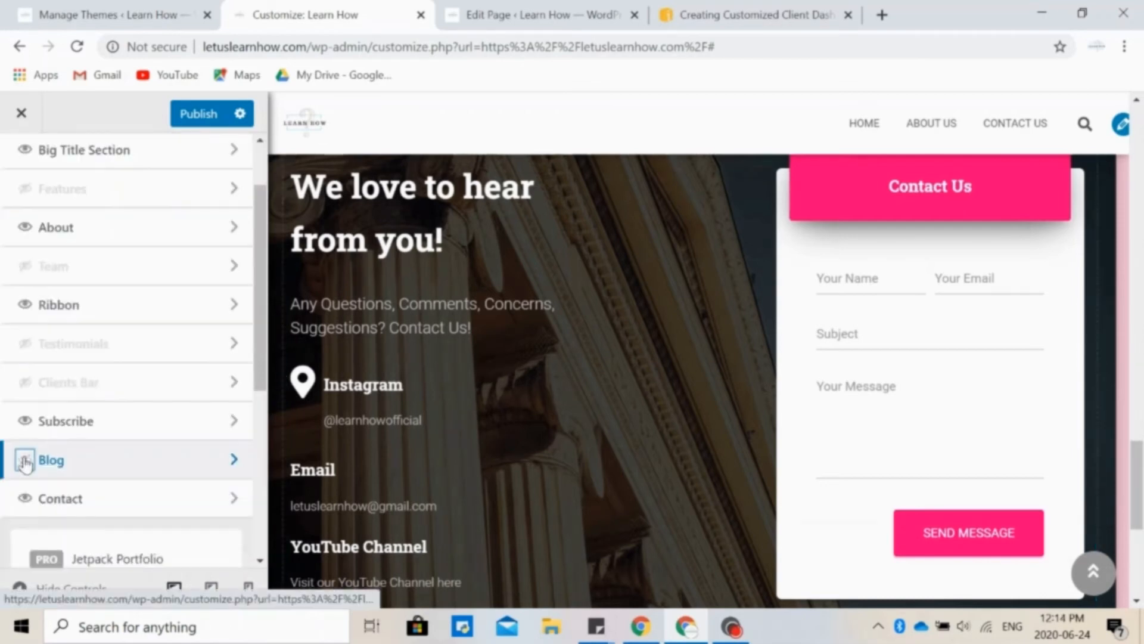
mouse_move(54, 418)
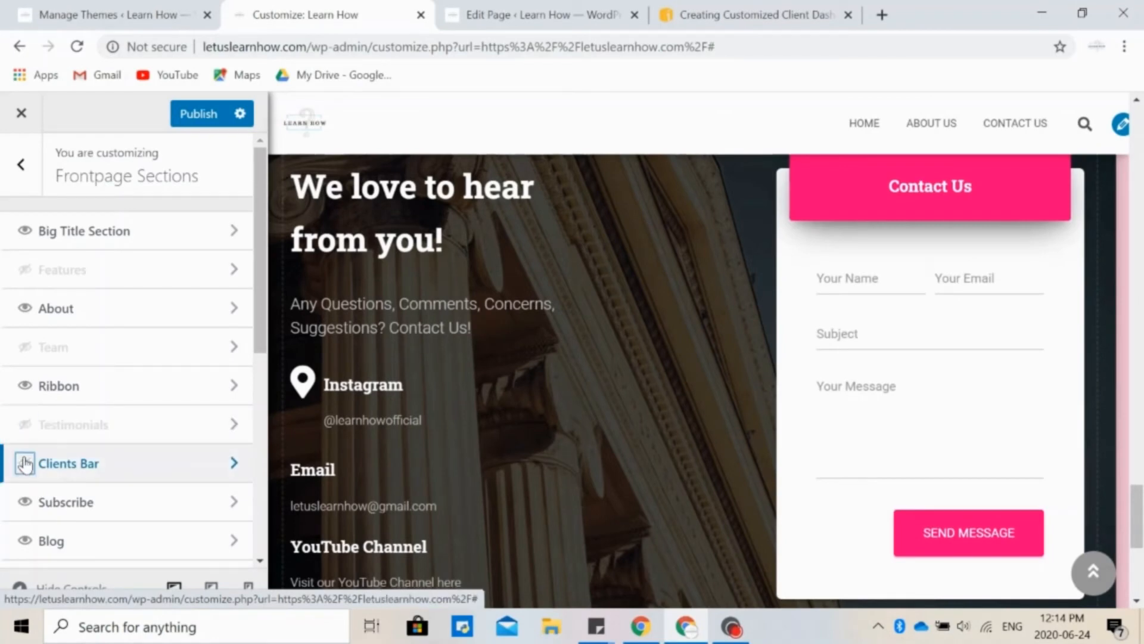
- Toggle the Clients Bar section's front-page visibility with its eye icon
click(20, 164)
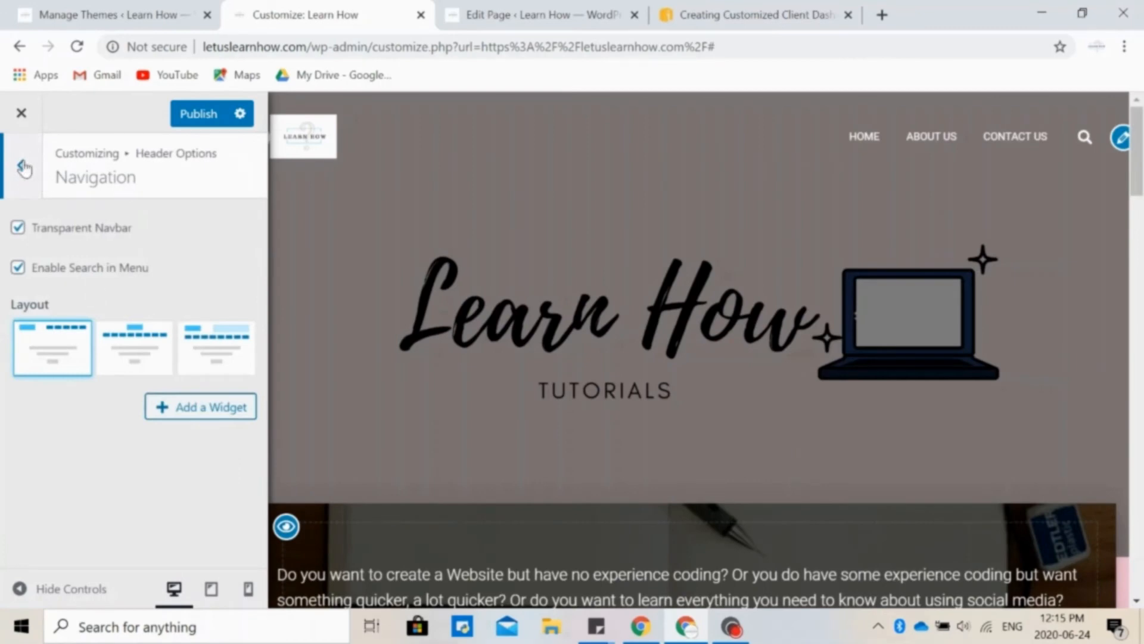
- Switch the Navigation layout to centred logo-above-menu and leave the header settings
click(22, 163)
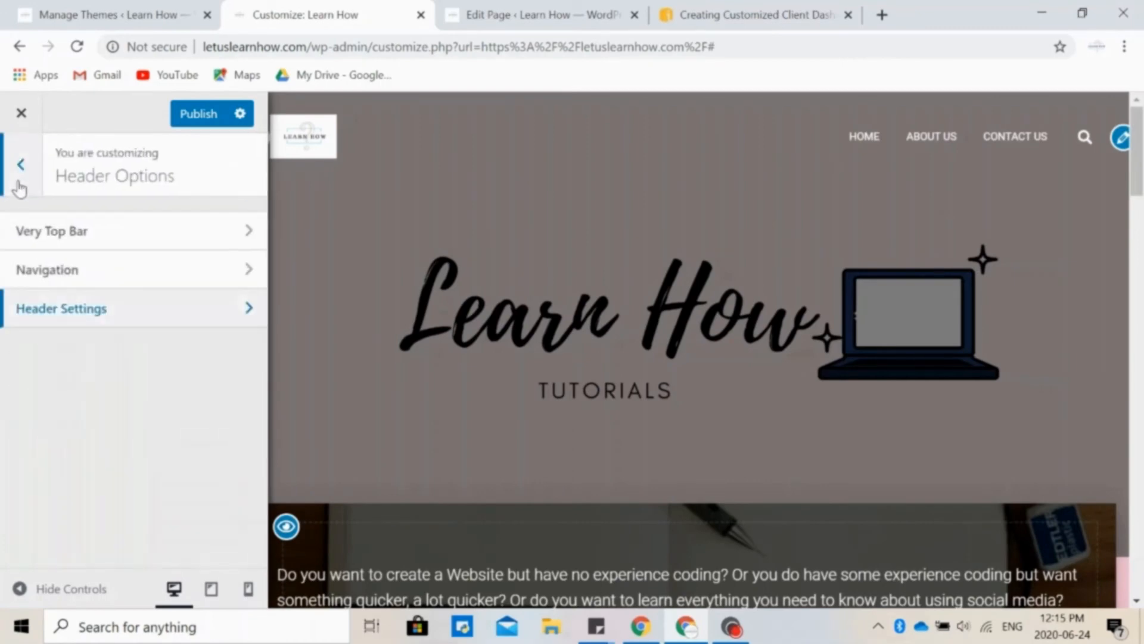
mouse_move(222, 277)
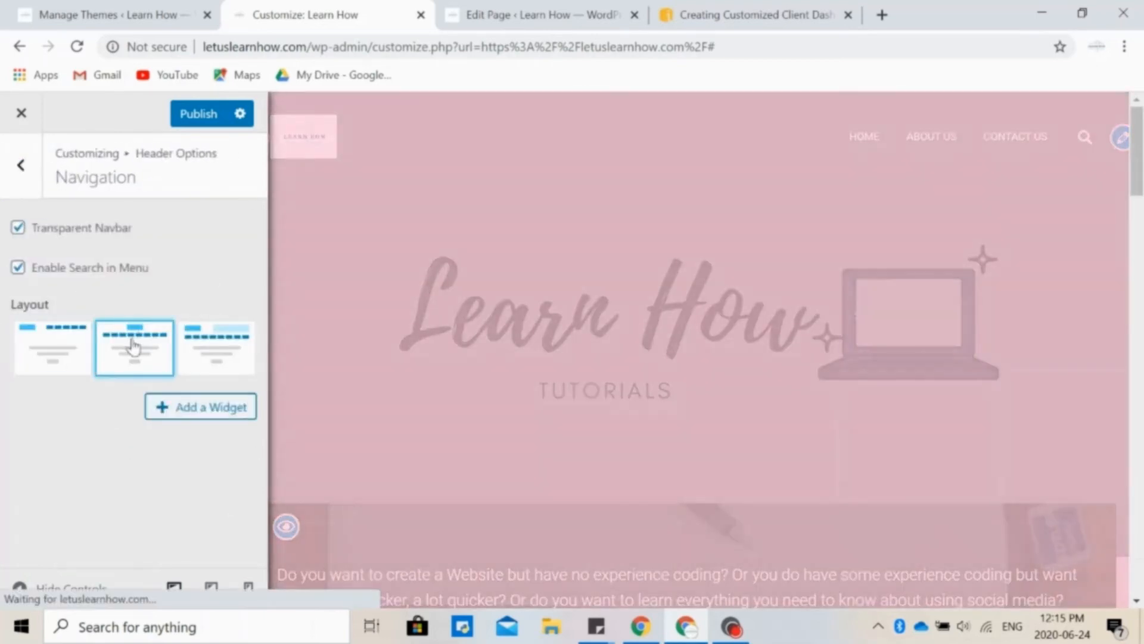
click(20, 164)
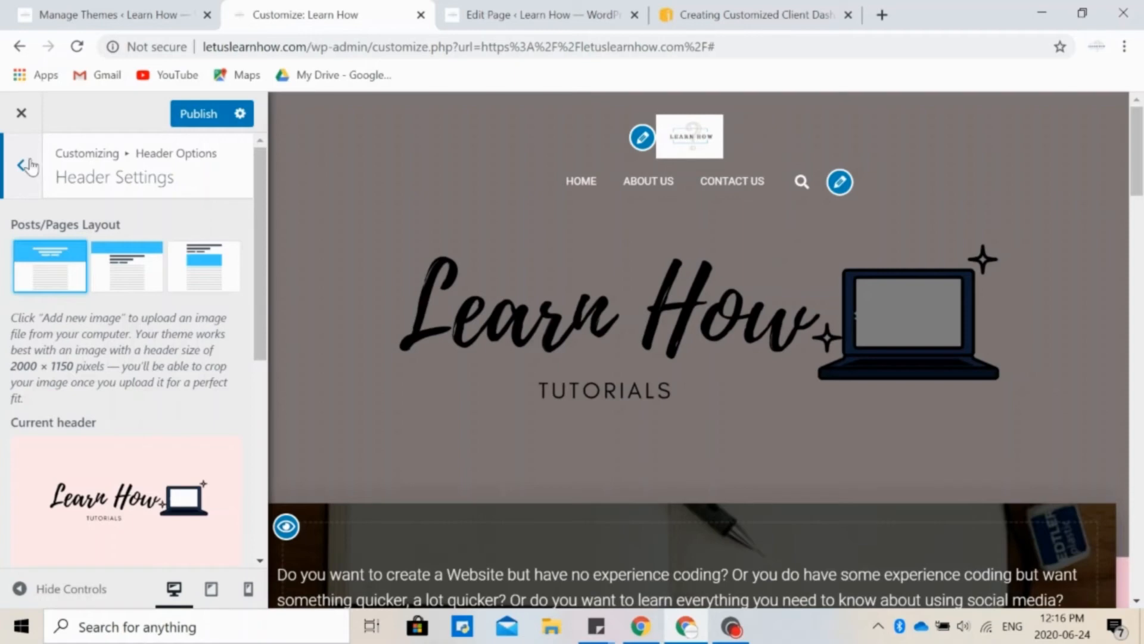
click(25, 162)
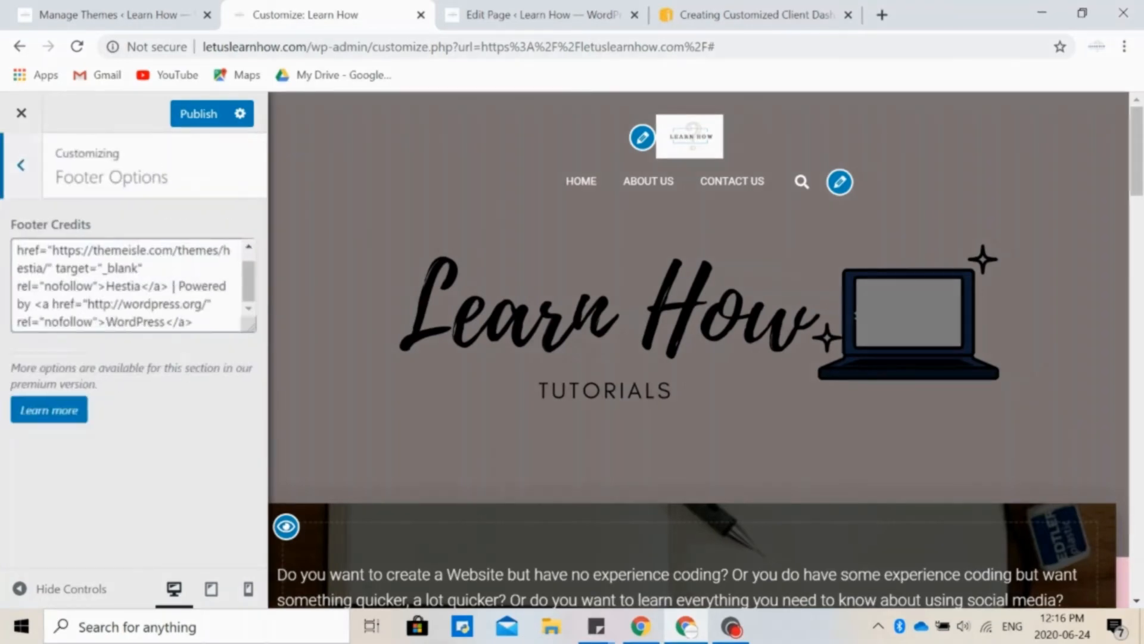
- Leave Footer Options and set the Blog Settings excerpt length to 30
click(21, 164)
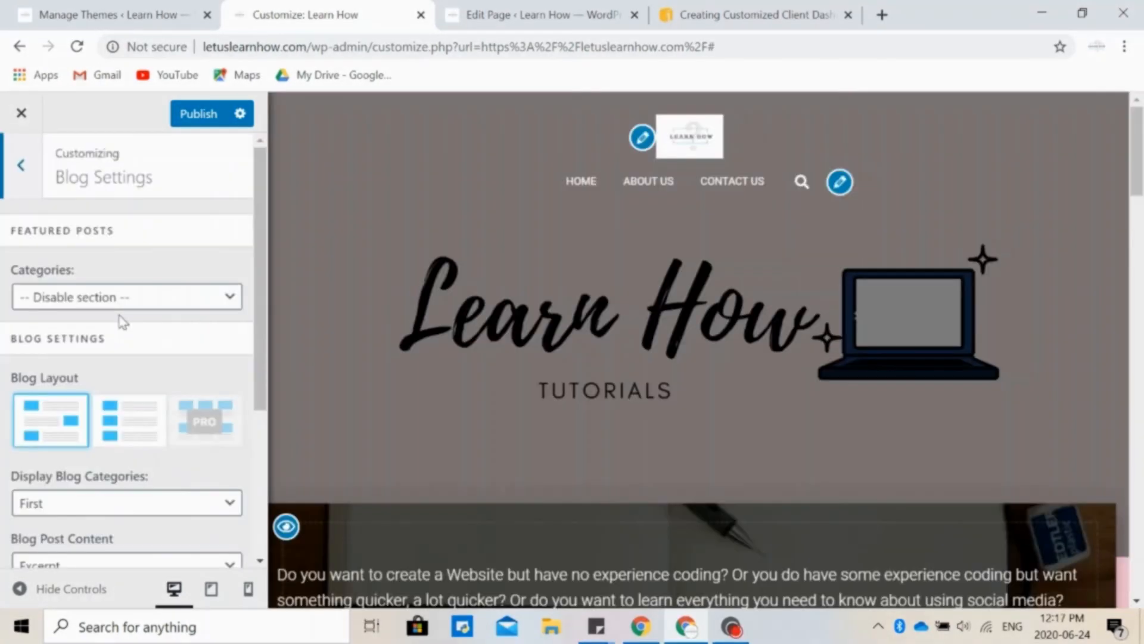
scroll(down, 3)
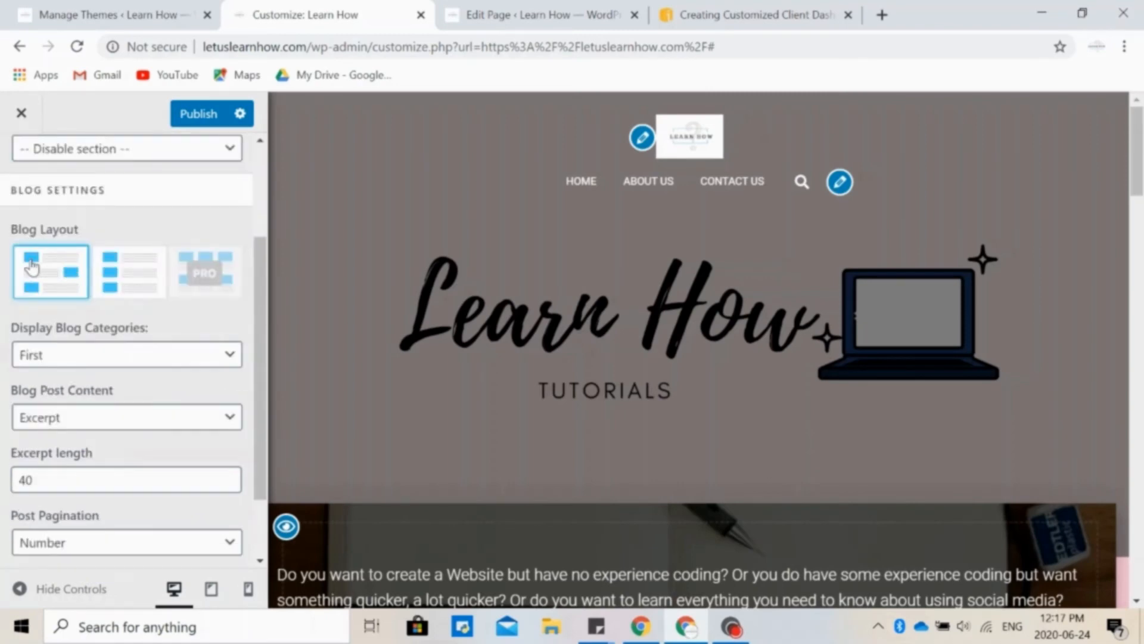
mouse_move(97, 273)
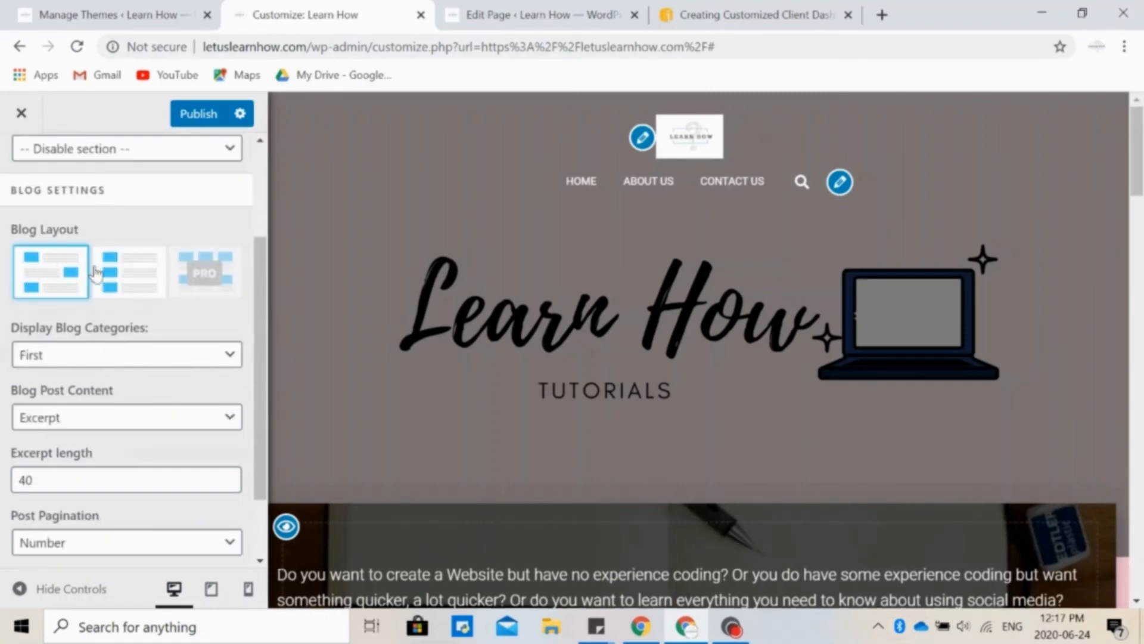
mouse_move(114, 337)
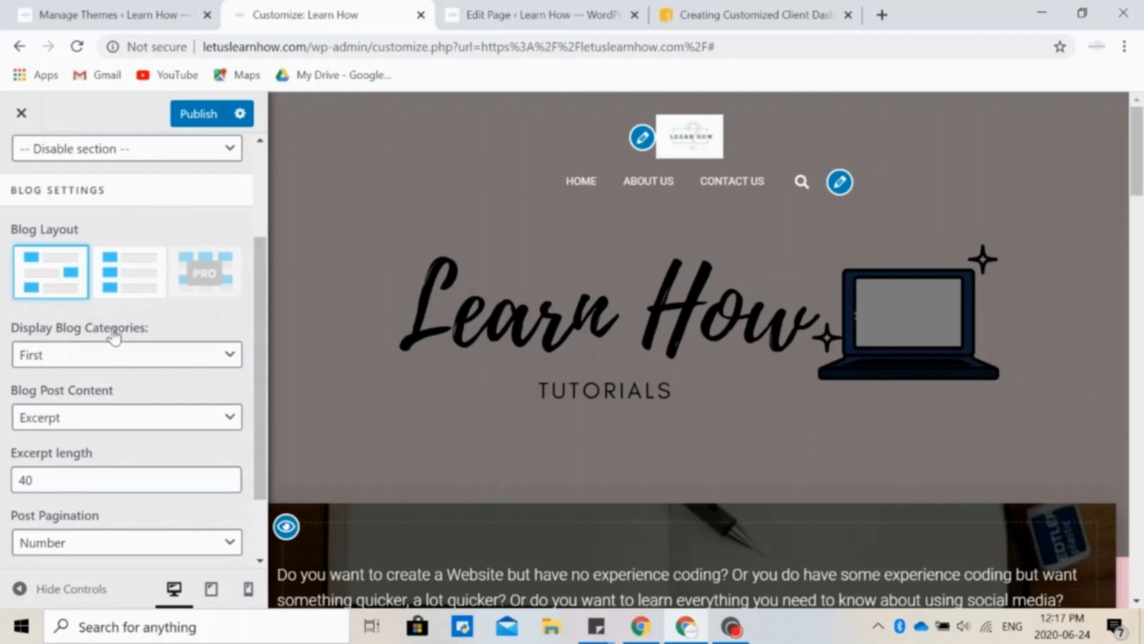
mouse_move(235, 250)
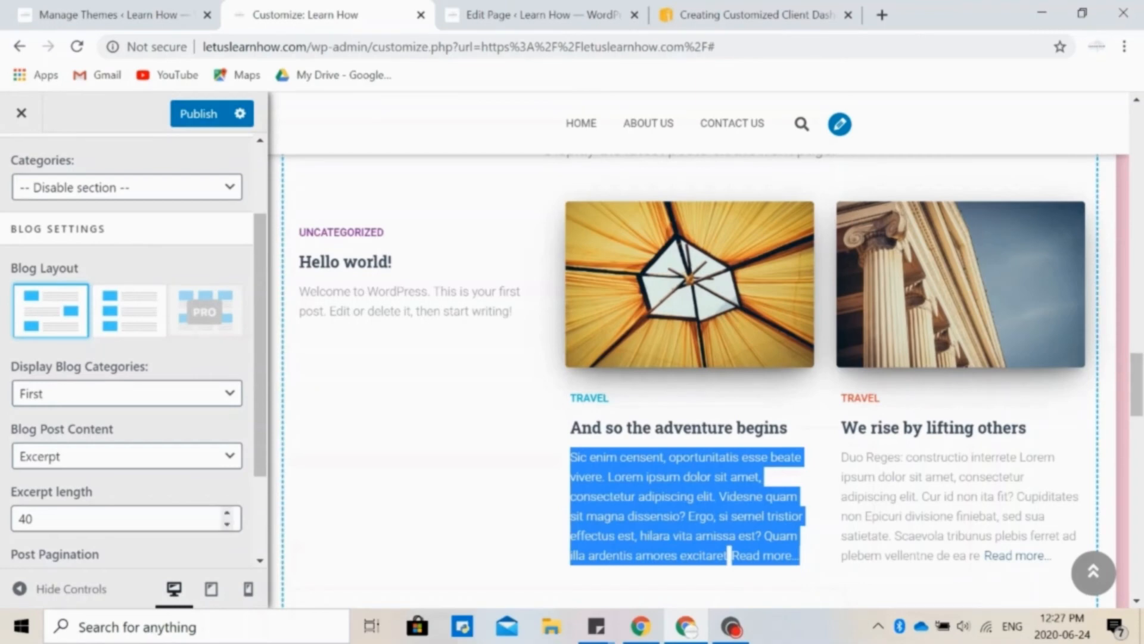
triple_click(125, 518)
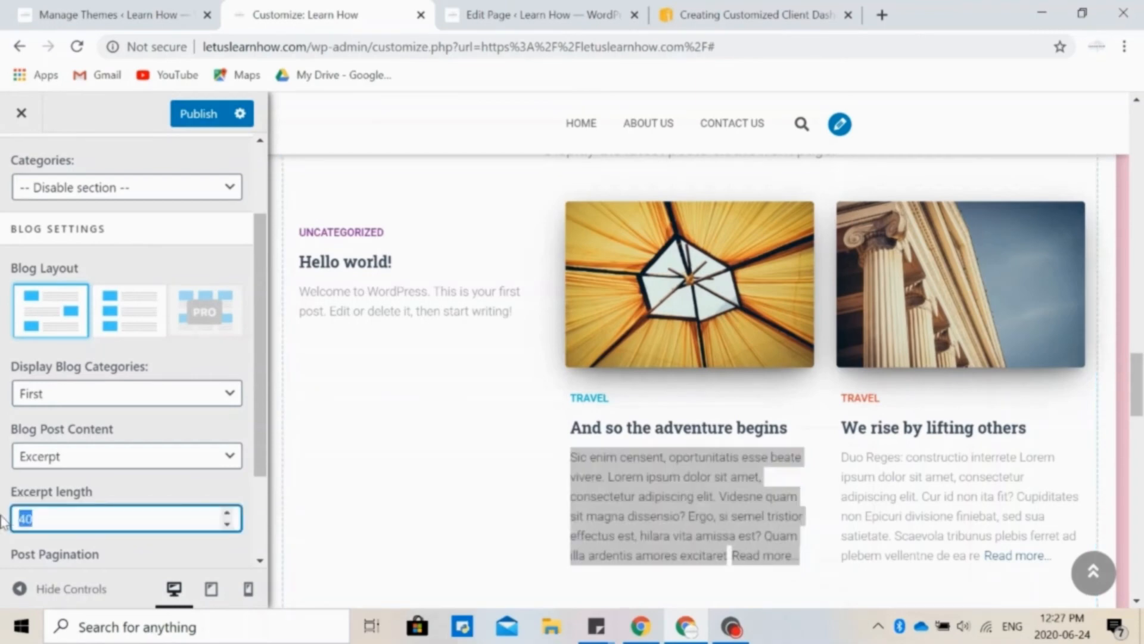
text(30)
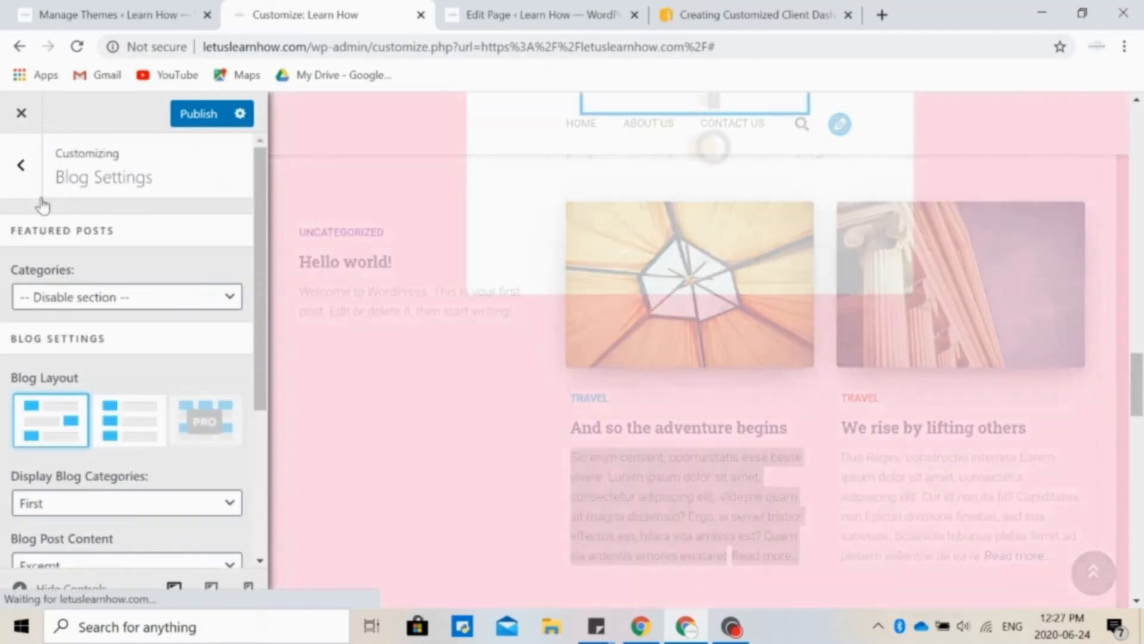
- Leave Blog Settings for the Menus panel listing Default Top, Footer, Main and Primary menus
click(21, 164)
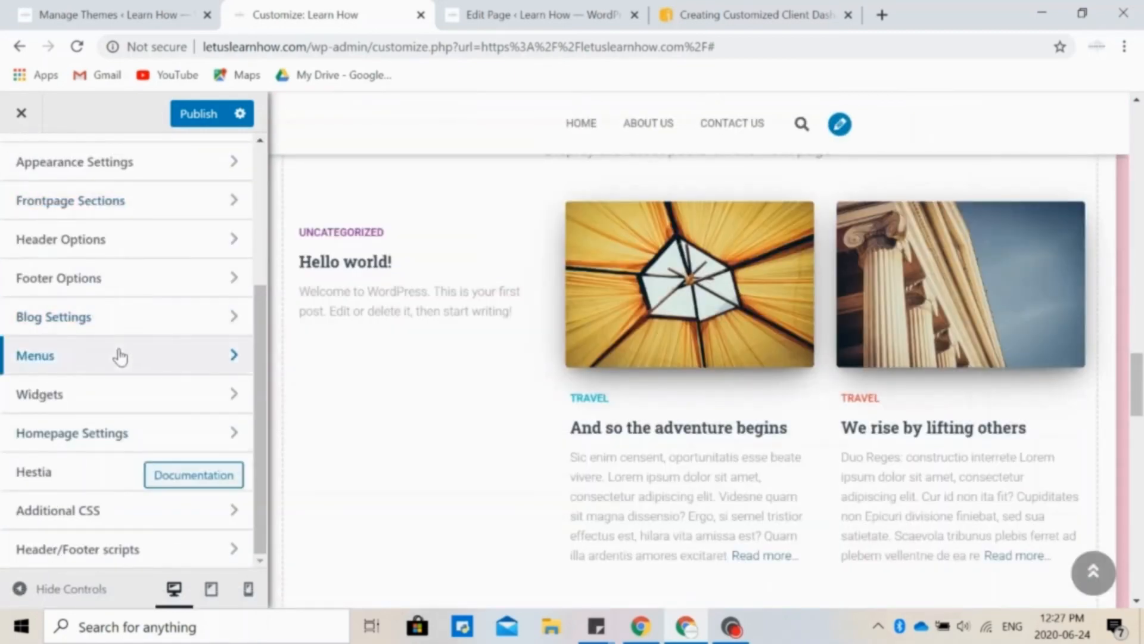
click(116, 355)
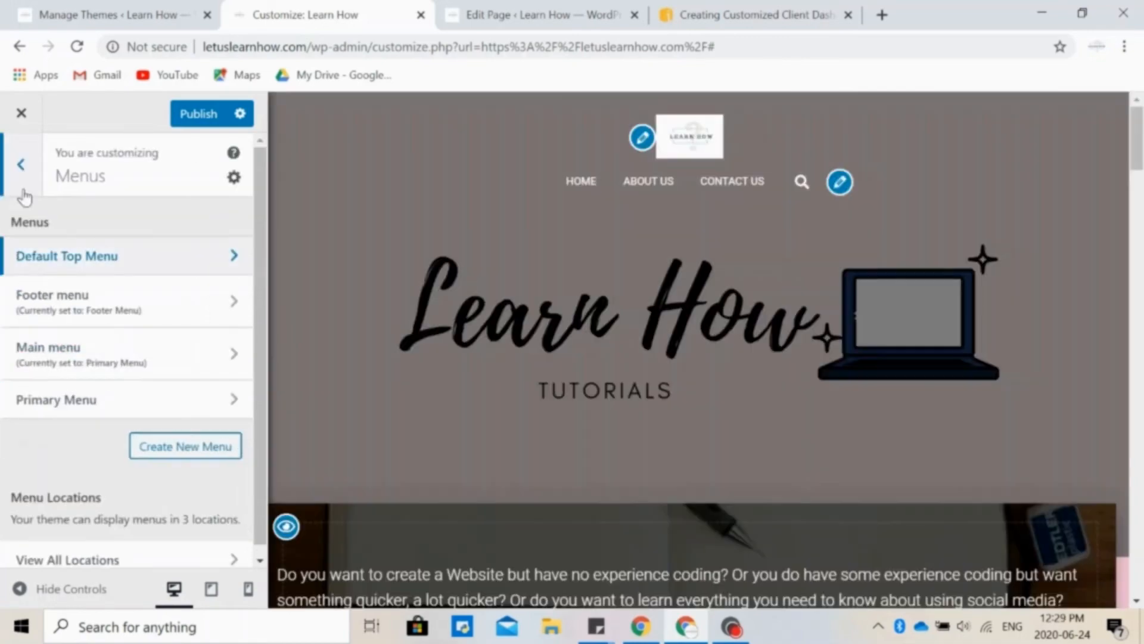
scroll(down, 3)
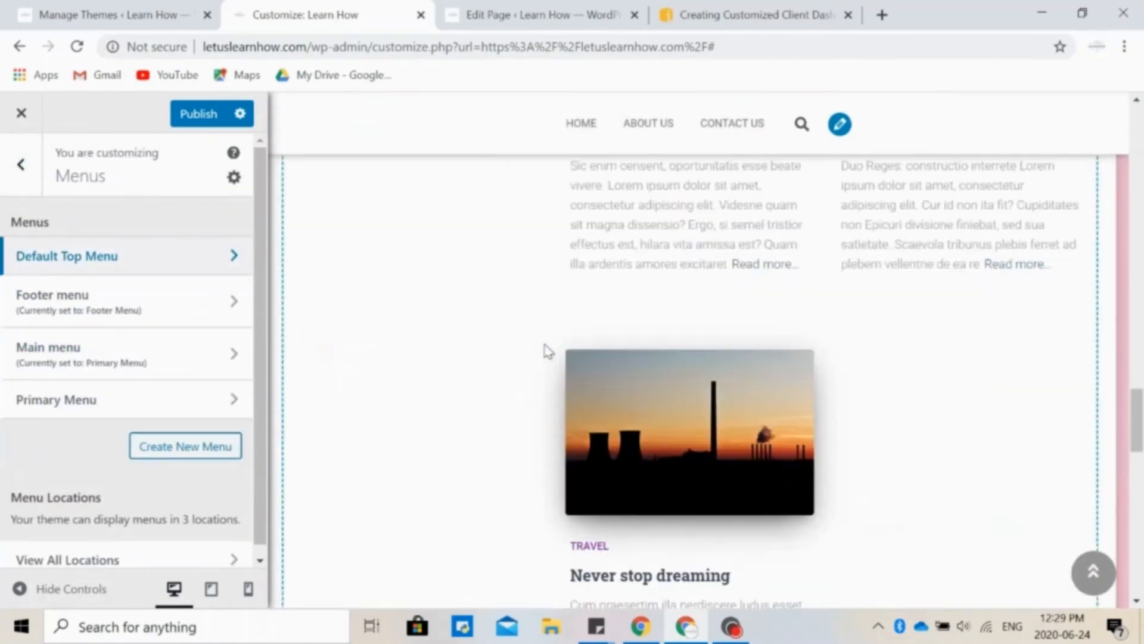
scroll(down, 3)
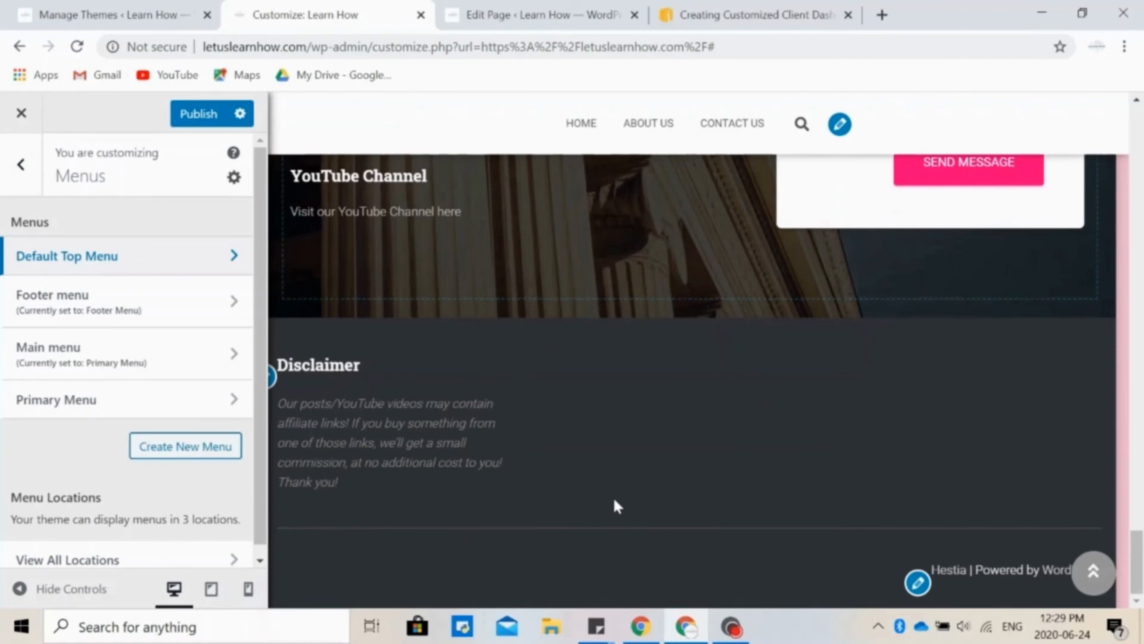
mouse_move(146, 303)
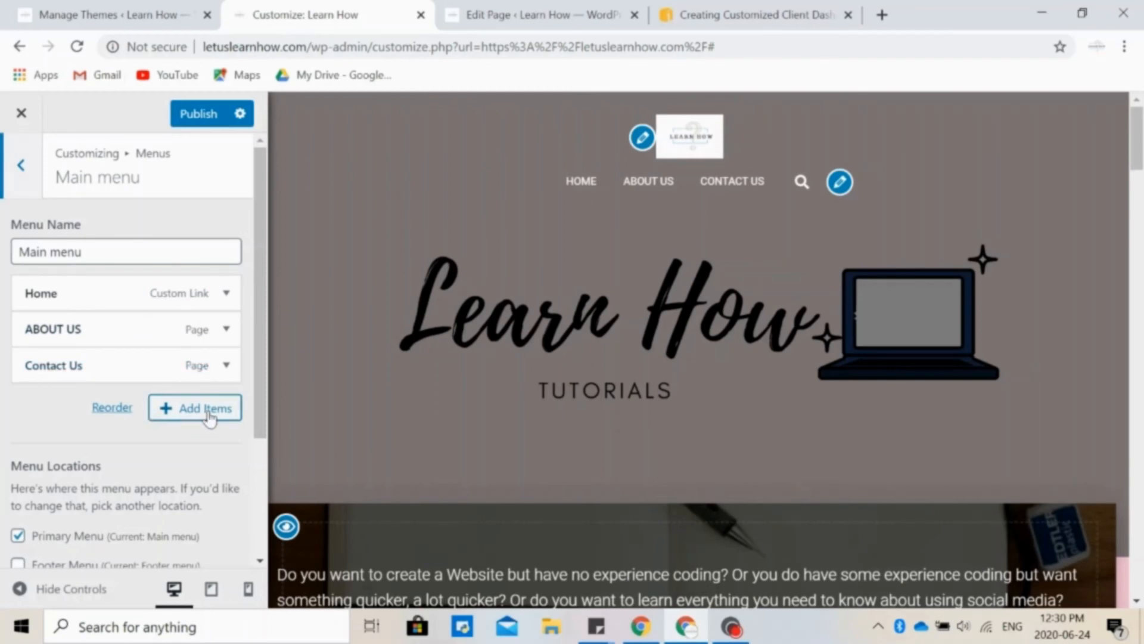
- Review the pages available to add to the Main menu, then return to the Menus list
click(195, 408)
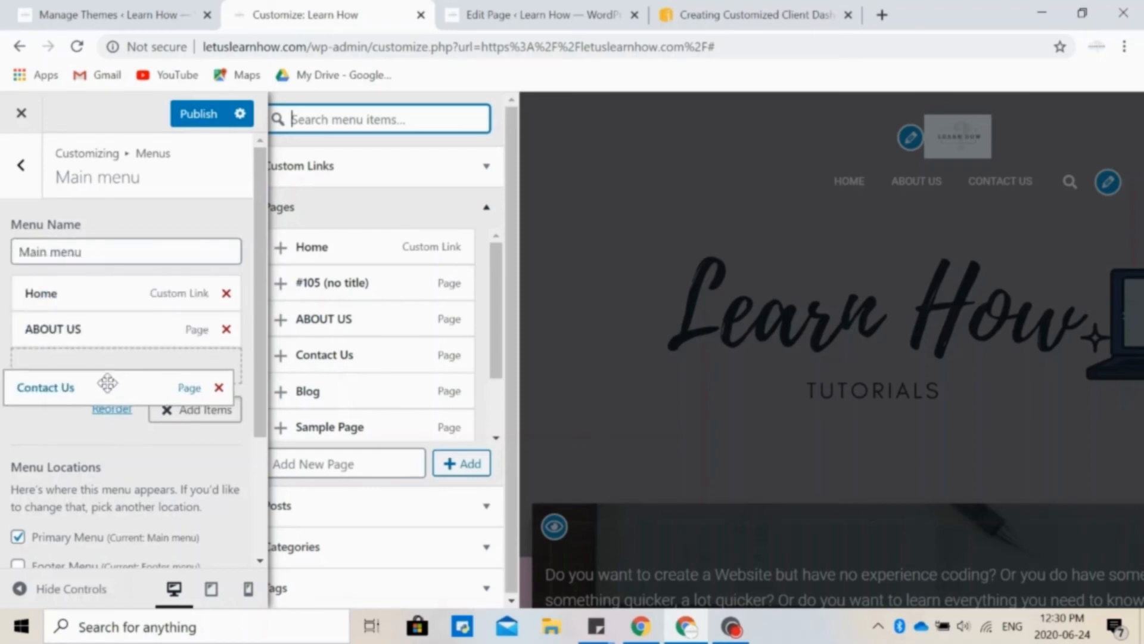
scroll(down, 3)
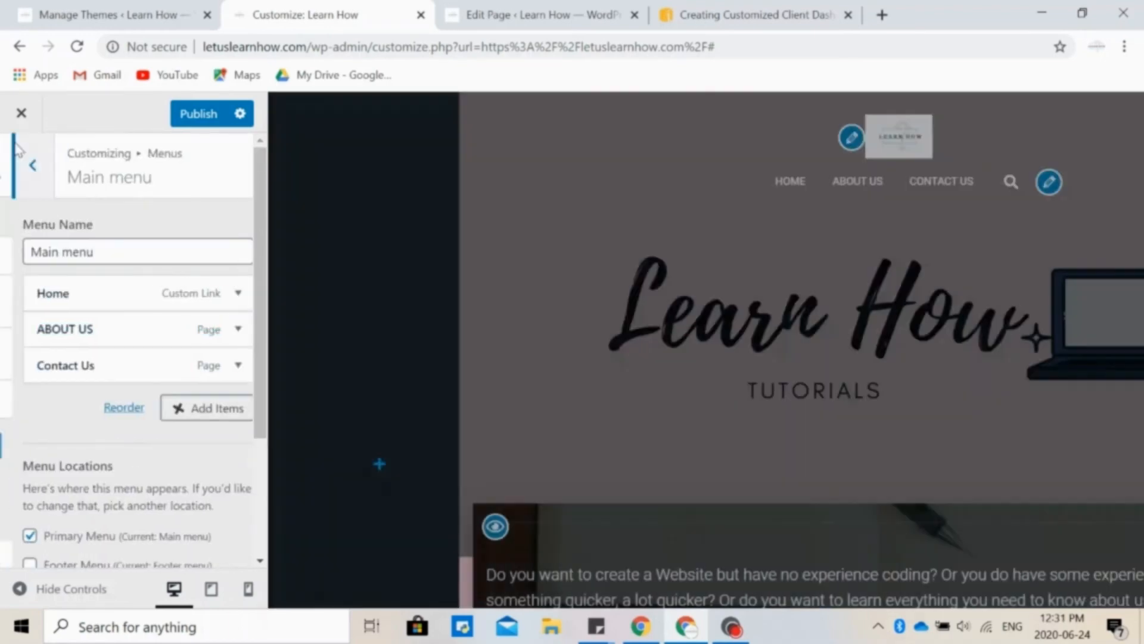
click(31, 165)
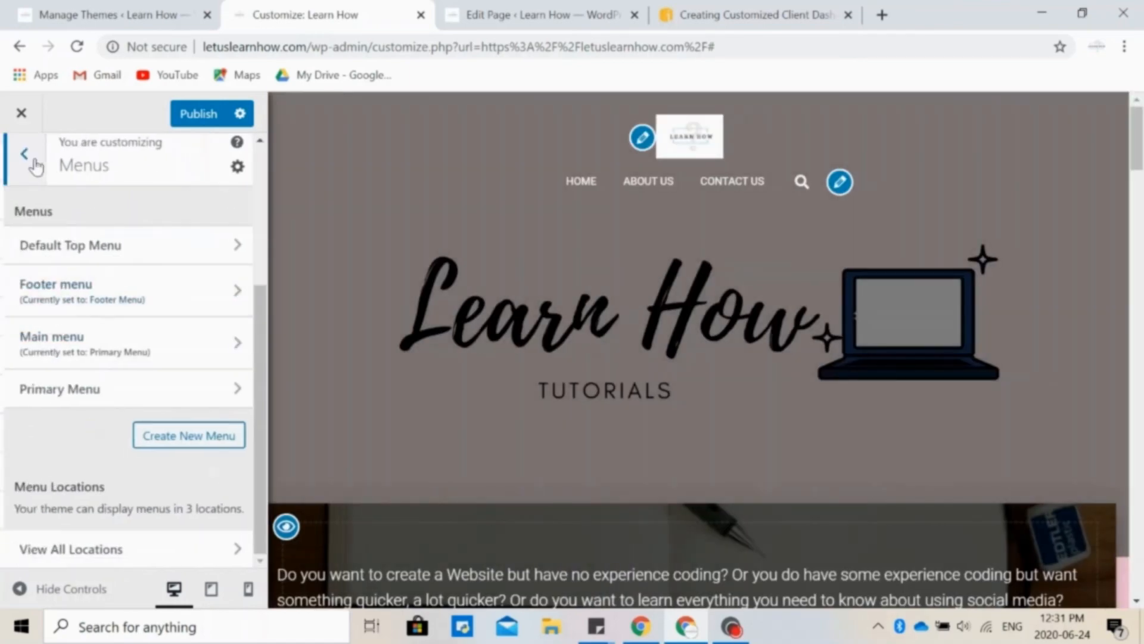
- Review the Sidebar widget area with its Search, Recent Posts and Archives widgets
click(24, 154)
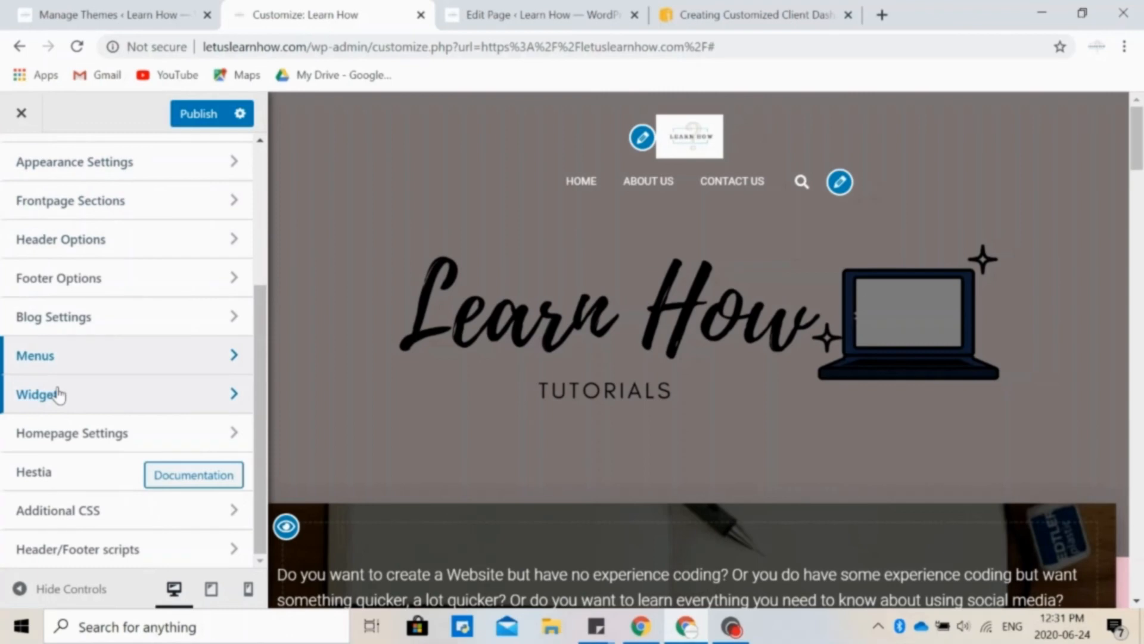
click(40, 394)
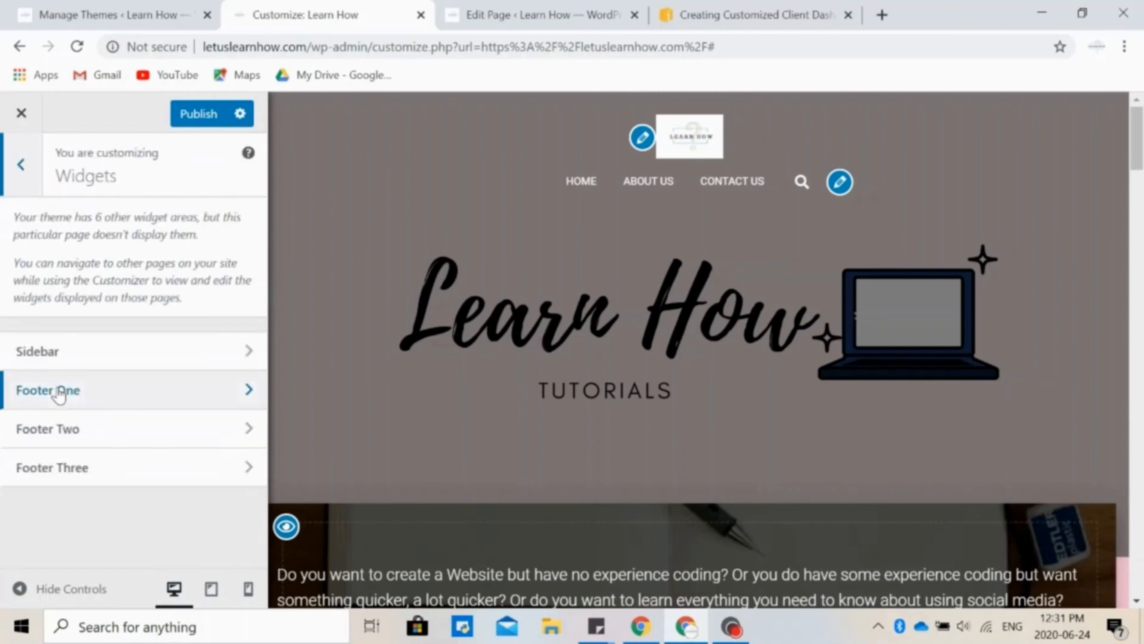
mouse_move(67, 365)
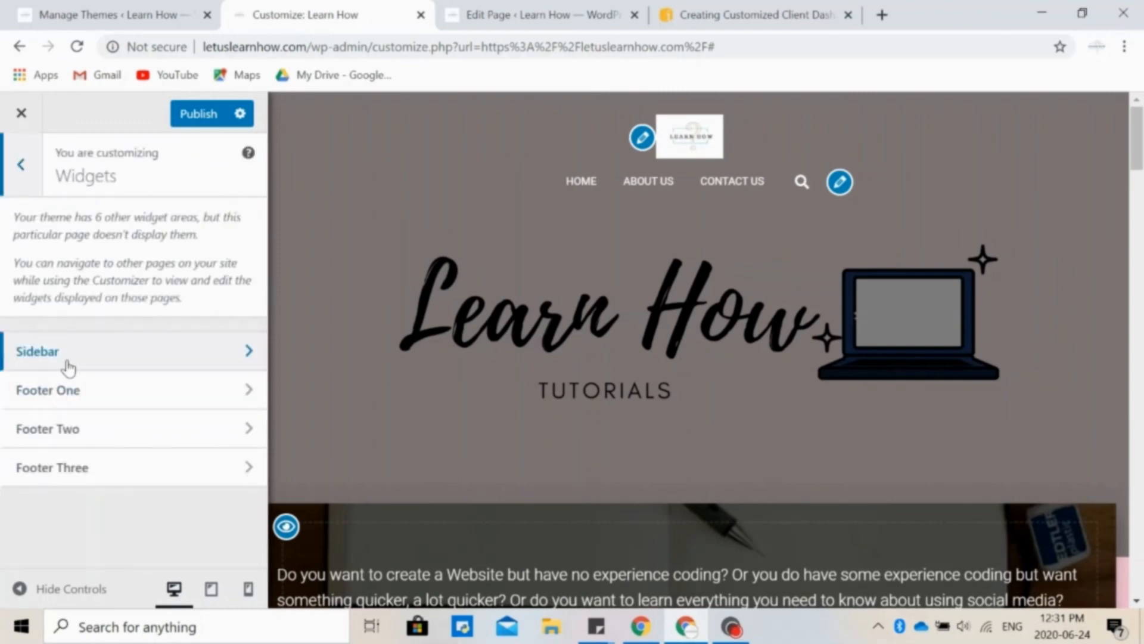
click(65, 350)
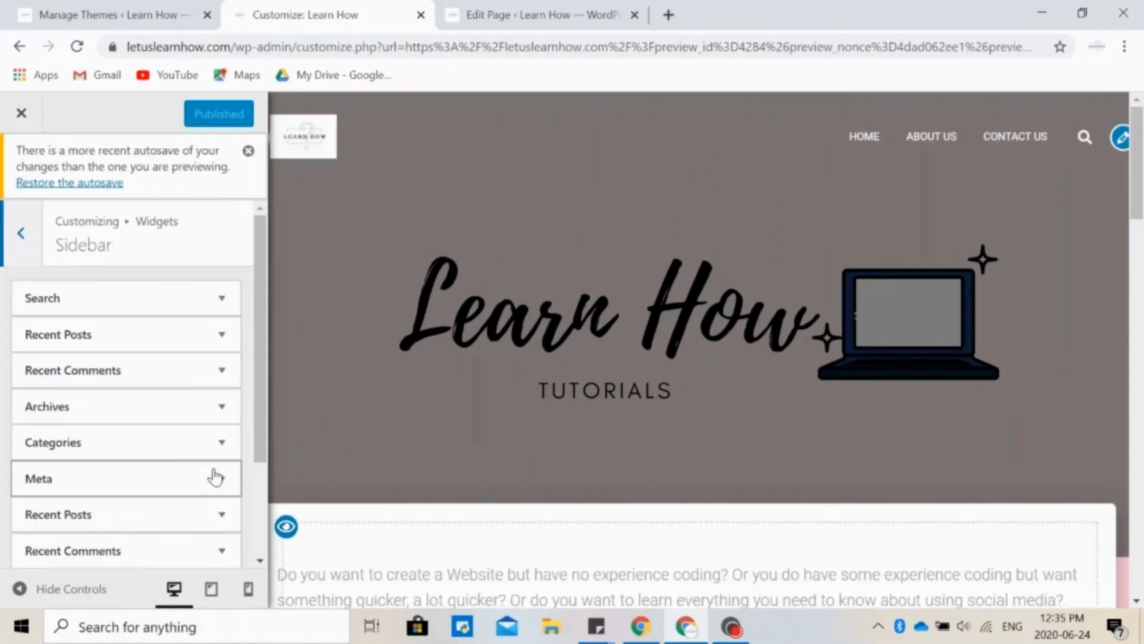
scroll(down, 3)
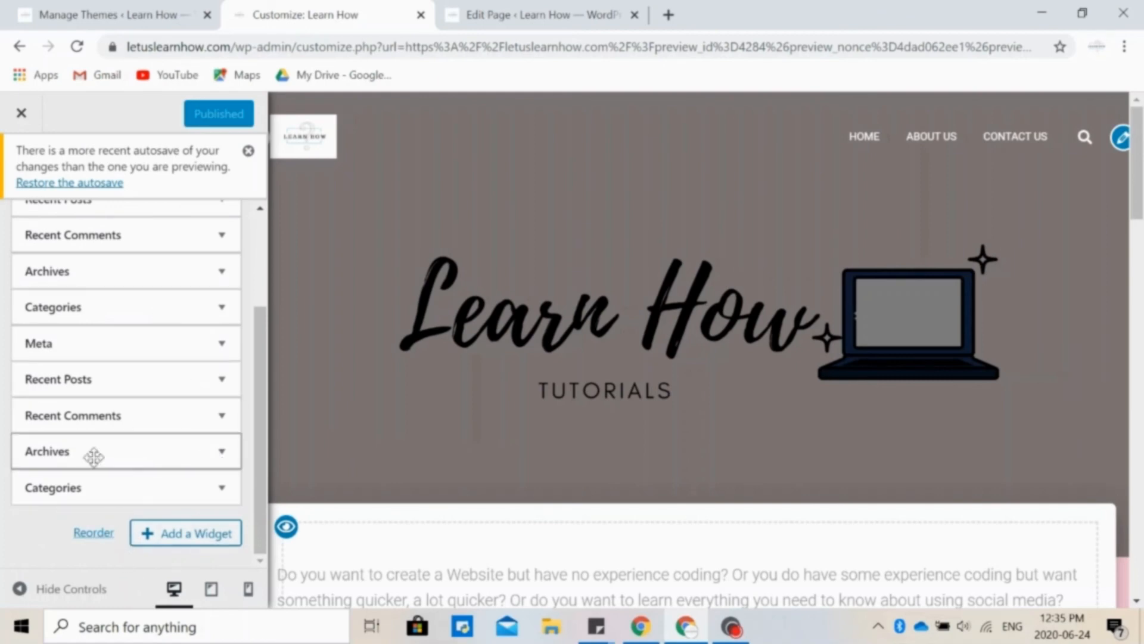
- Review Footer One's Disclaimer text widget, then return to the widget areas list
click(22, 231)
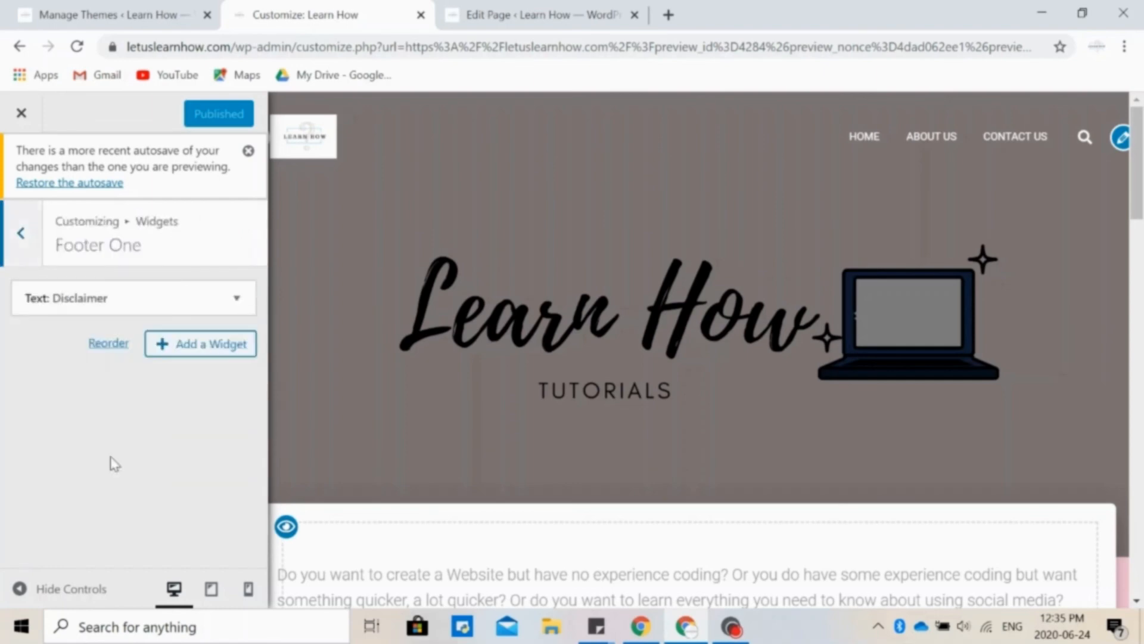
scroll(down, 3)
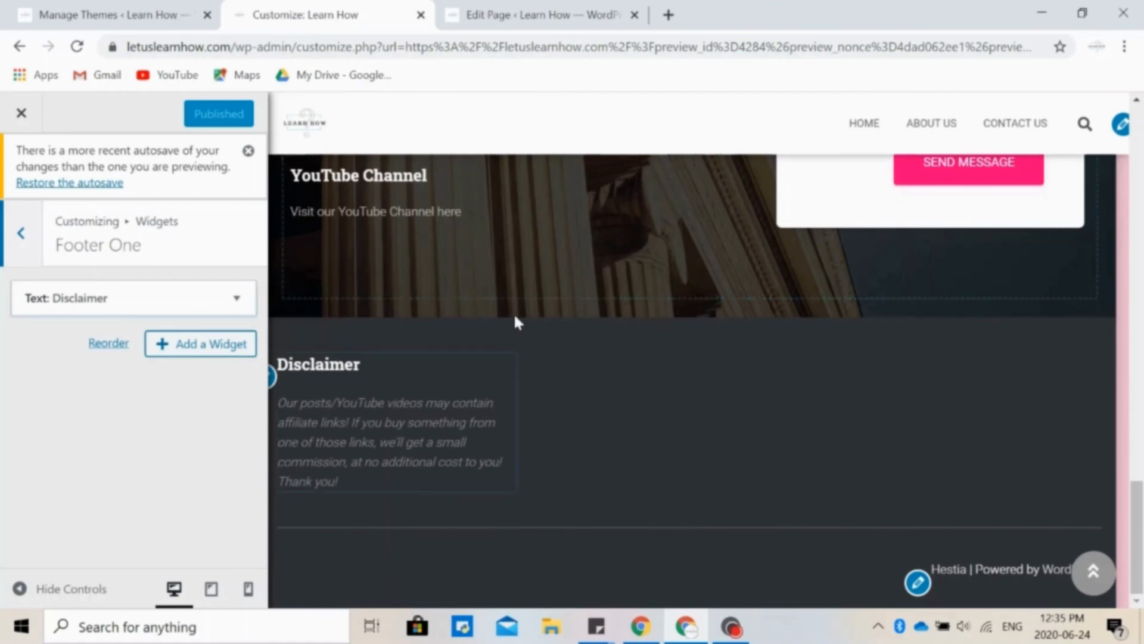
mouse_move(415, 259)
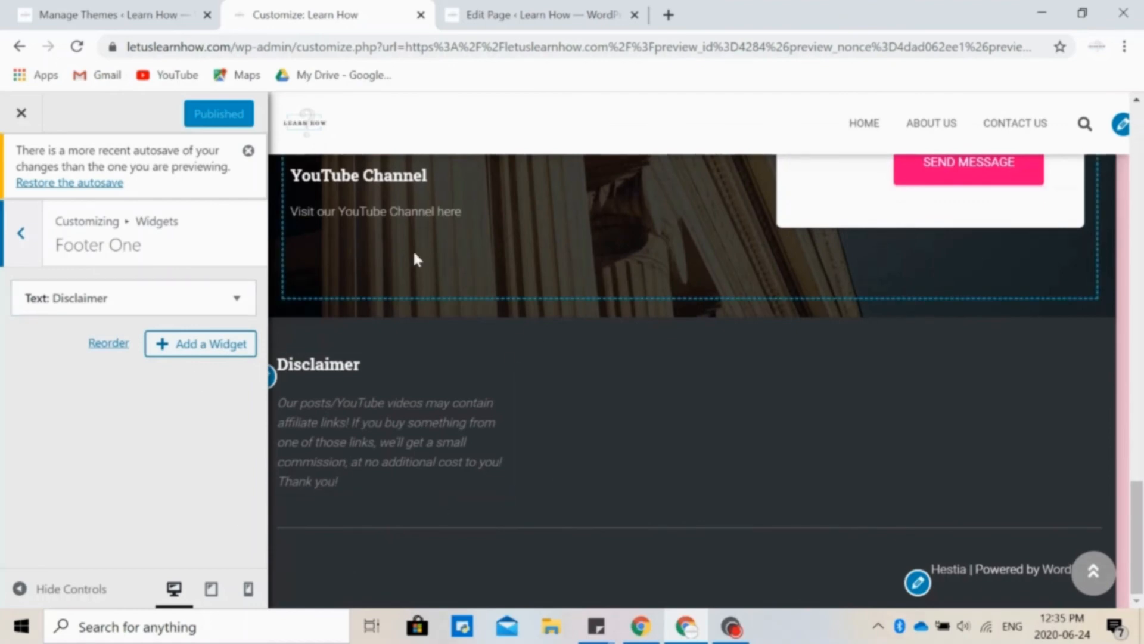
click(21, 233)
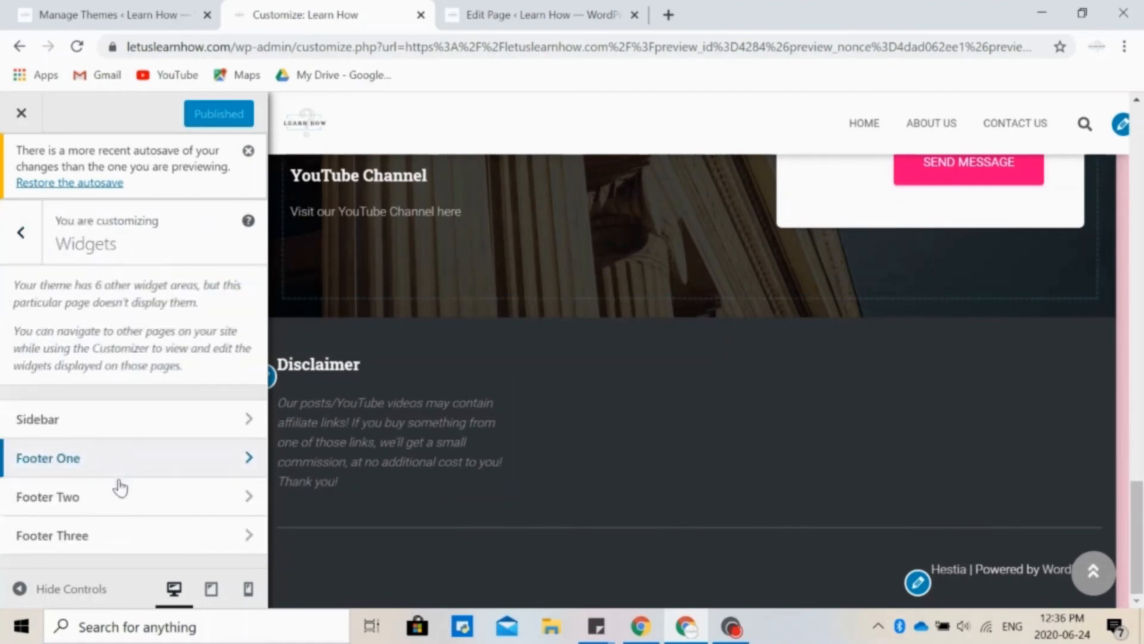
mouse_move(626, 496)
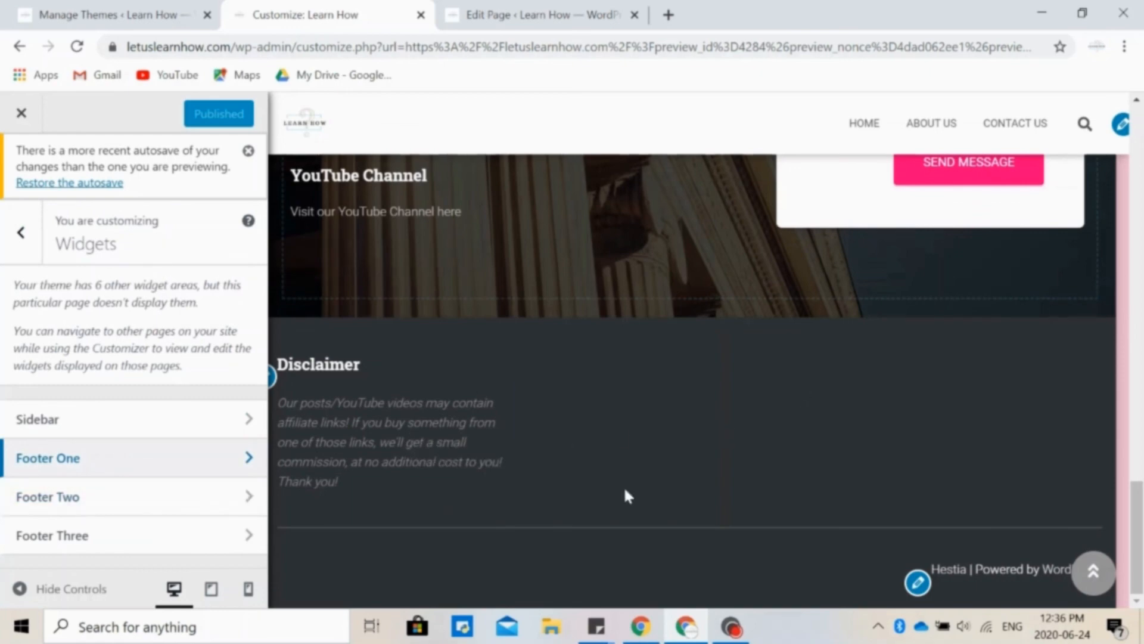
- View Homepage Settings showing a static page: Home as homepage, Blog as posts page
click(21, 232)
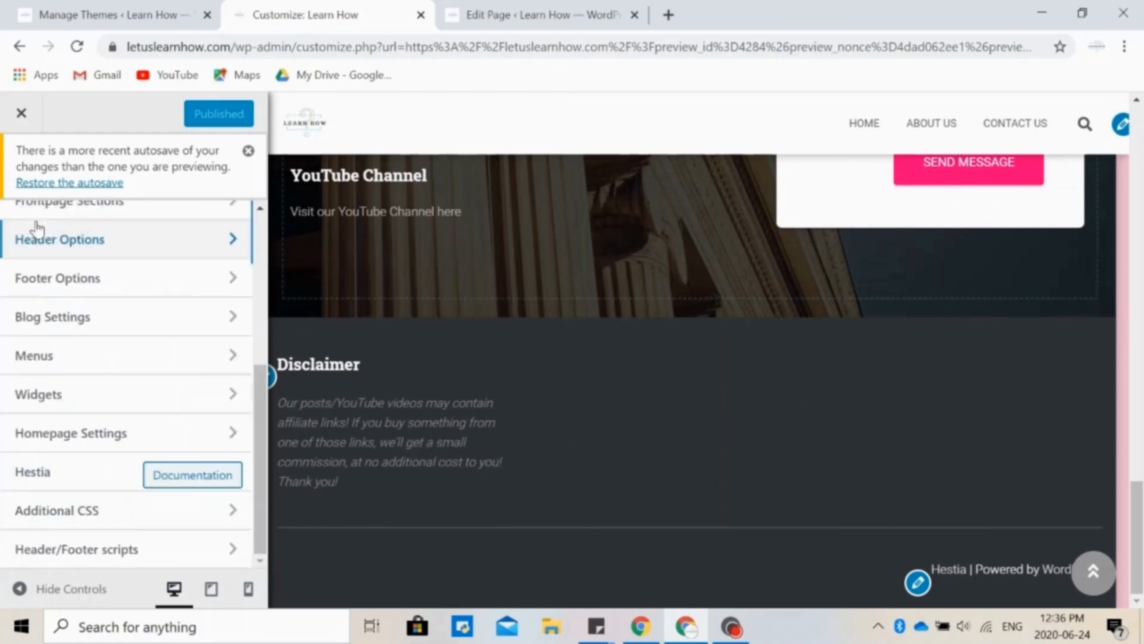
click(70, 432)
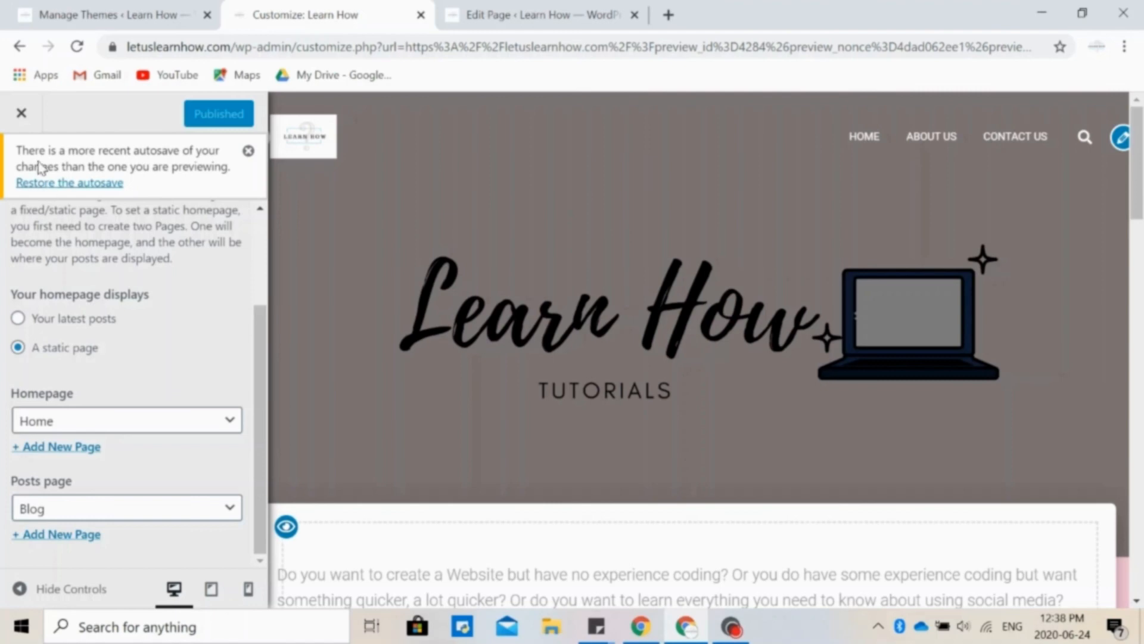
scroll(up, 3)
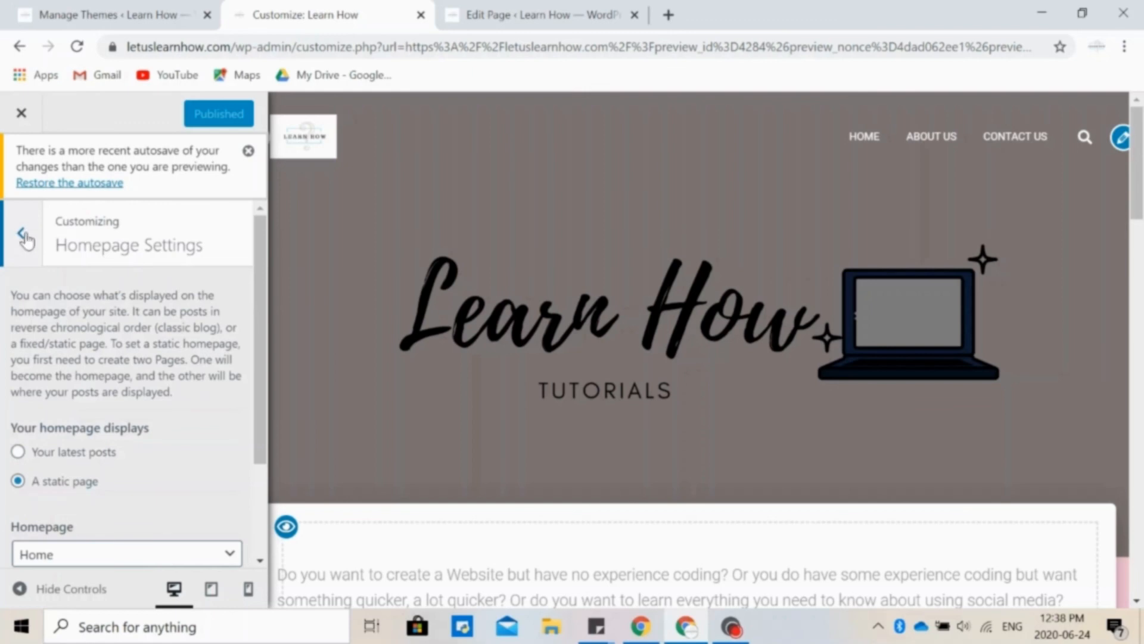
- Review the Header/Footer scripts fields and return to the top-level sections
click(24, 234)
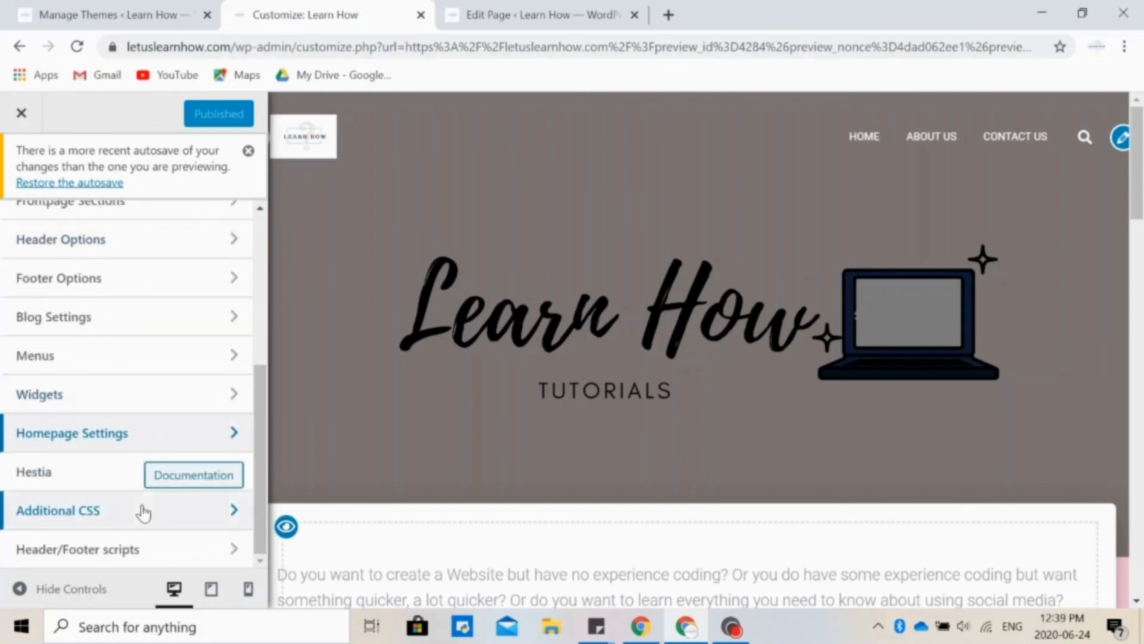
click(59, 510)
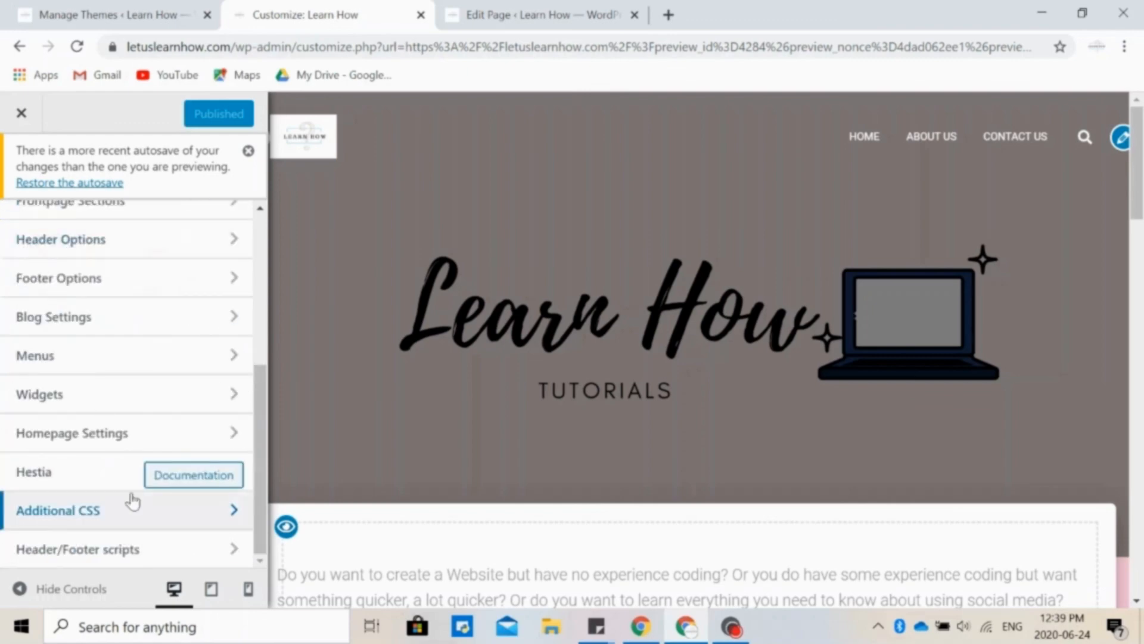
mouse_move(149, 570)
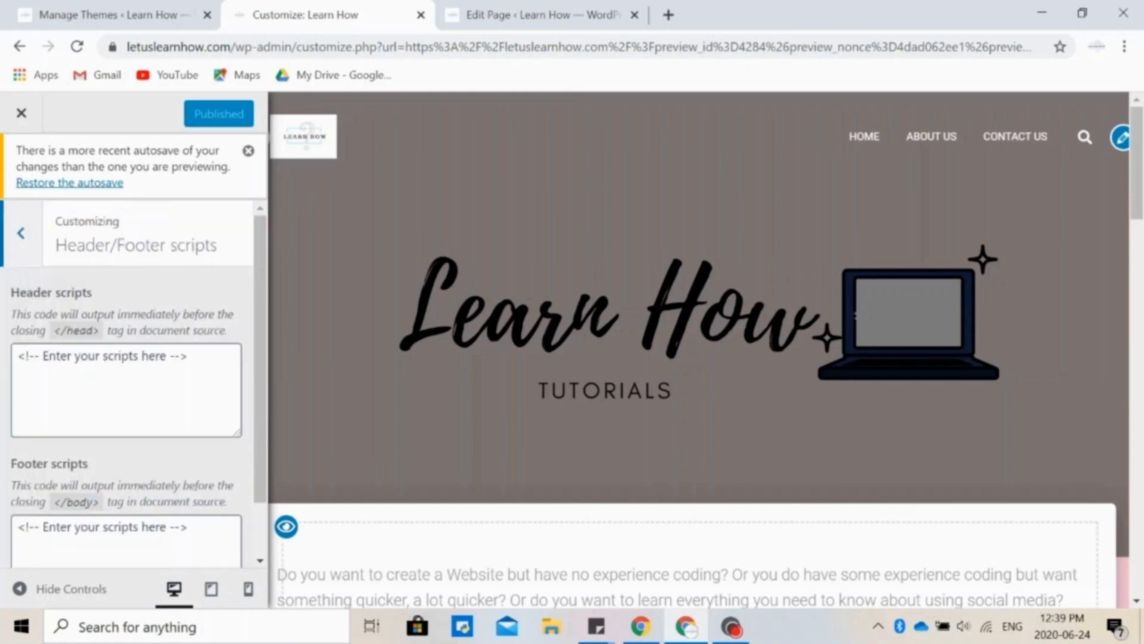
click(21, 233)
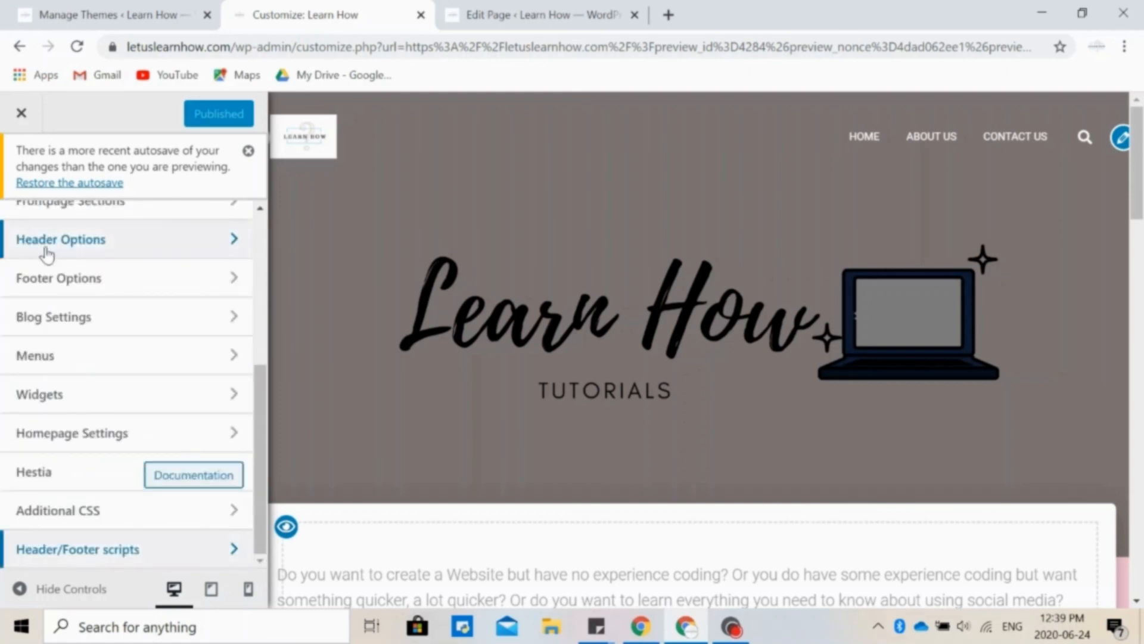
mouse_move(176, 449)
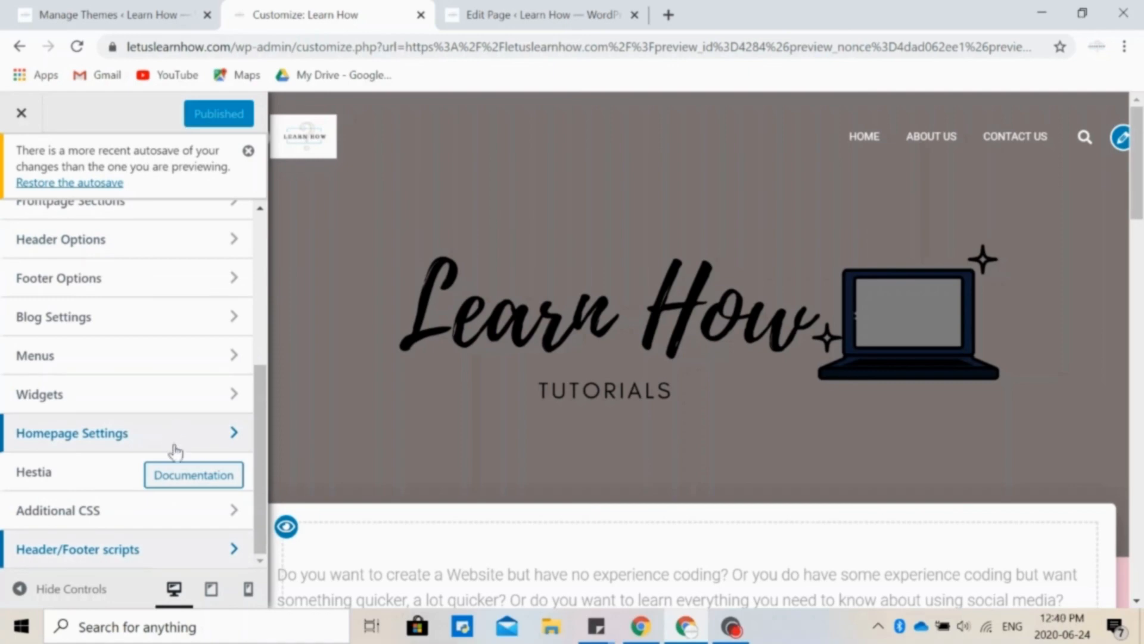
mouse_move(194, 474)
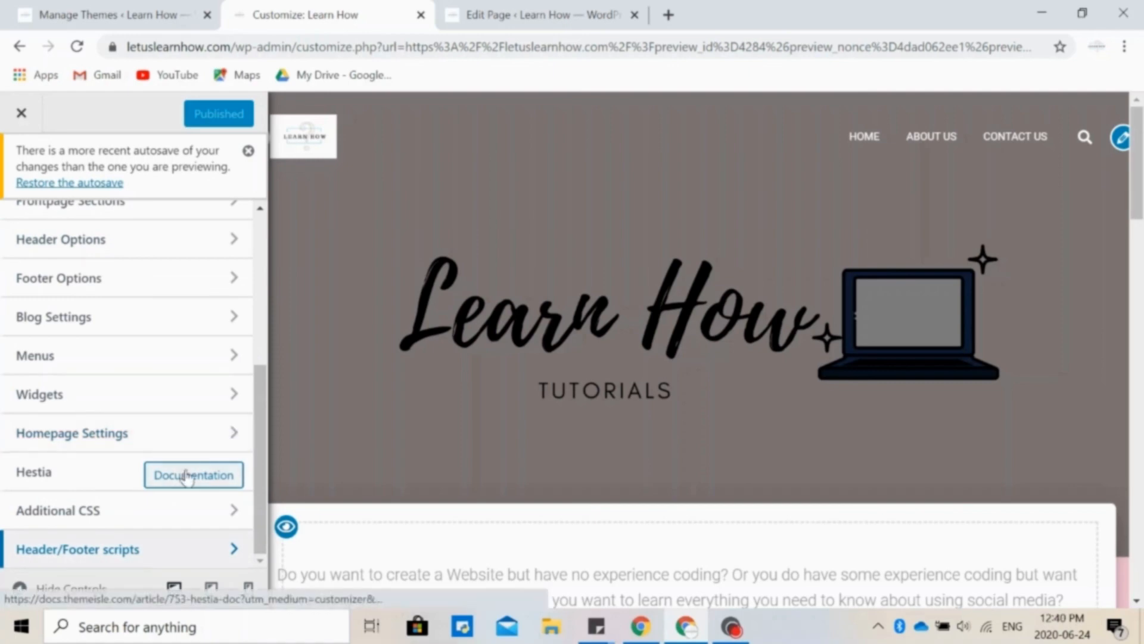
- Open the Hestia documentation in a new tab, then return to the Customizer
click(193, 474)
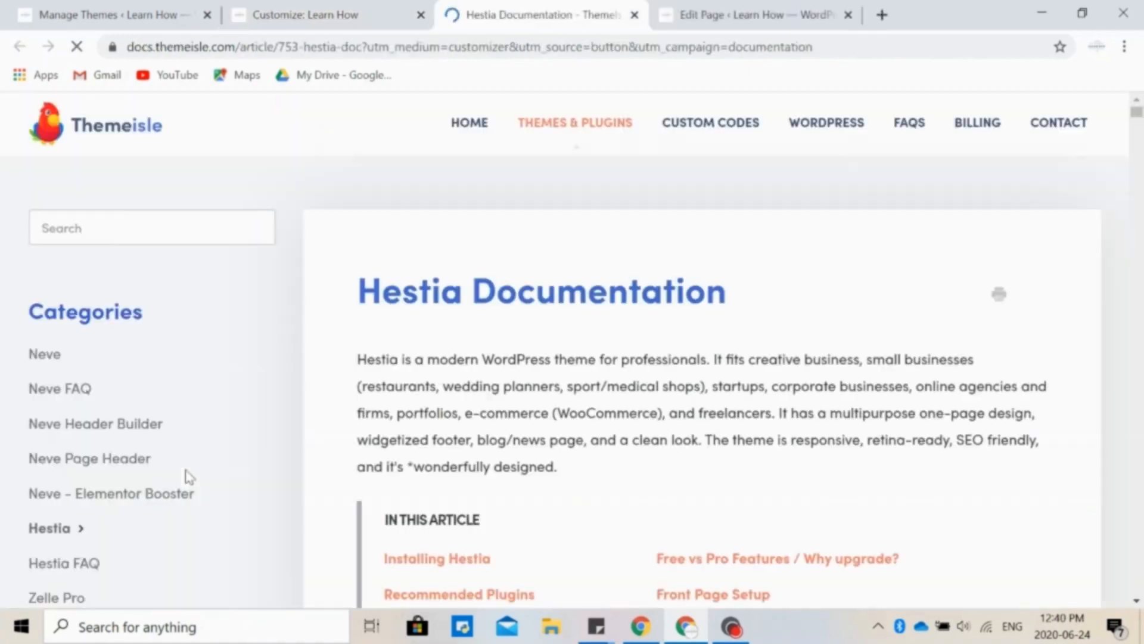
click(317, 14)
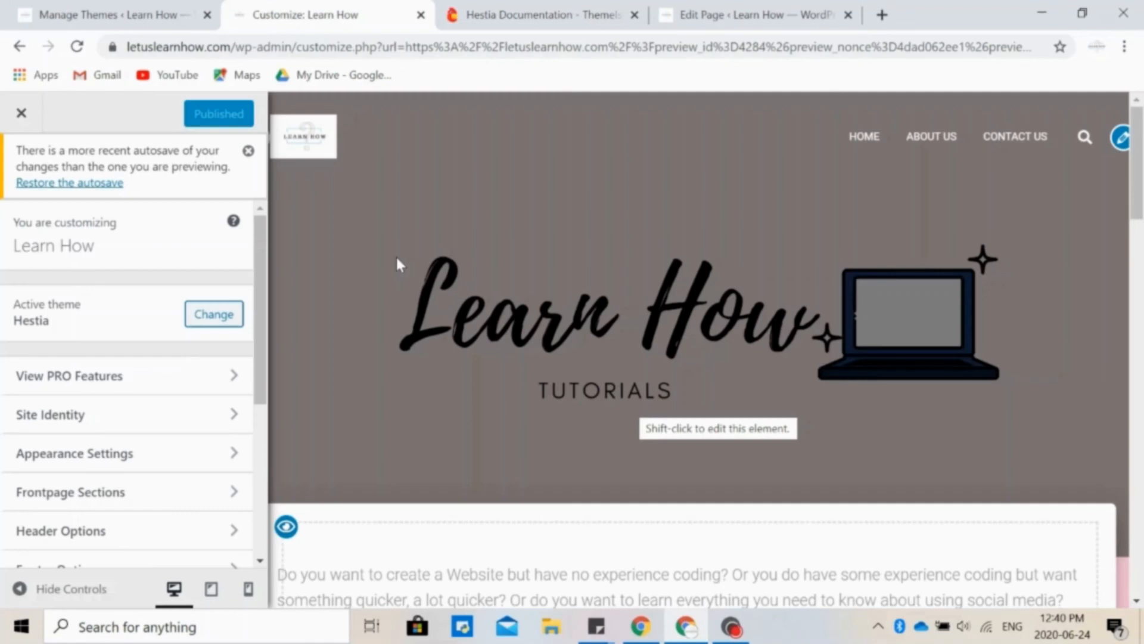